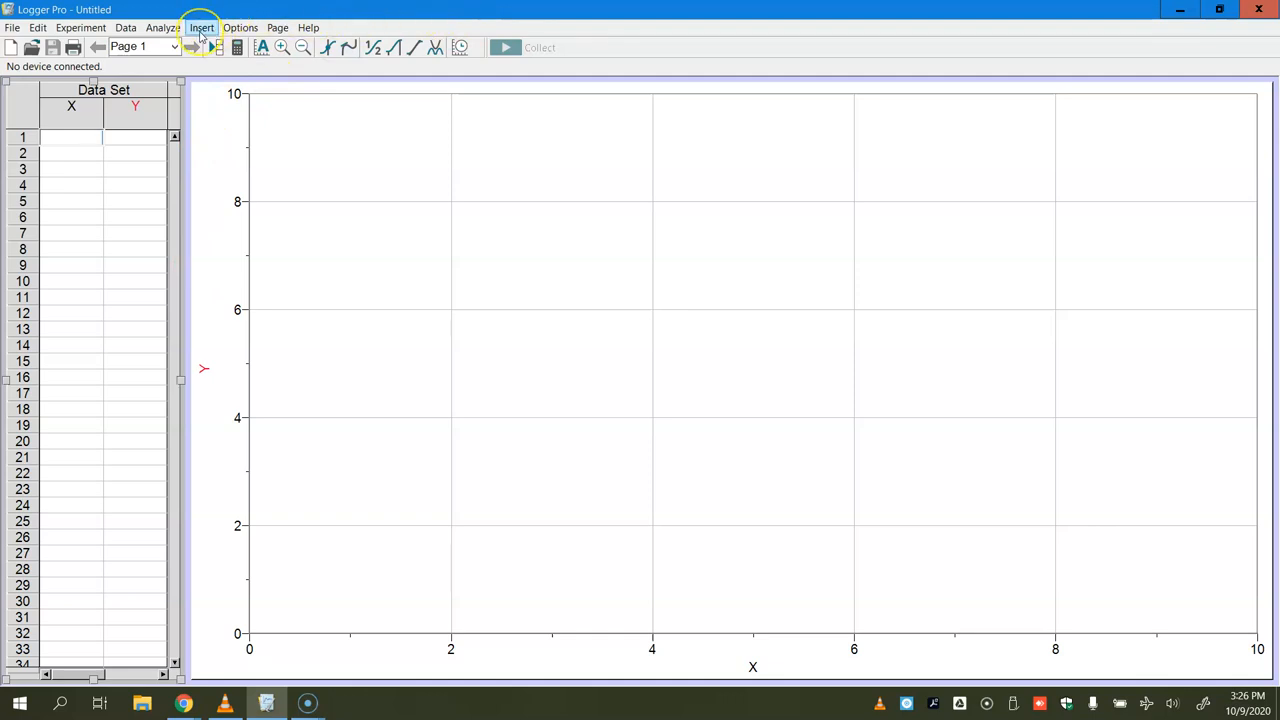
Insert the ball-toss movie from the Desktop onto the page via Insert > Movie.
left_click(198, 28)
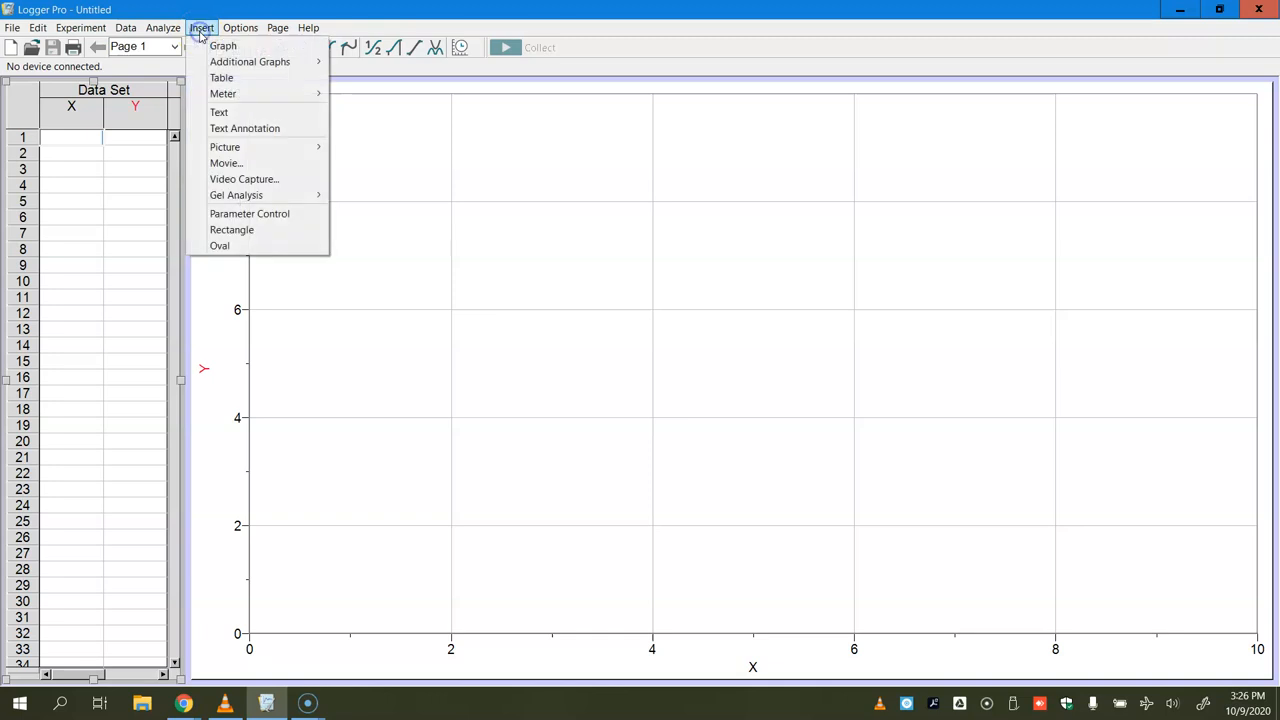
mouse_move(224, 166)
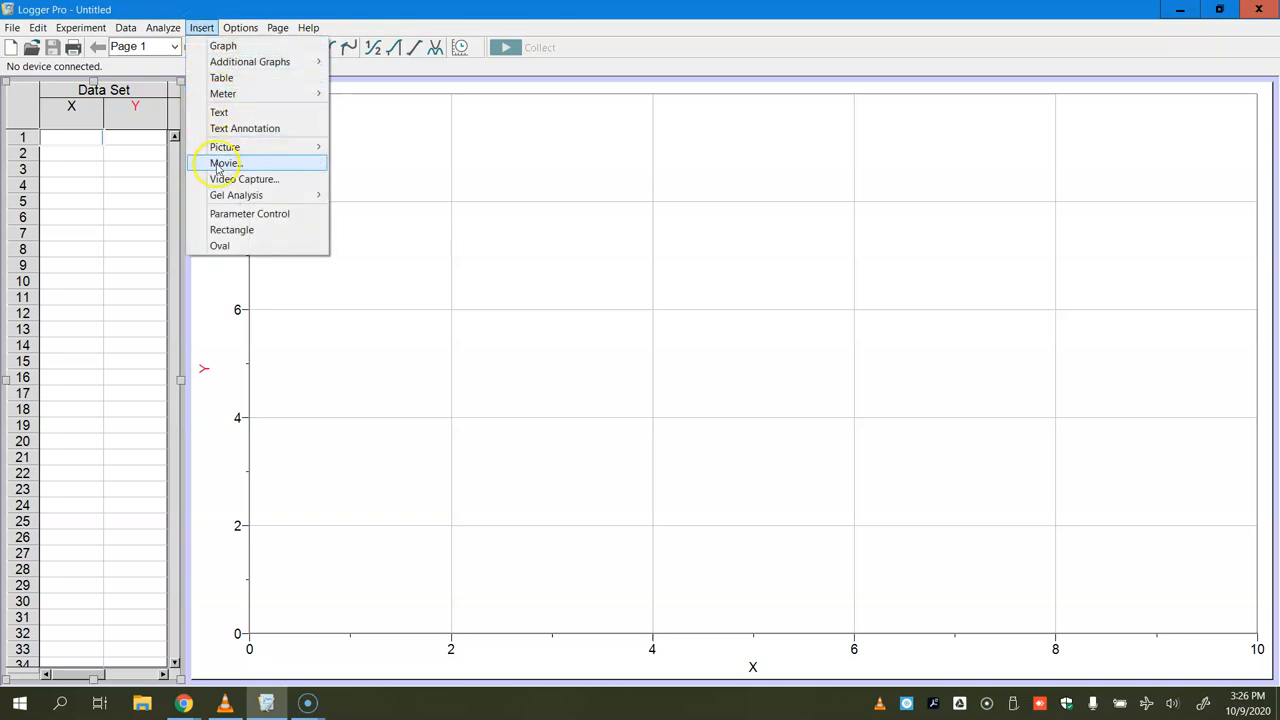
left_click(224, 164)
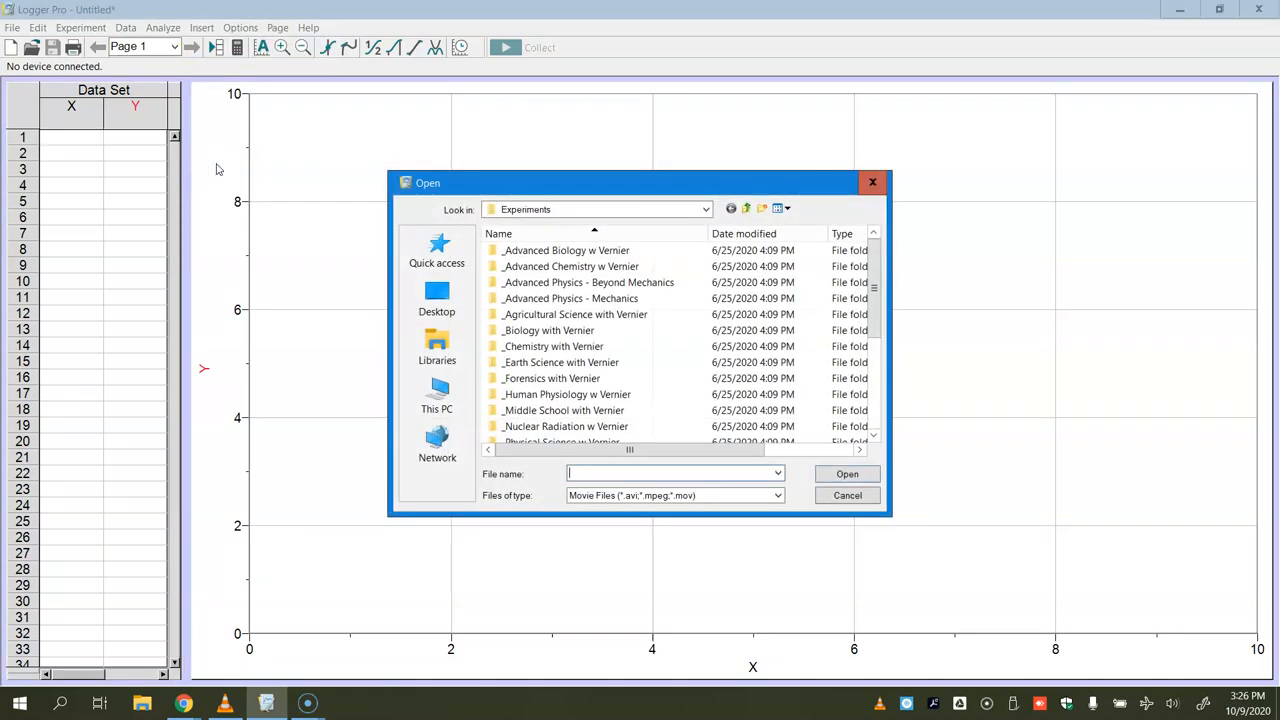
left_click(436, 296)
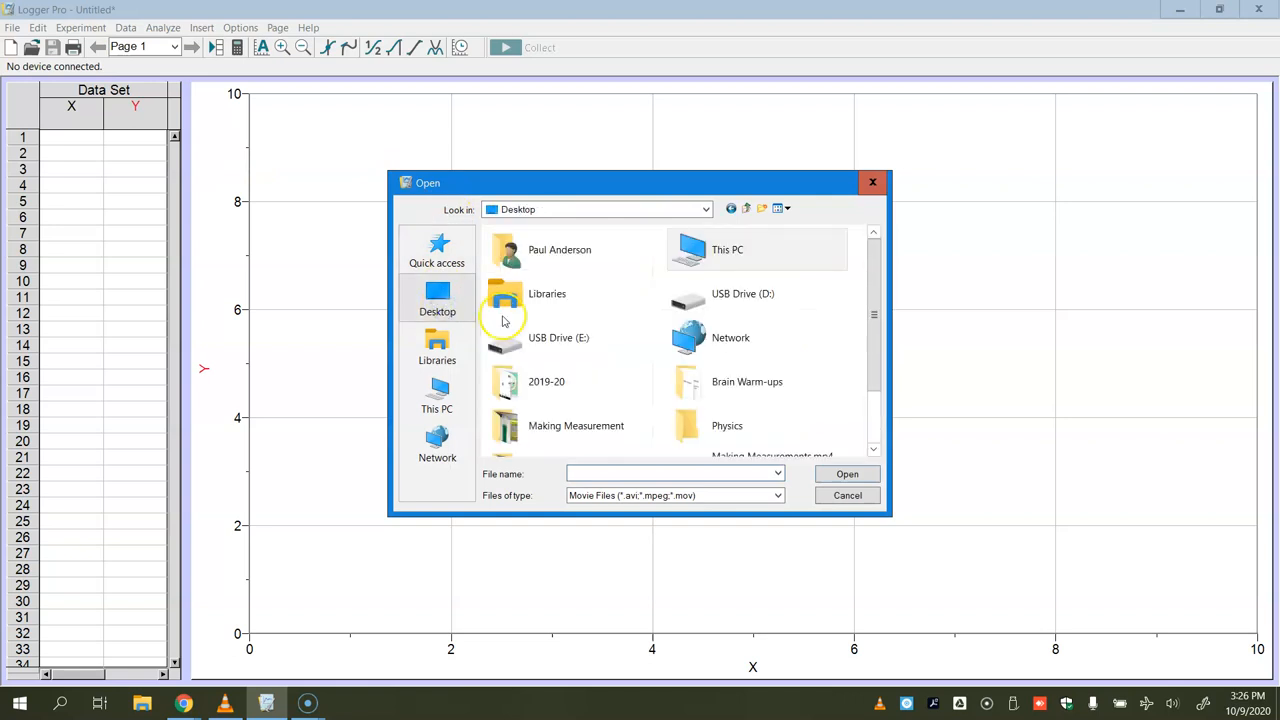
scroll("down", 3)
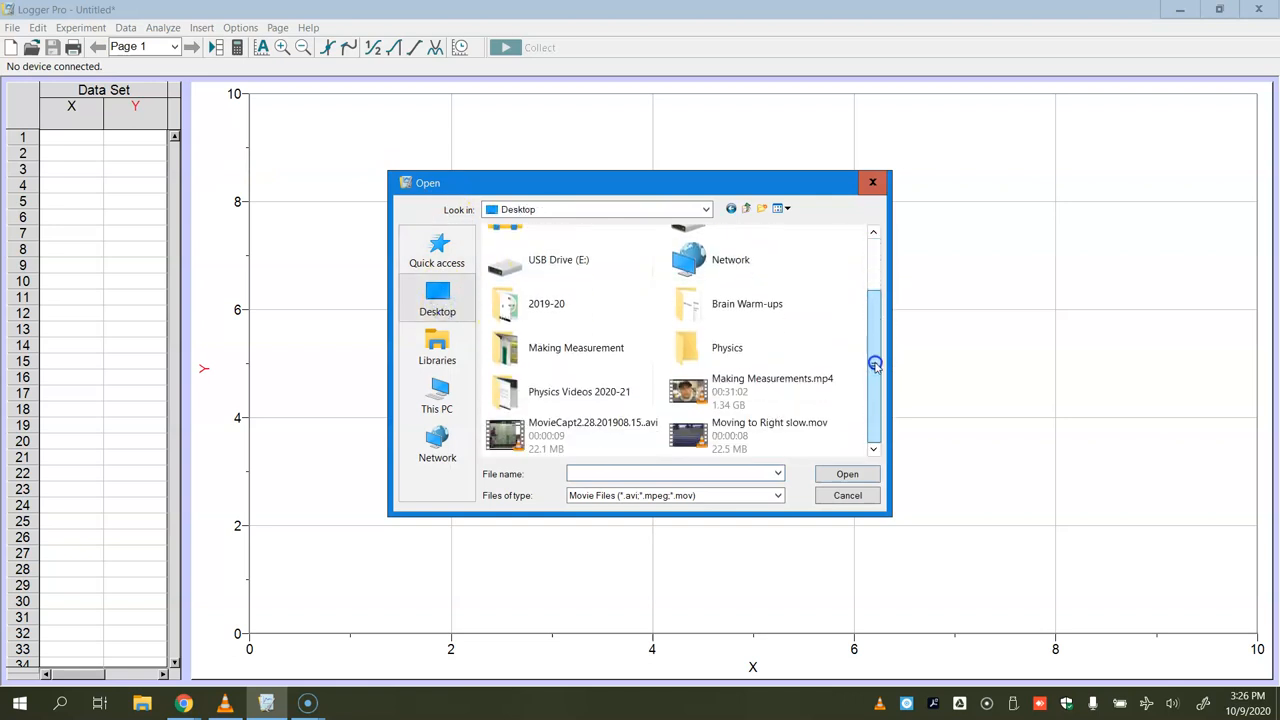
left_click(550, 428)
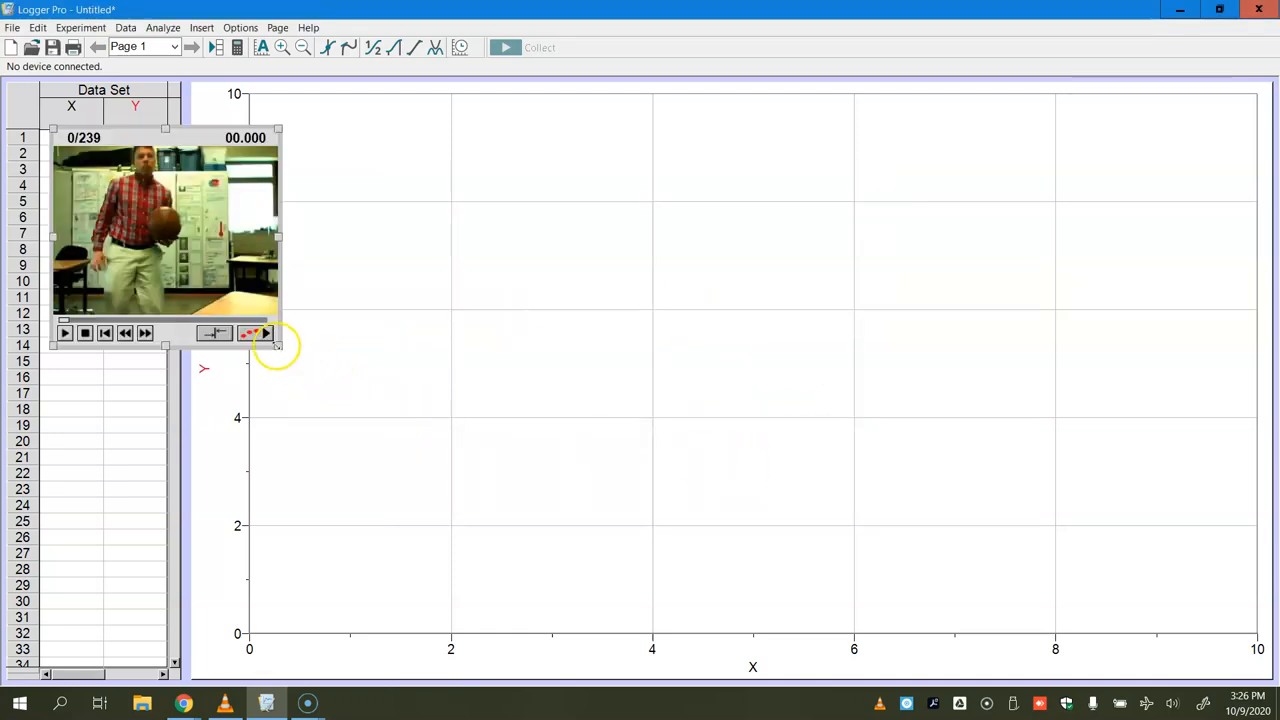
Drag the movie larger and play it through to its final frame.
left_click_drag(278, 346, 438, 464)
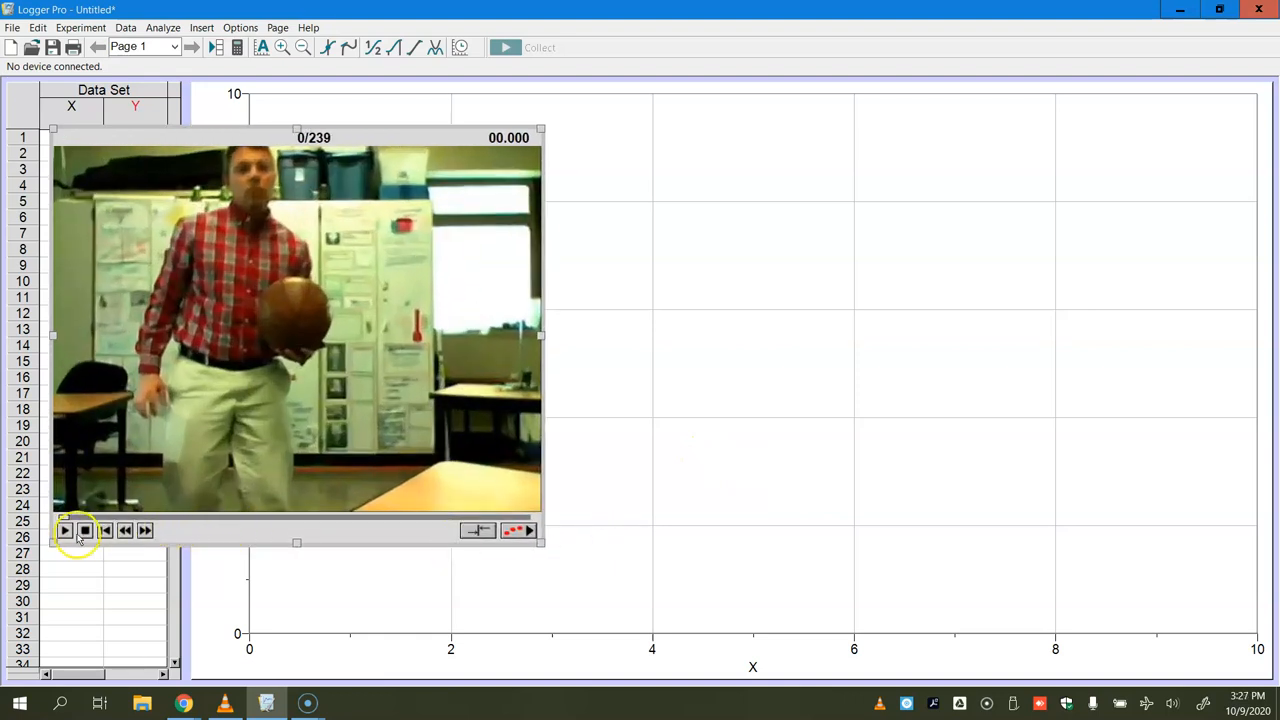
left_click(64, 532)
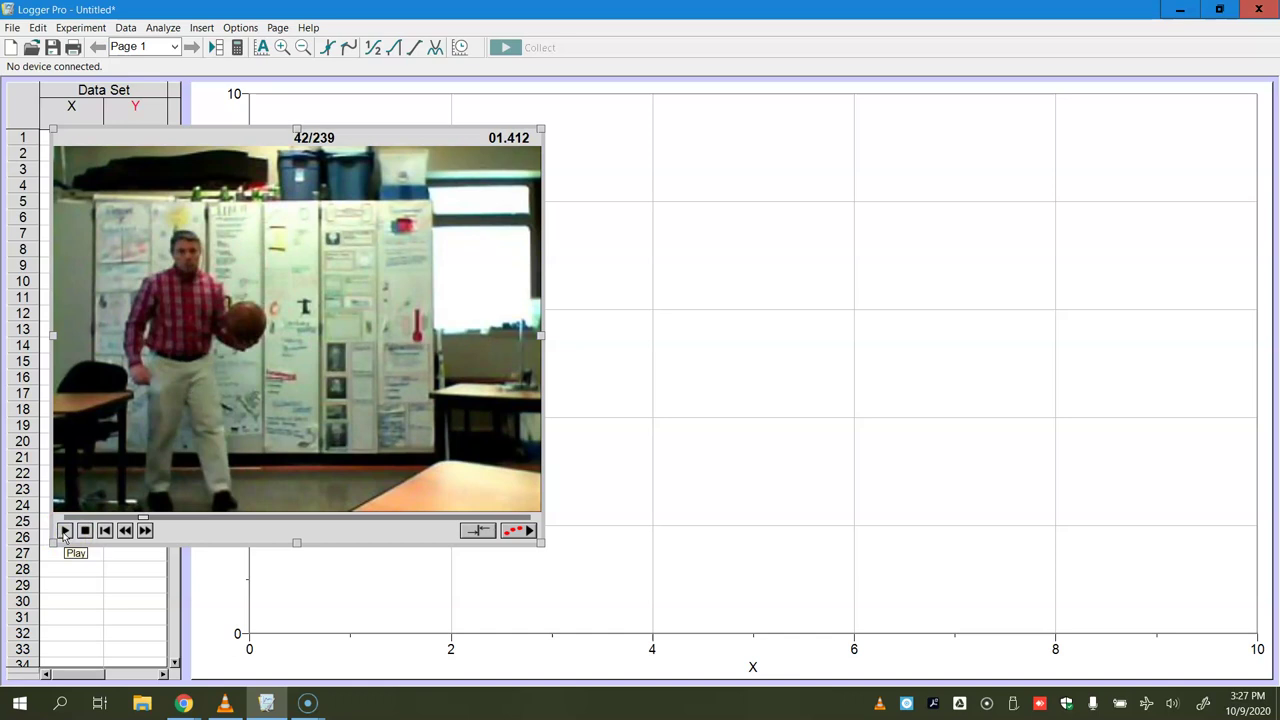
left_click(64, 530)
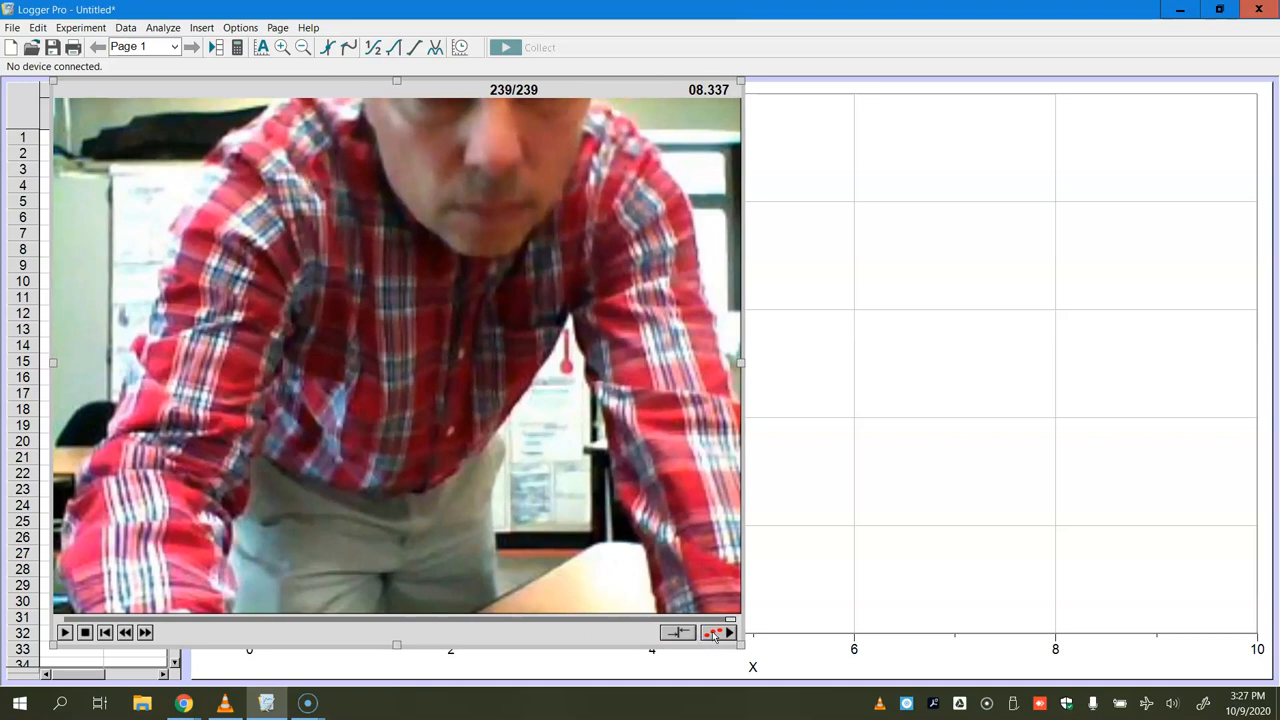
Enable video analysis and scrub the movie slider back to just before the throw.
left_click(716, 632)
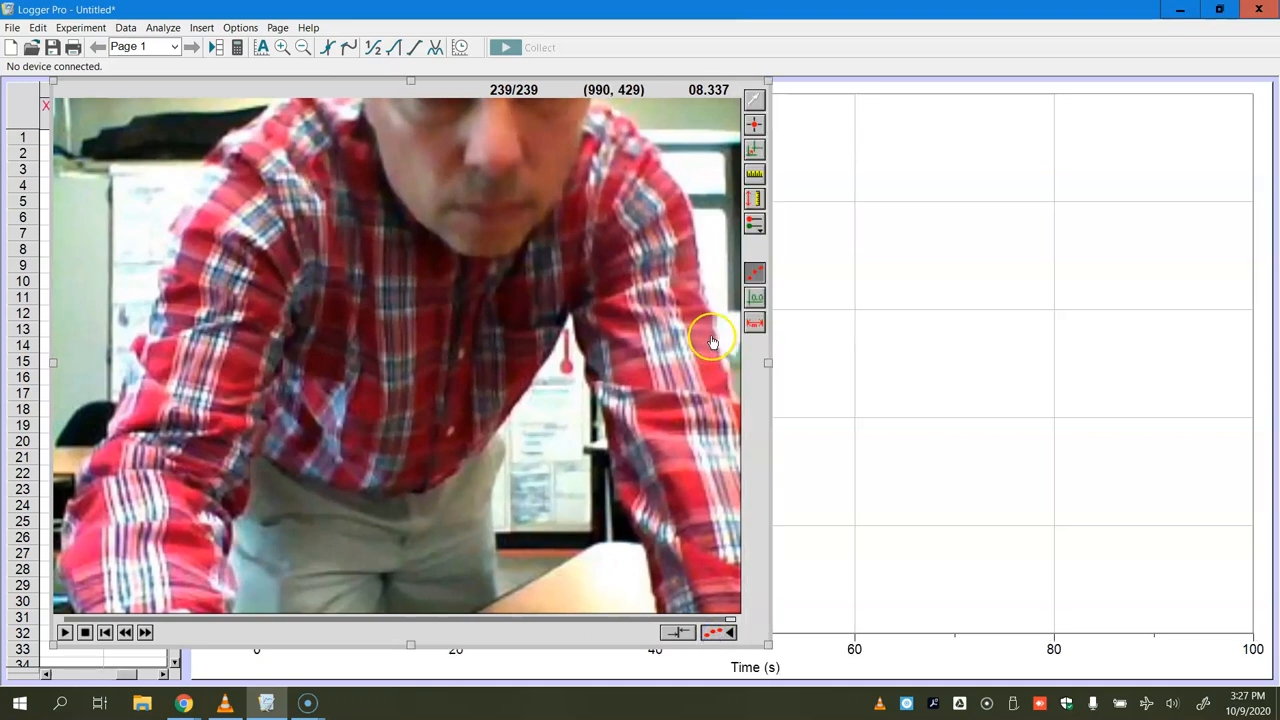
mouse_move(724, 622)
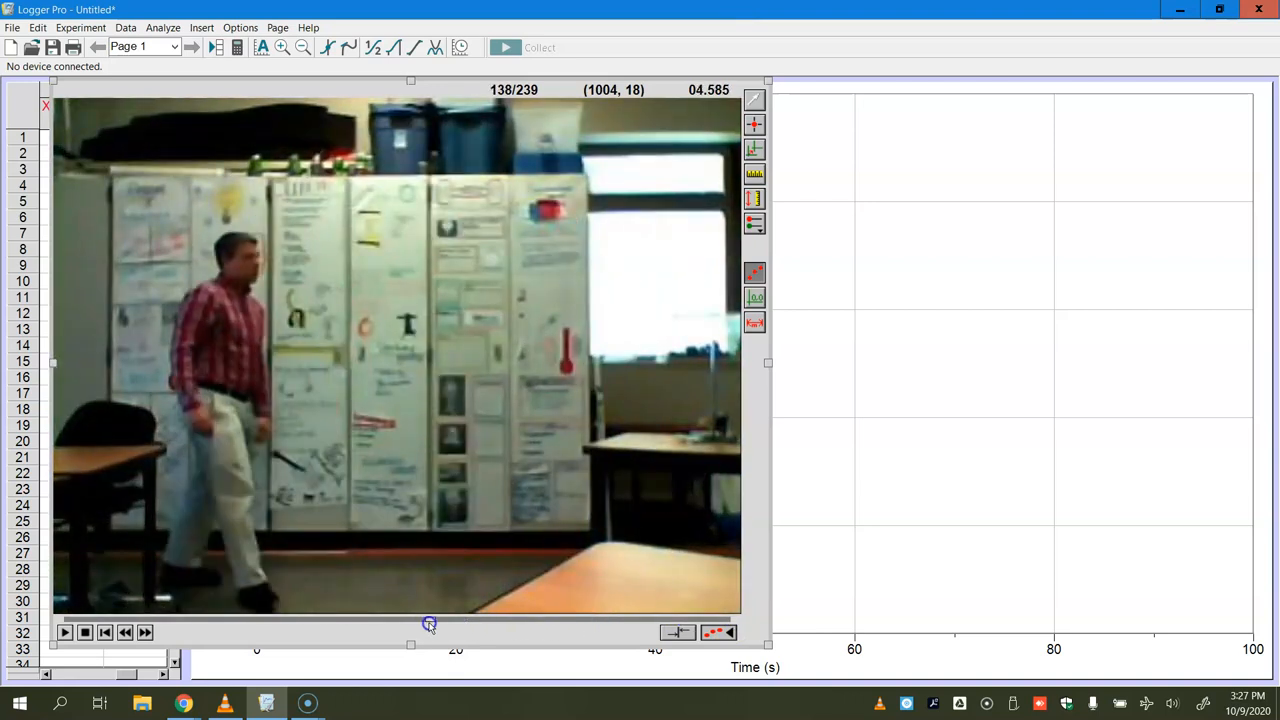
left_click_drag(430, 618, 280, 618)
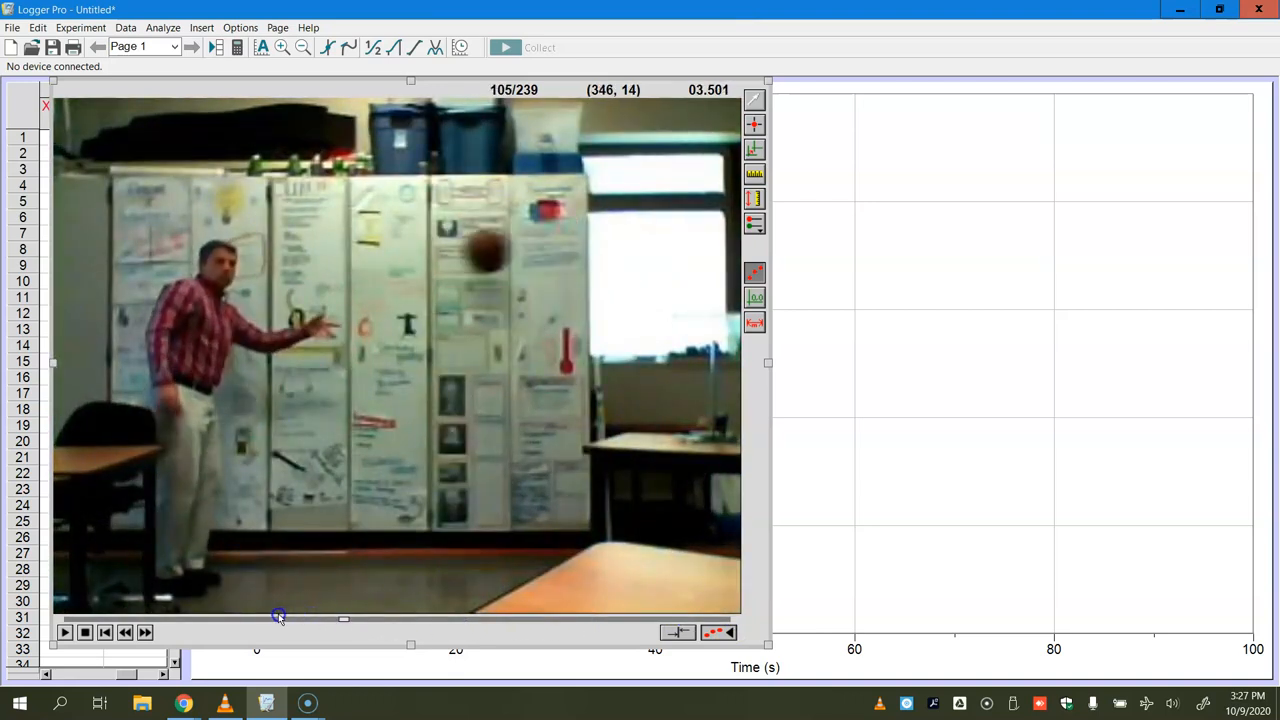
left_click_drag(280, 616, 220, 616)
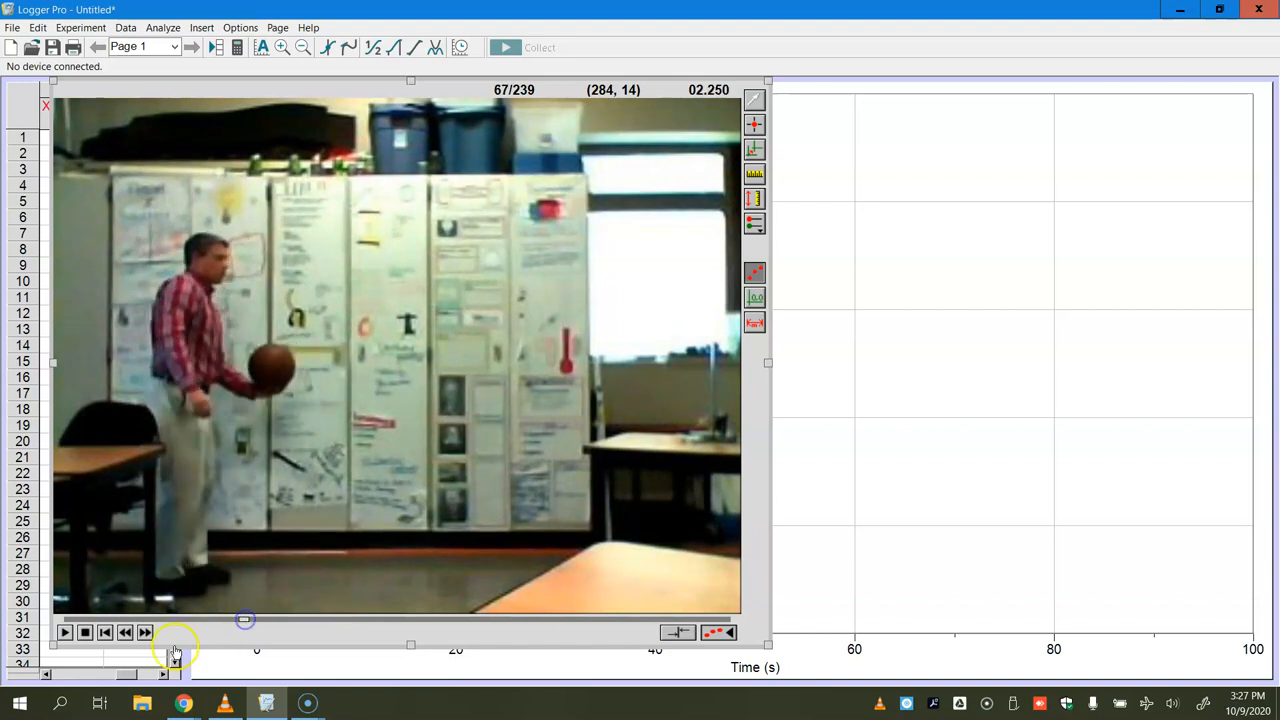
Step forward frame by frame until the ball is about to be tossed.
left_click(148, 632)
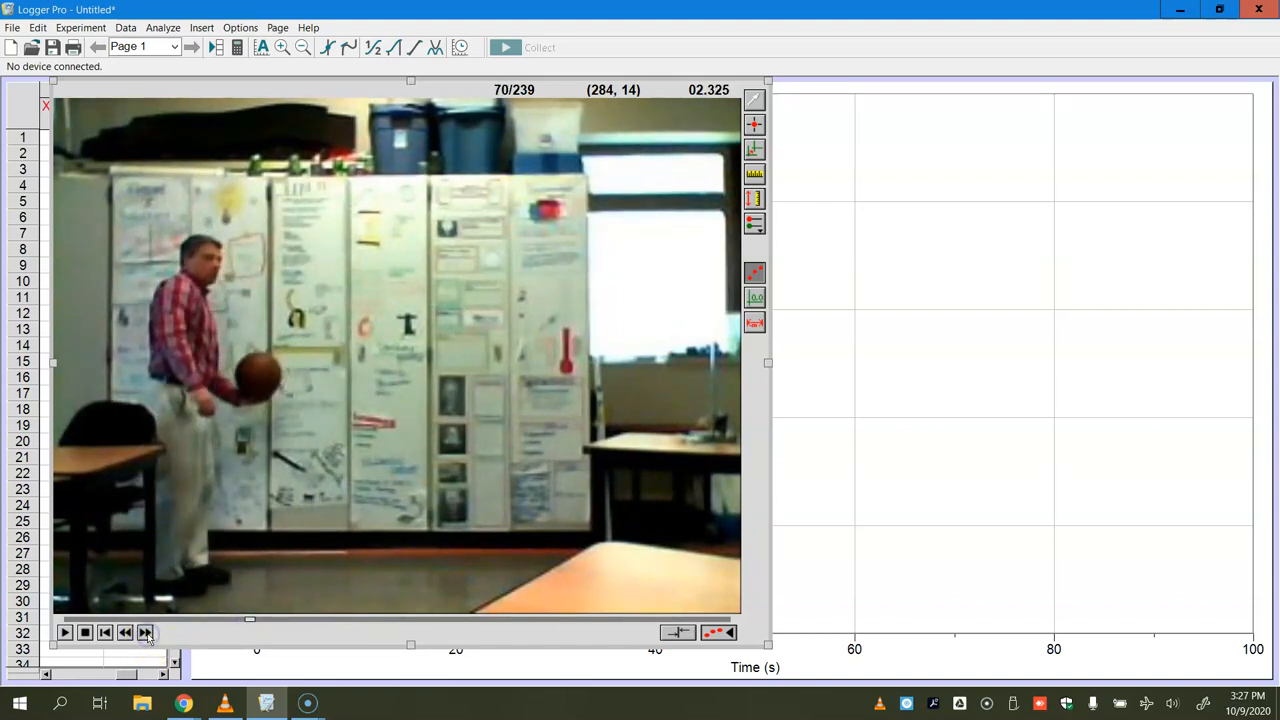
left_click(148, 632)
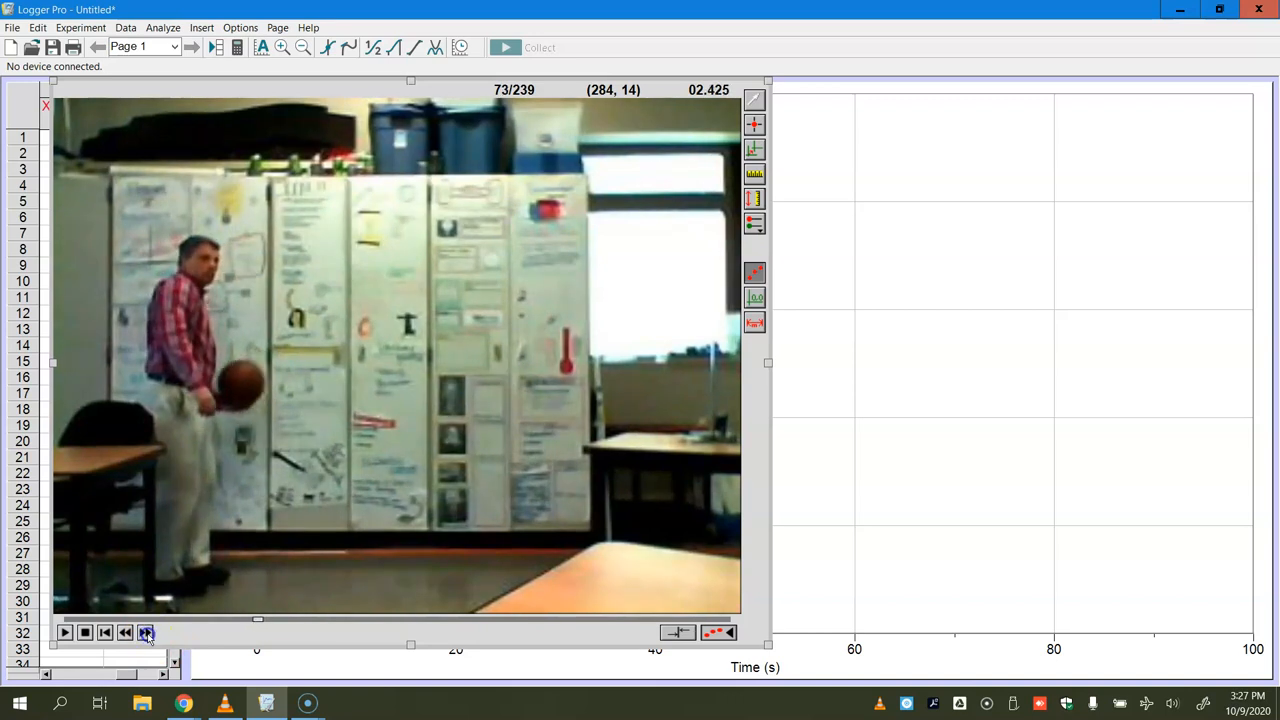
left_click(144, 632)
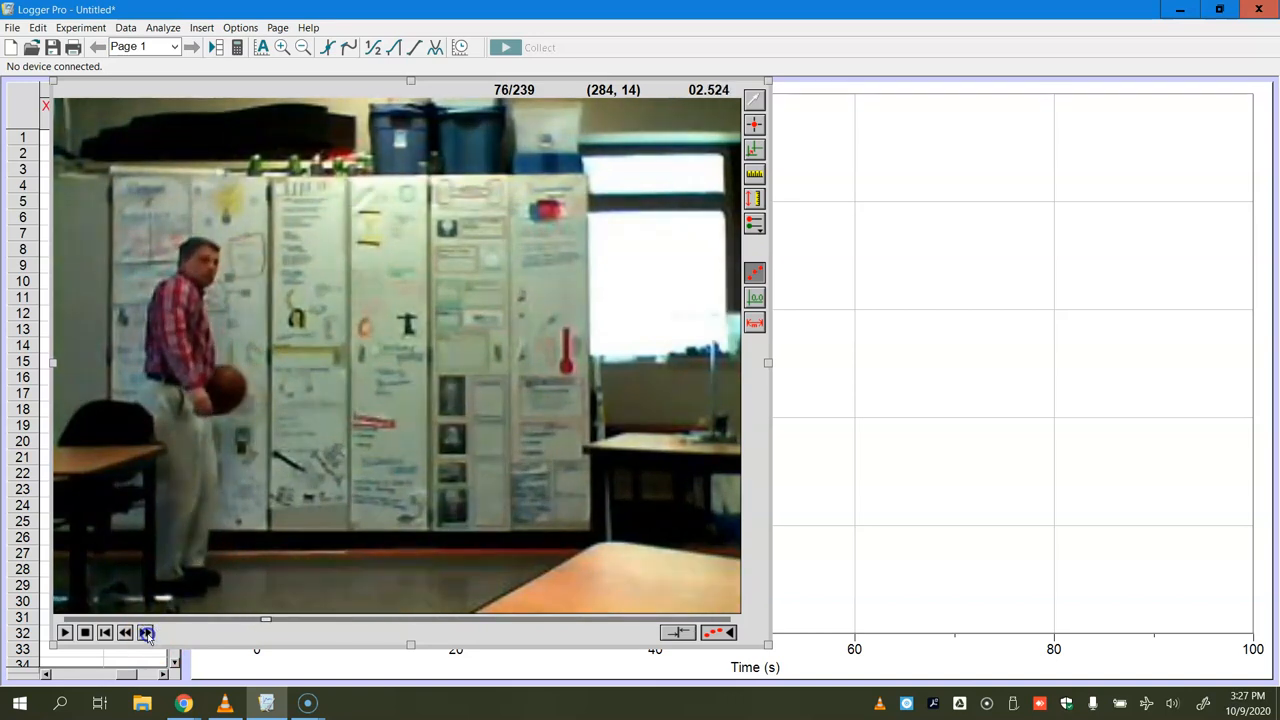
left_click(144, 632)
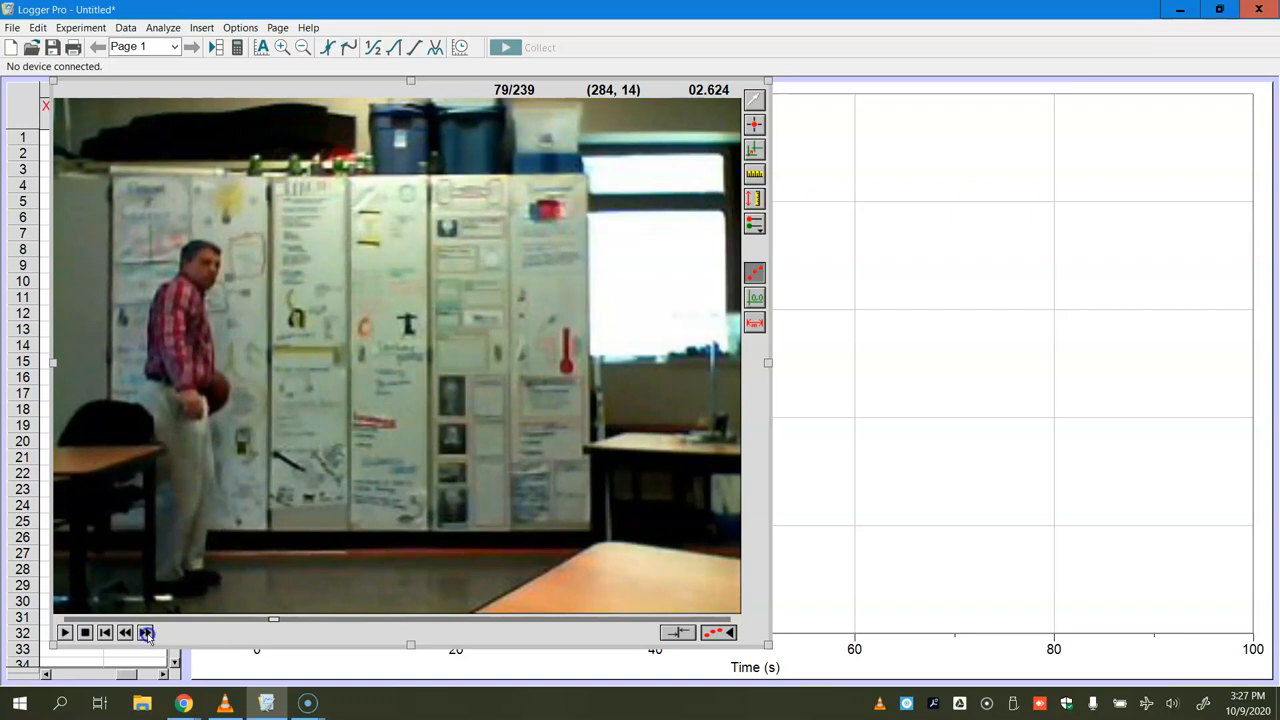
left_click(144, 632)
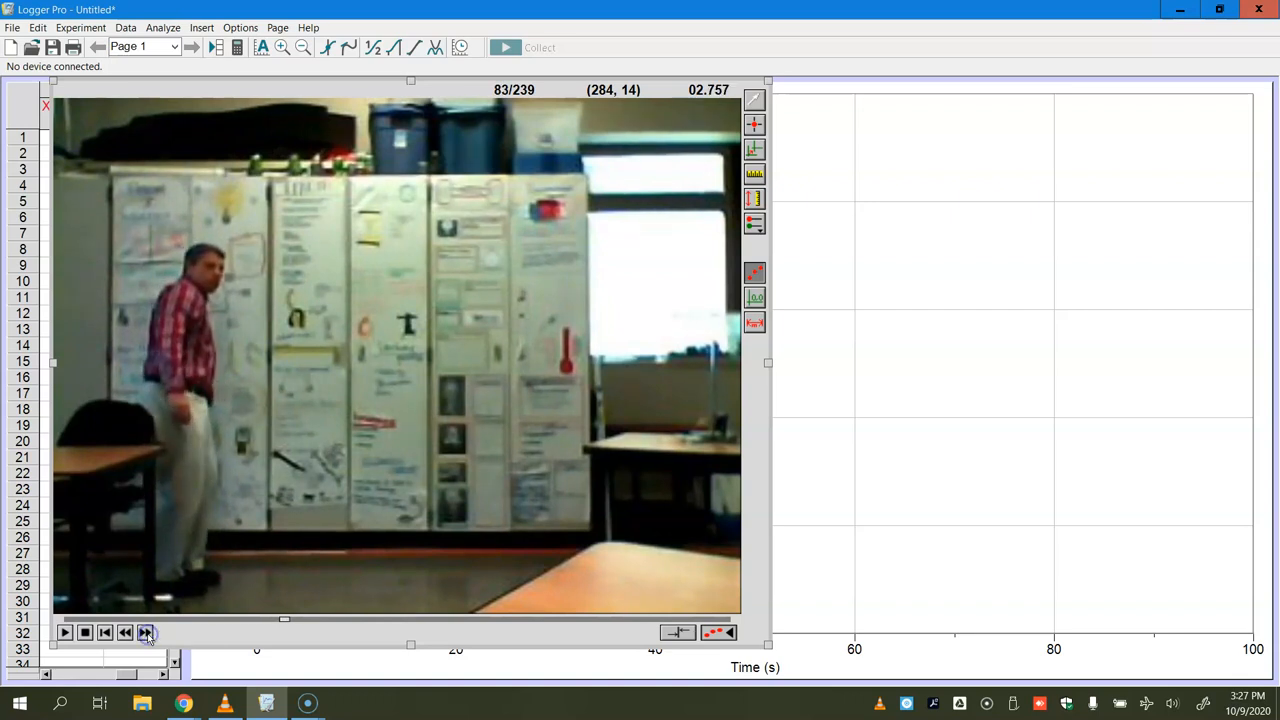
left_click(146, 632)
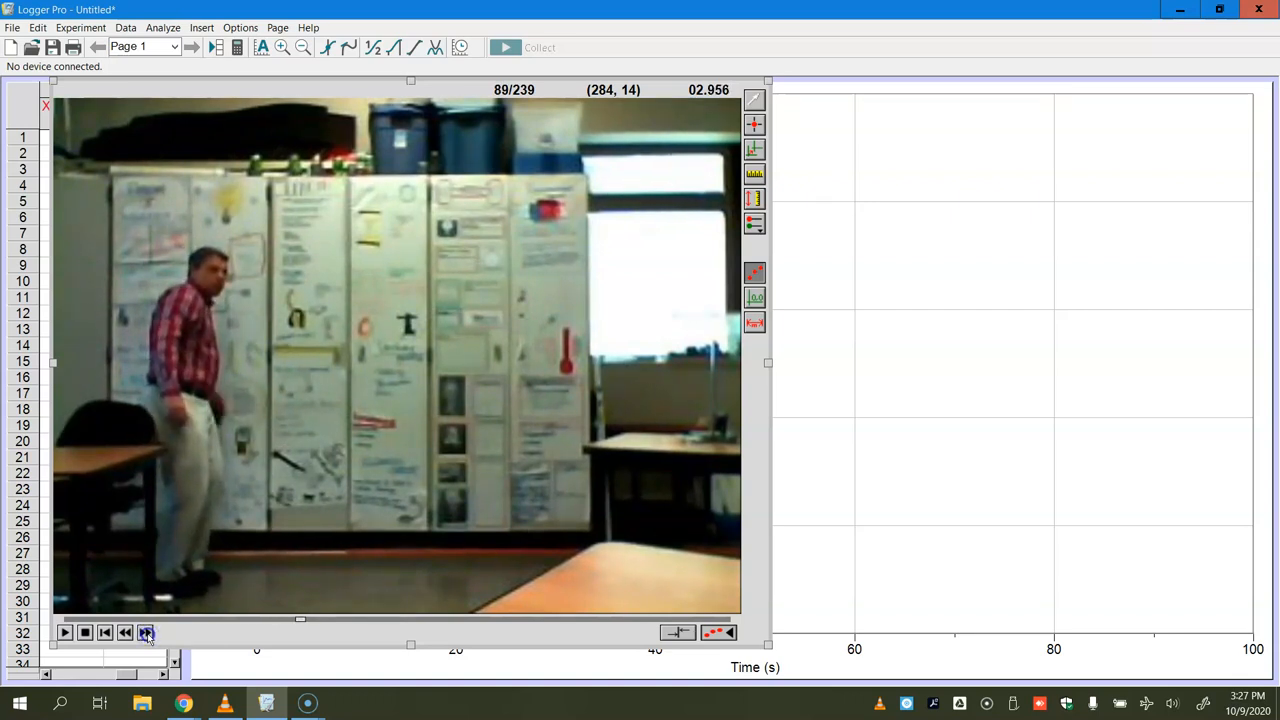
left_click(144, 632)
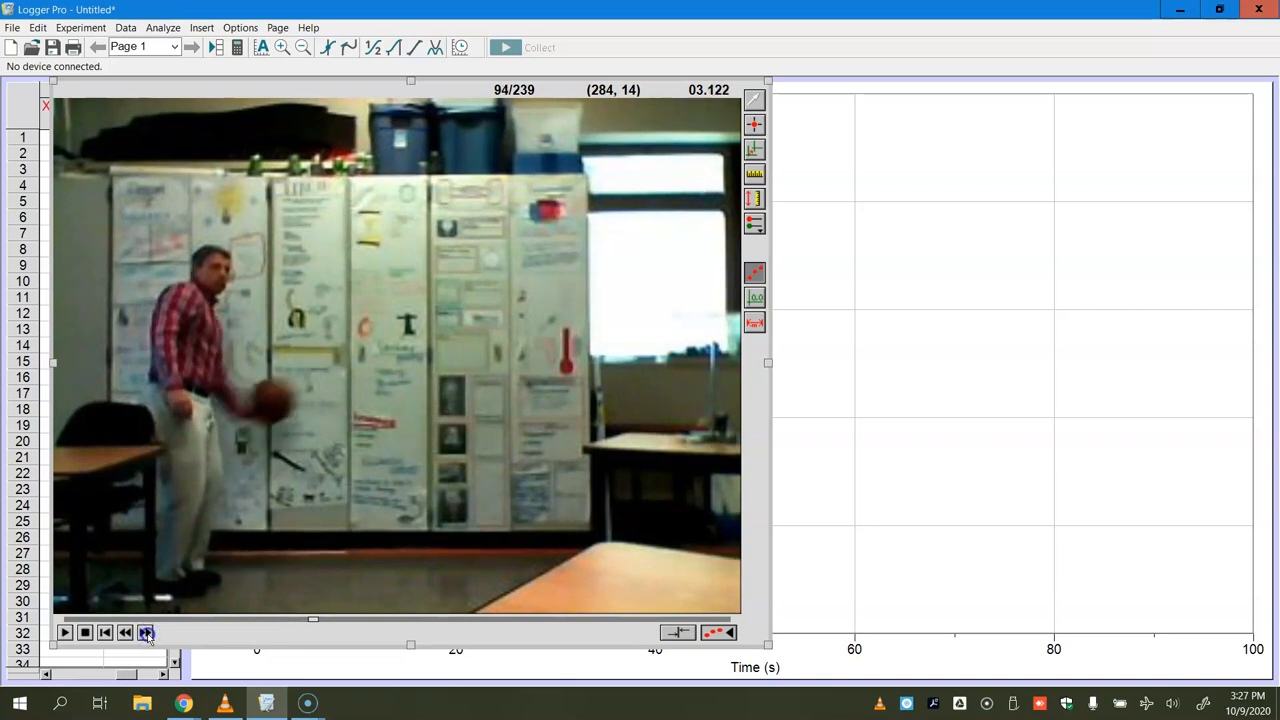
left_click(148, 632)
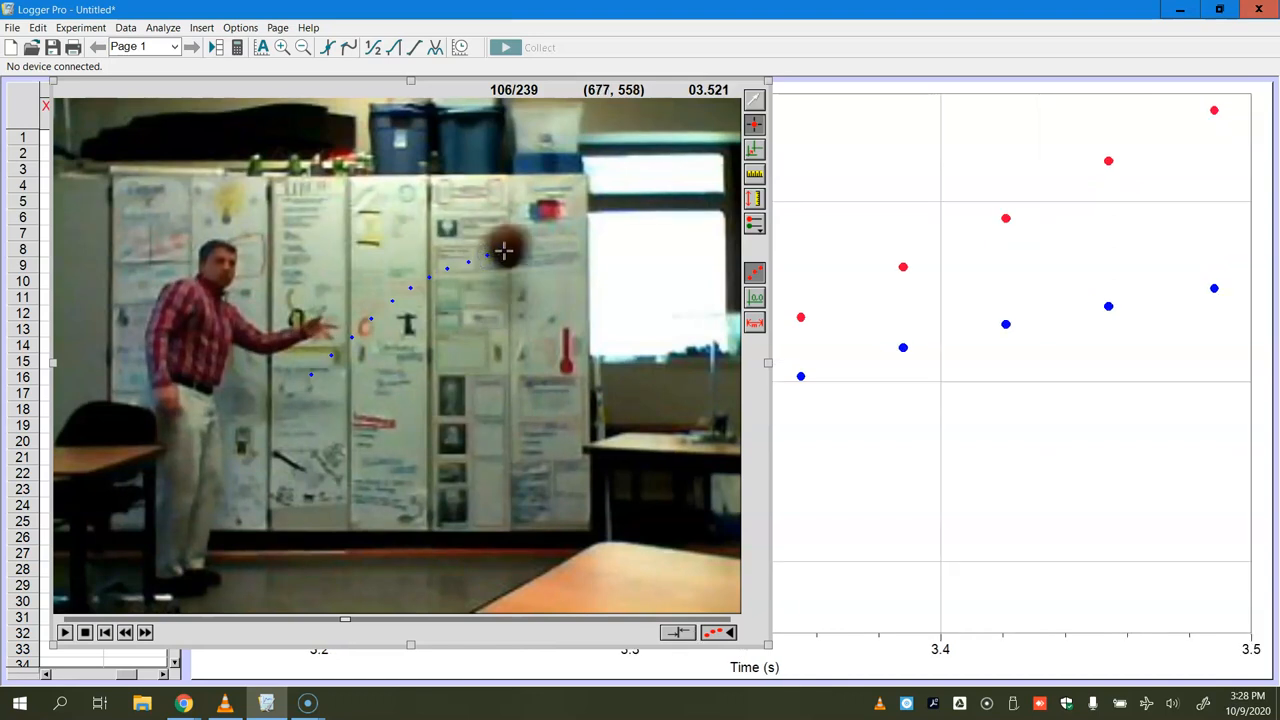
mouse_move(504, 250)
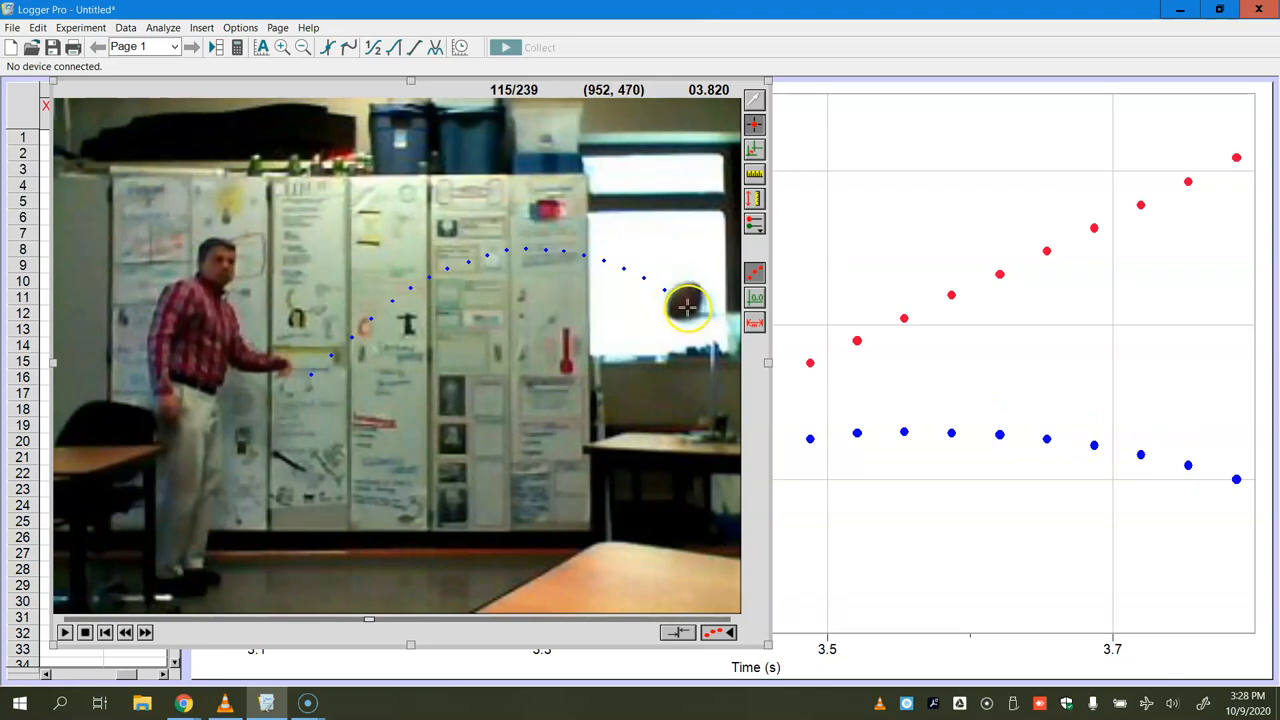
mouse_move(684, 300)
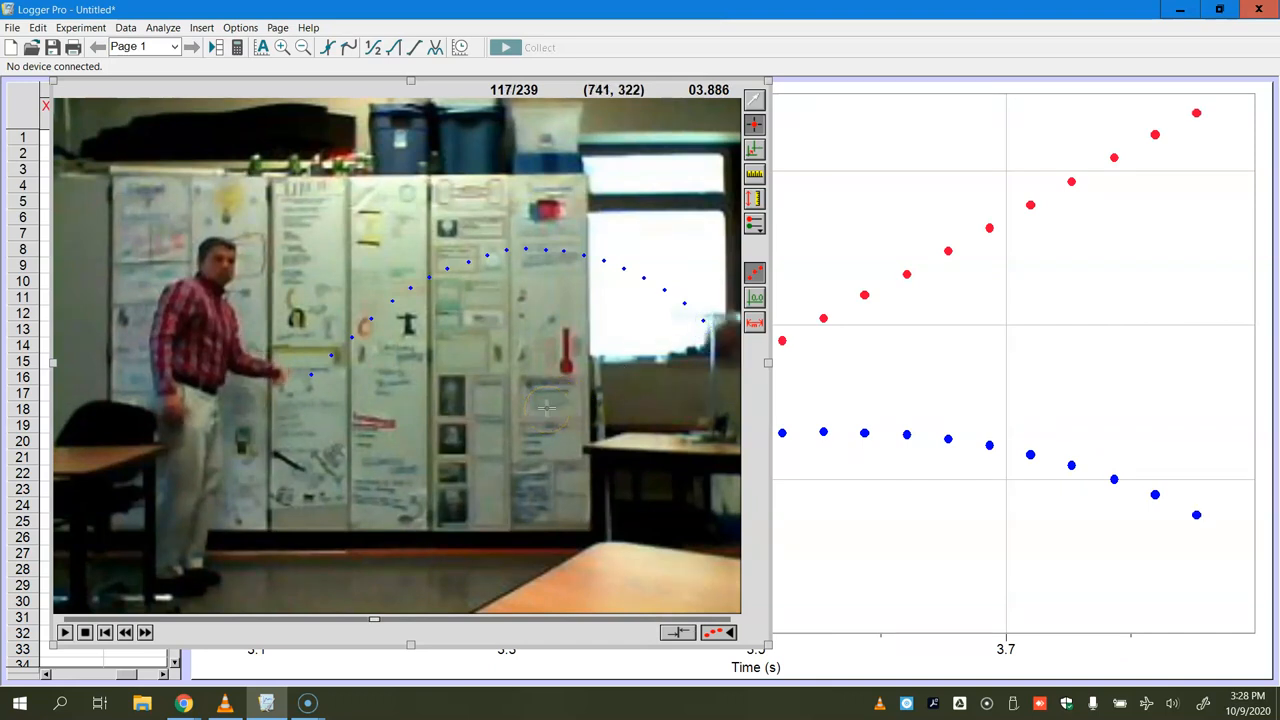
mouse_move(756, 150)
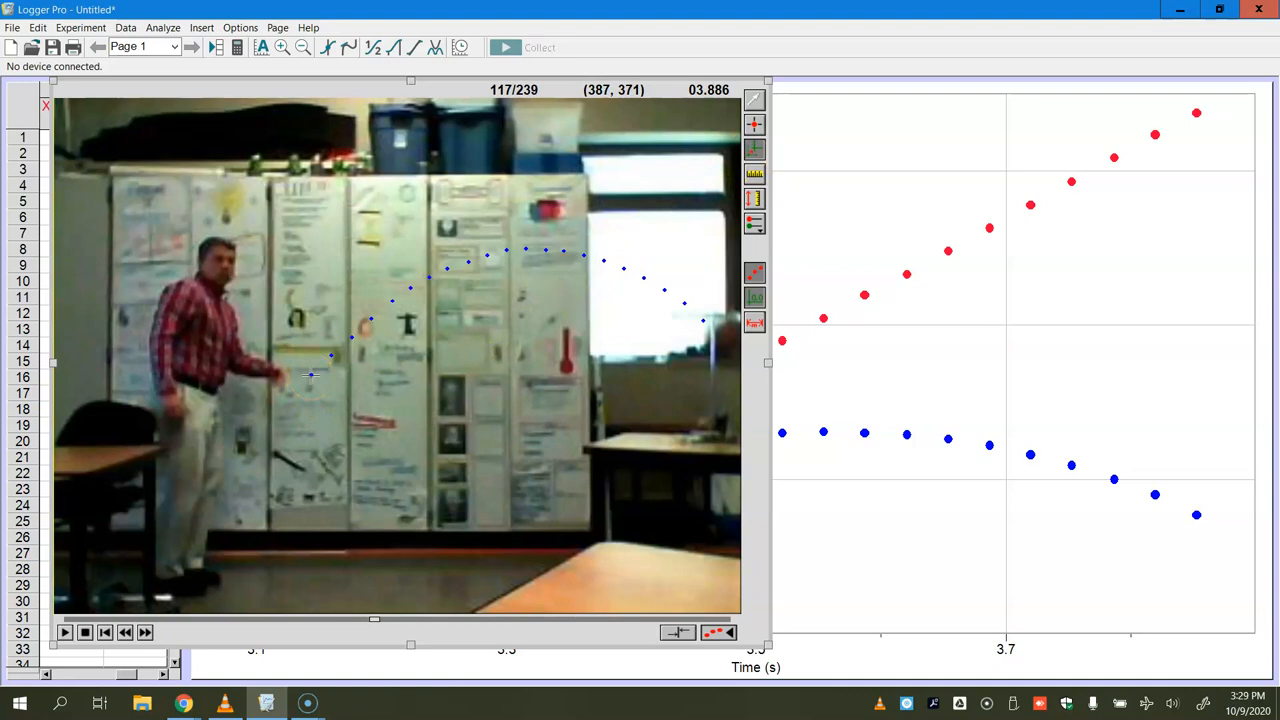
Place the coordinate origin at the ball's first marked position.
left_click(350, 376)
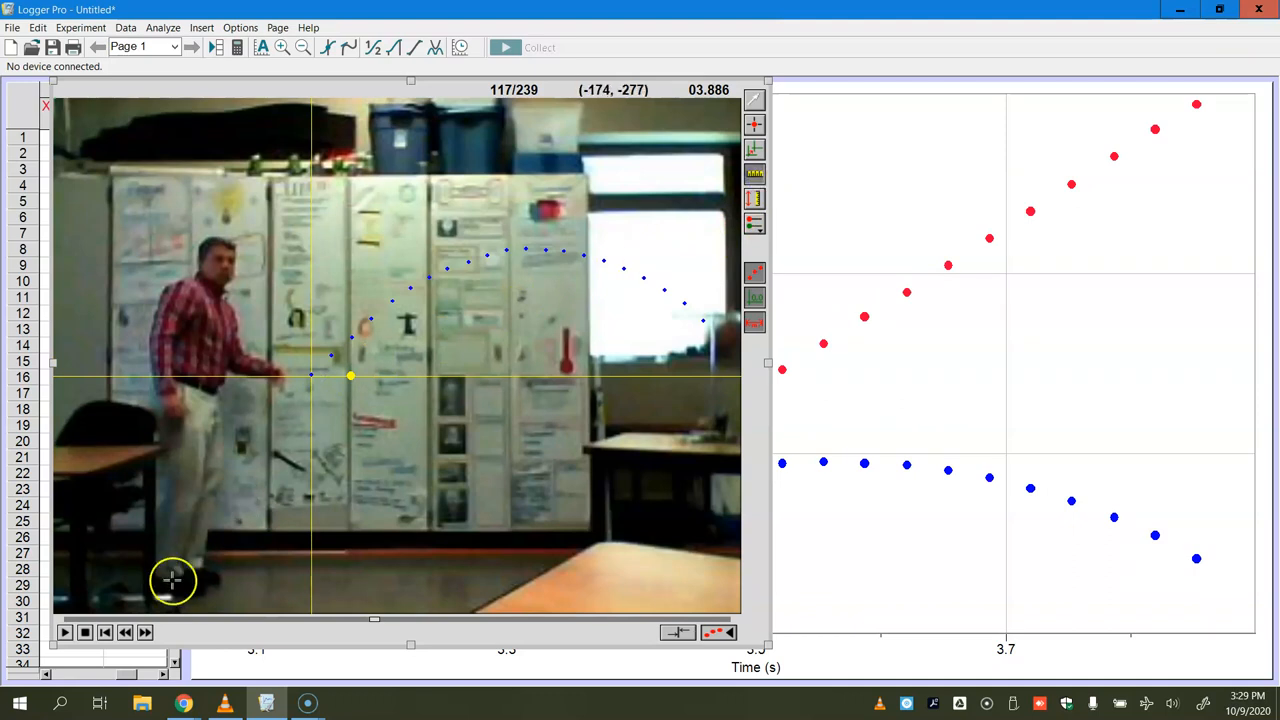
mouse_move(192, 560)
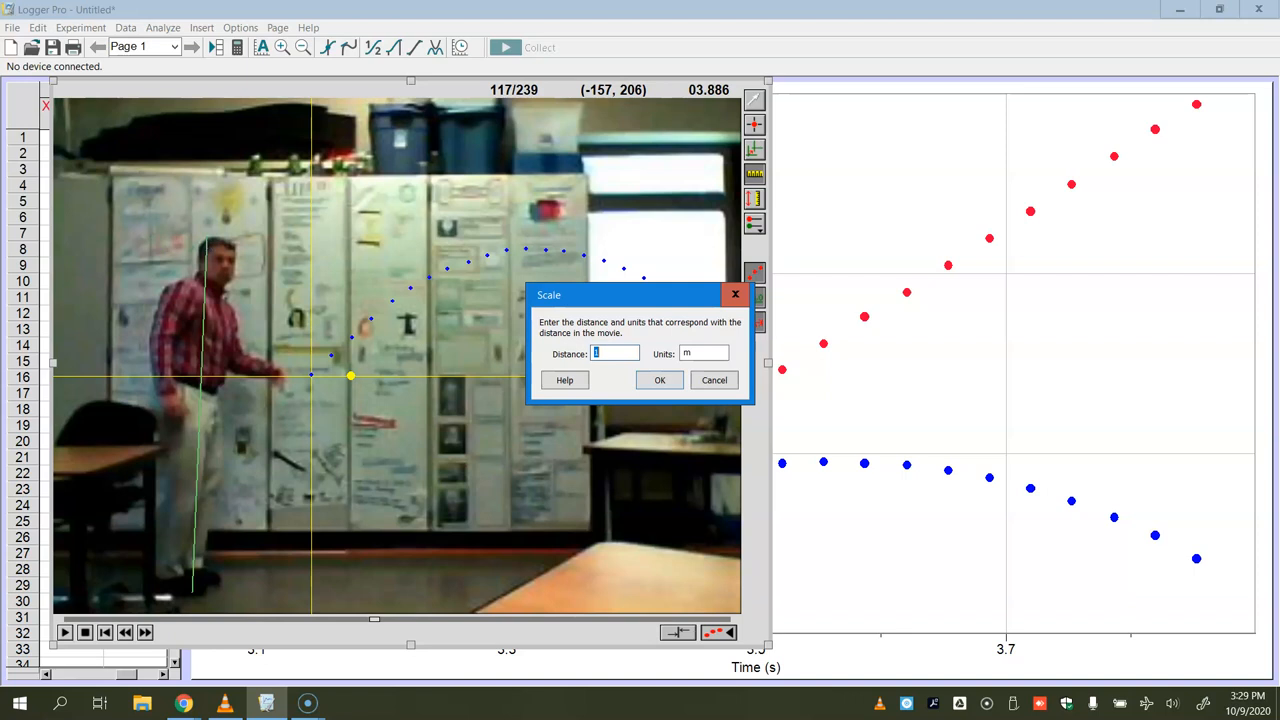
Set the scale distance to 1.67 m in the Scale dialog and confirm it.
type("1")
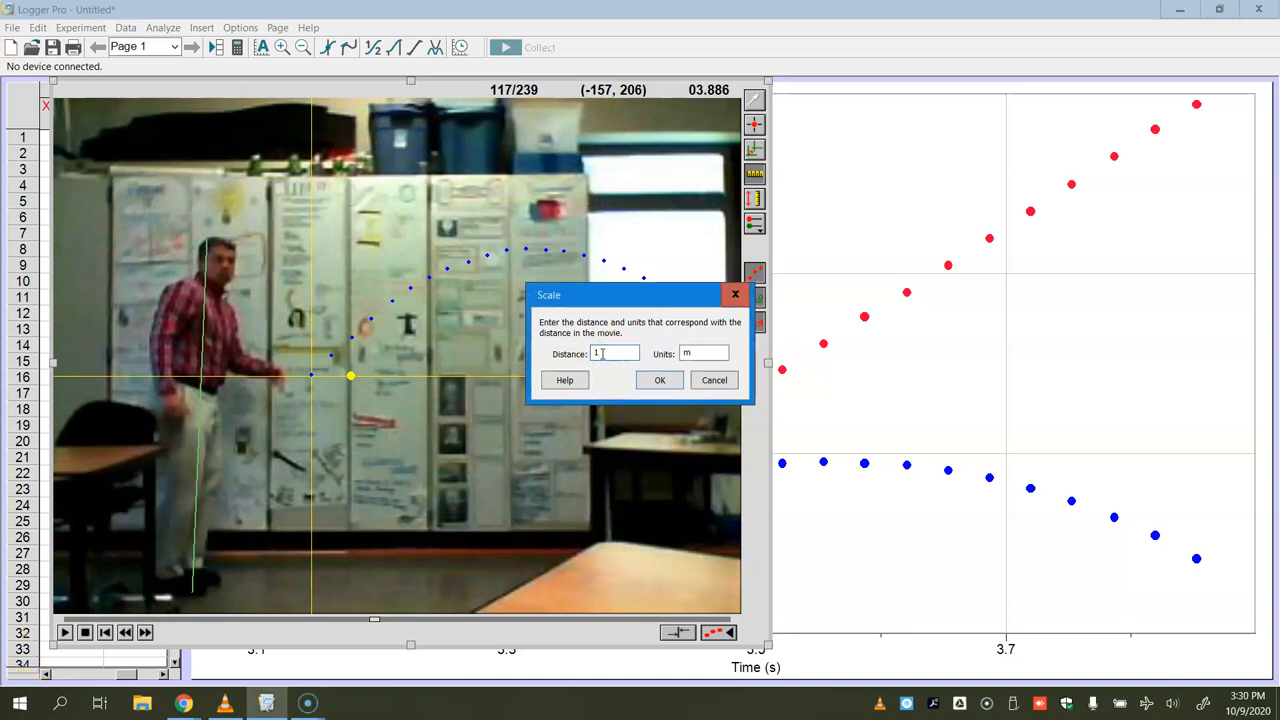
type("1.67")
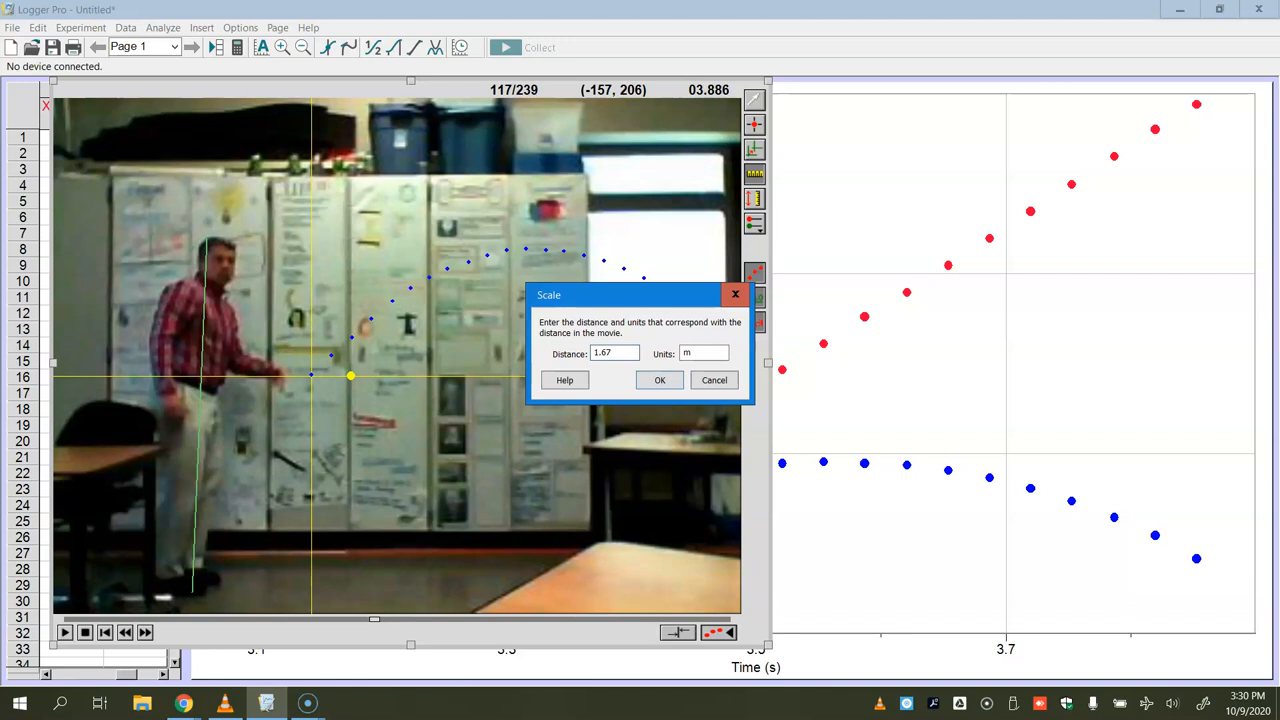
left_click(660, 380)
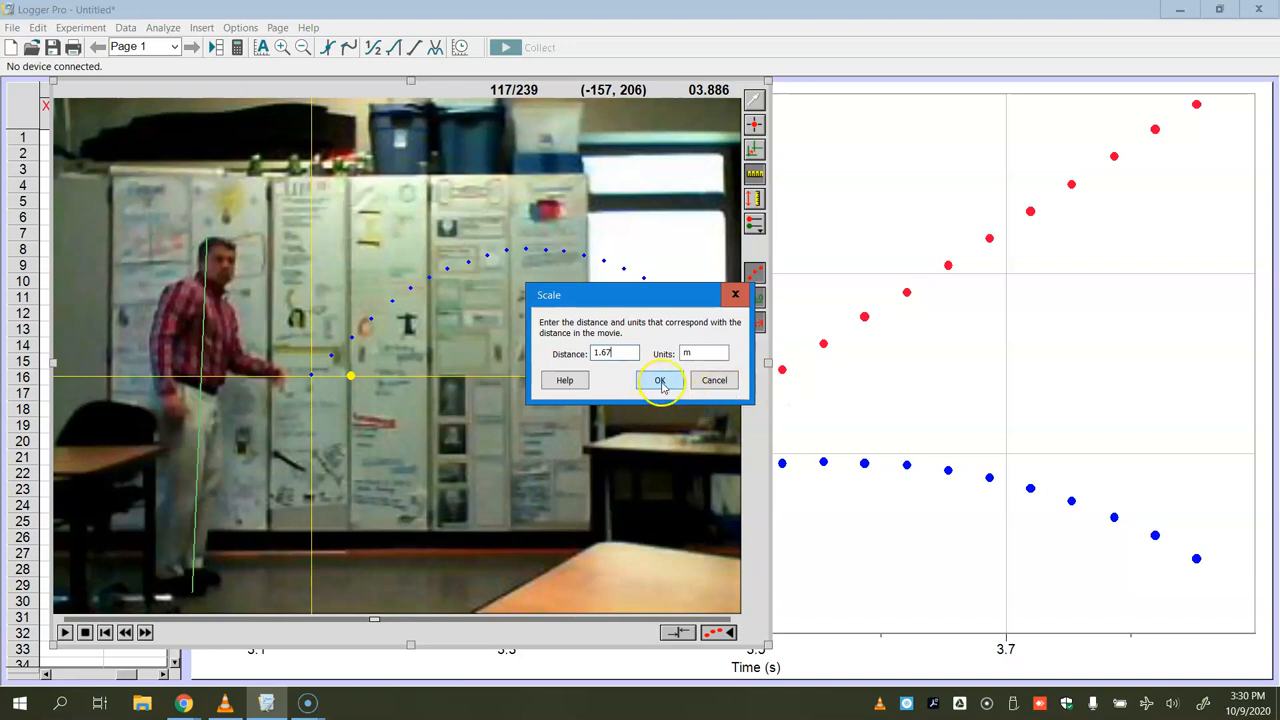
left_click(660, 380)
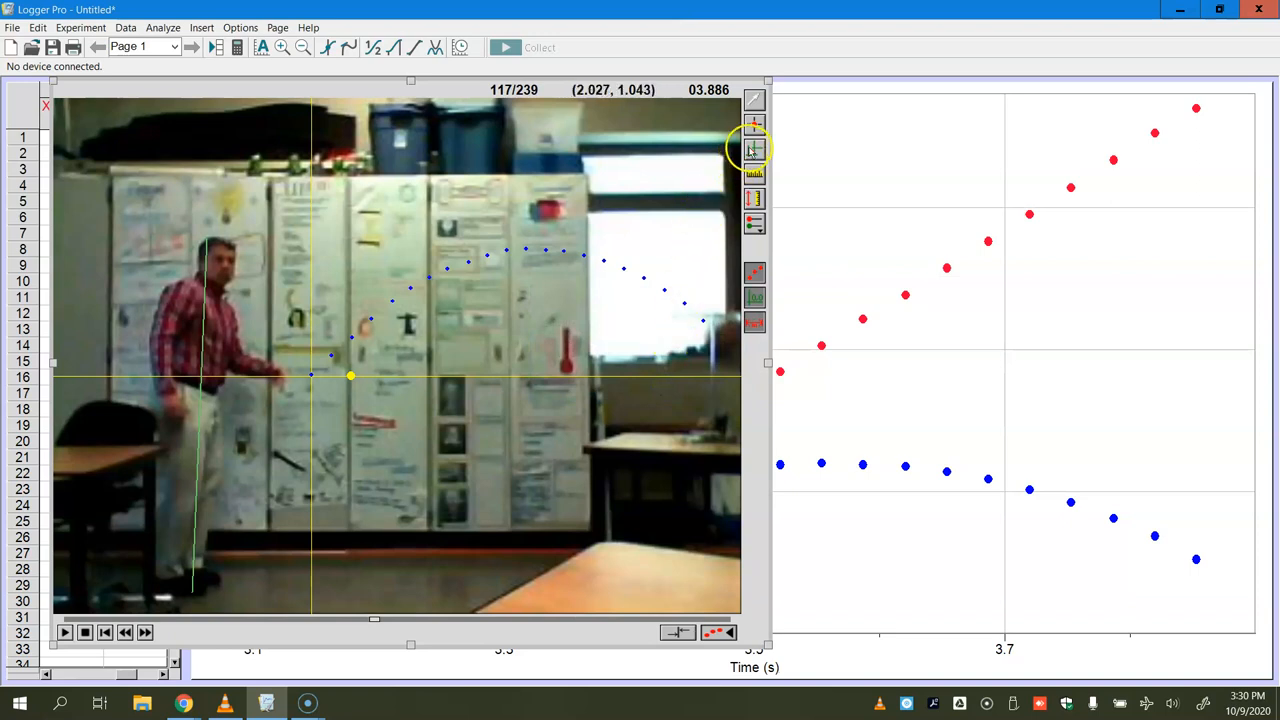
mouse_move(752, 272)
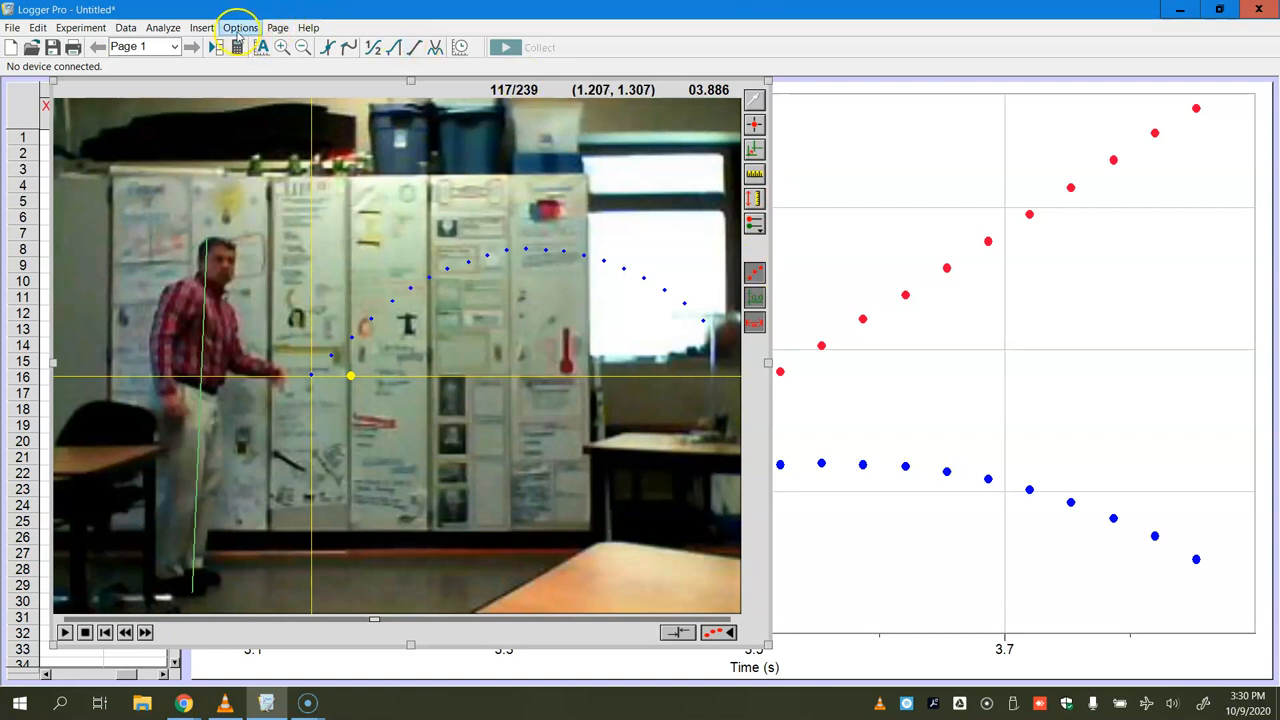
In Movie Options, enable 'First VA point defines movie time zero' and apply it.
left_click(220, 28)
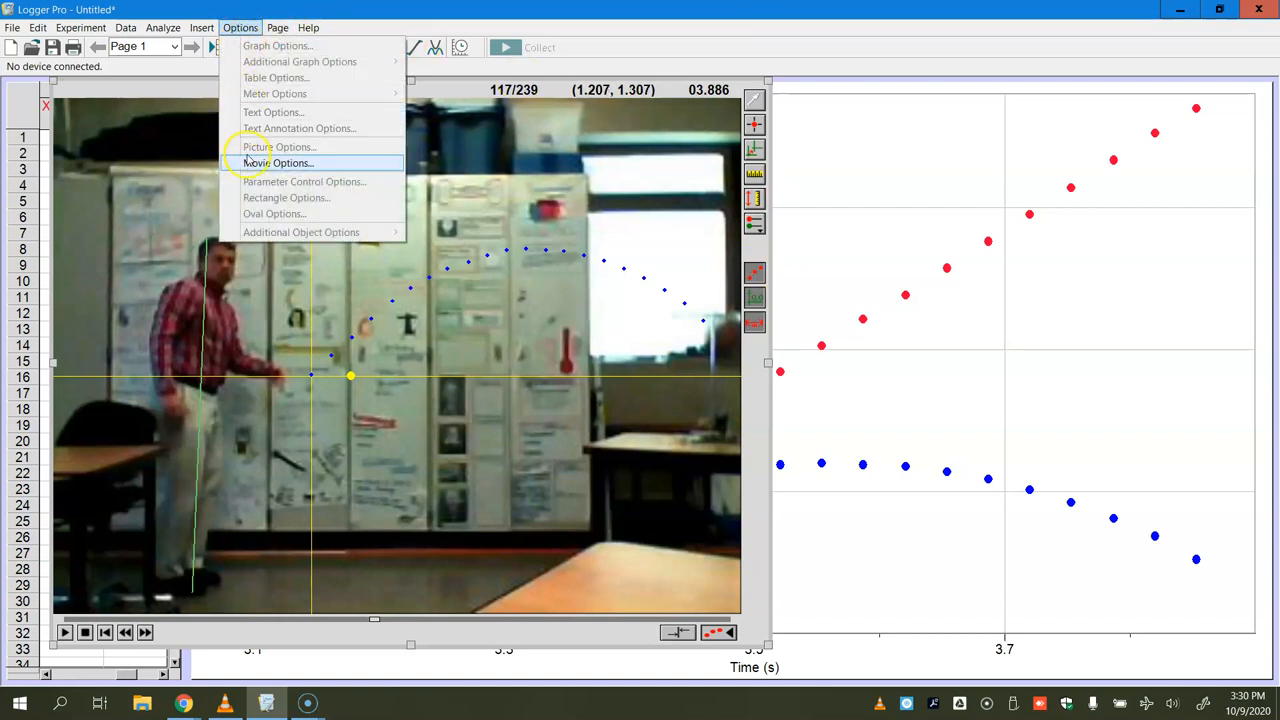
left_click(280, 162)
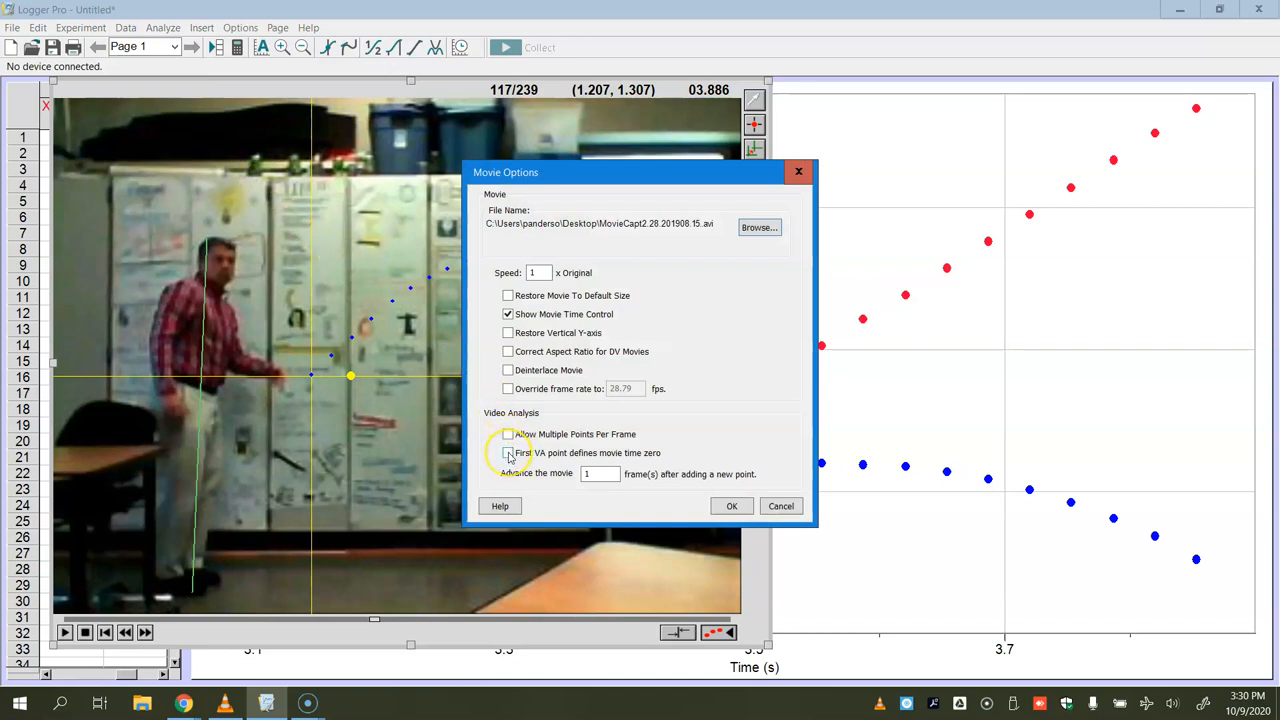
left_click(508, 452)
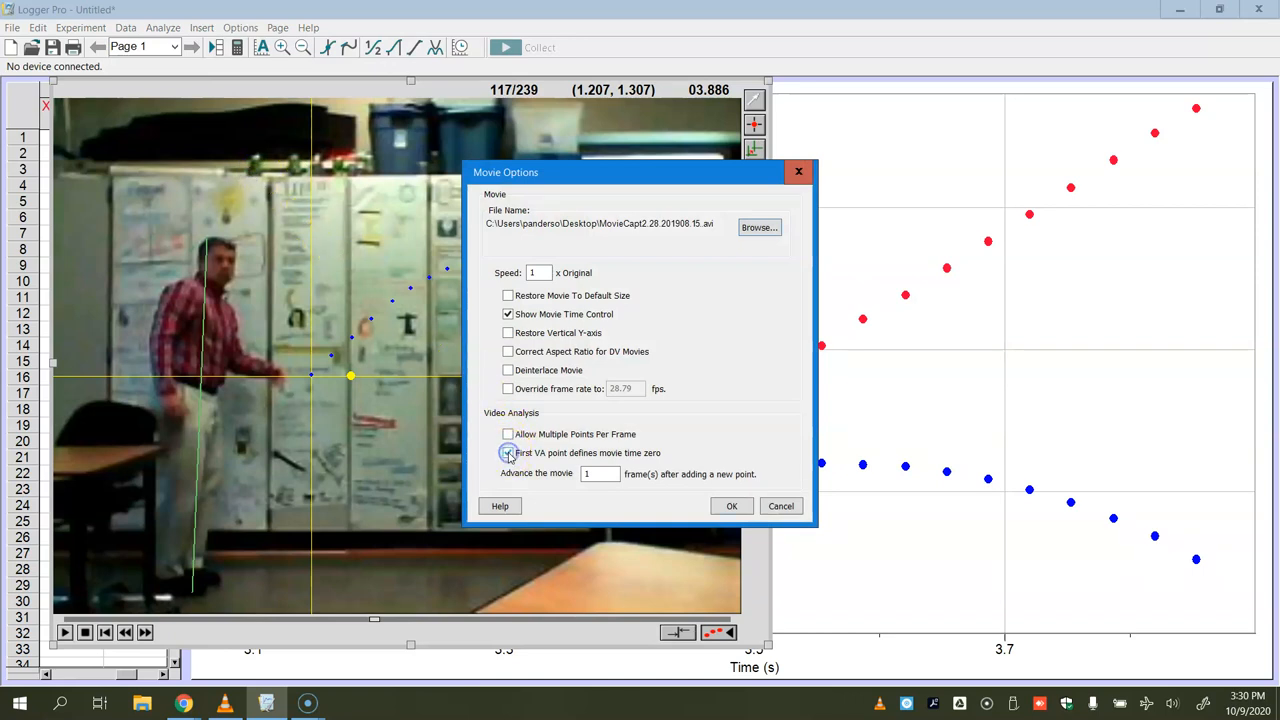
left_click(508, 452)
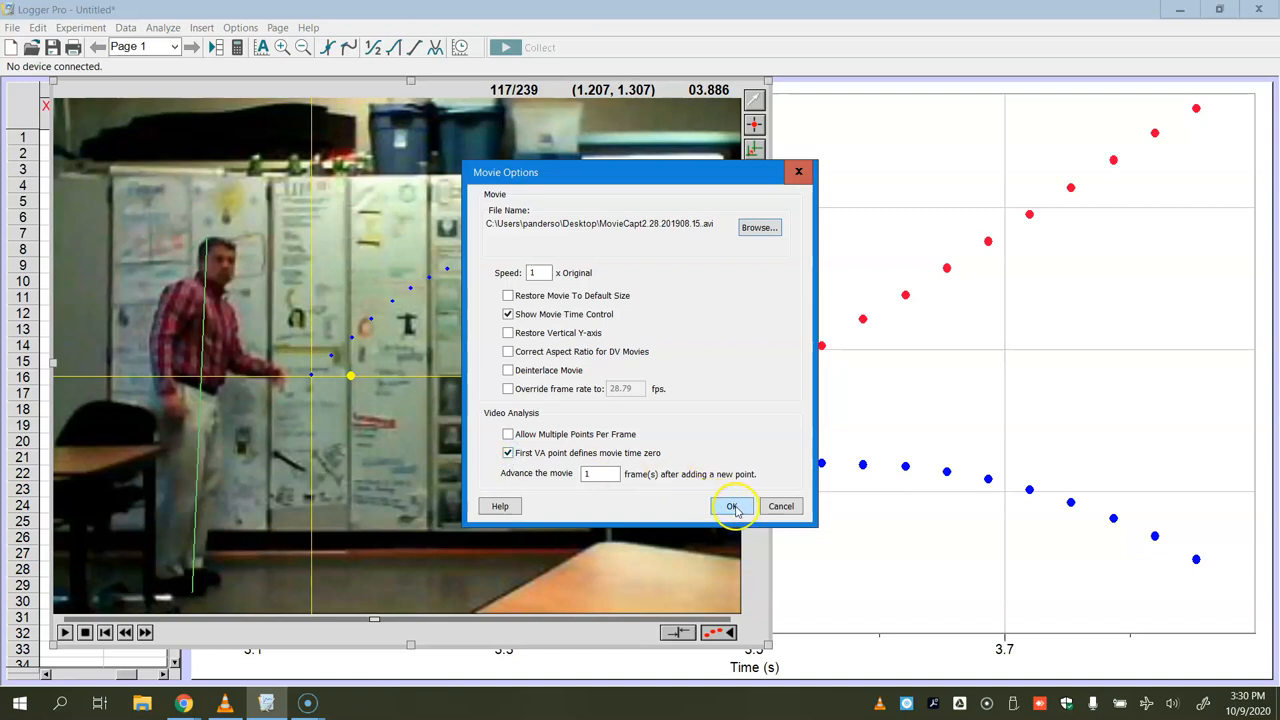
left_click(732, 506)
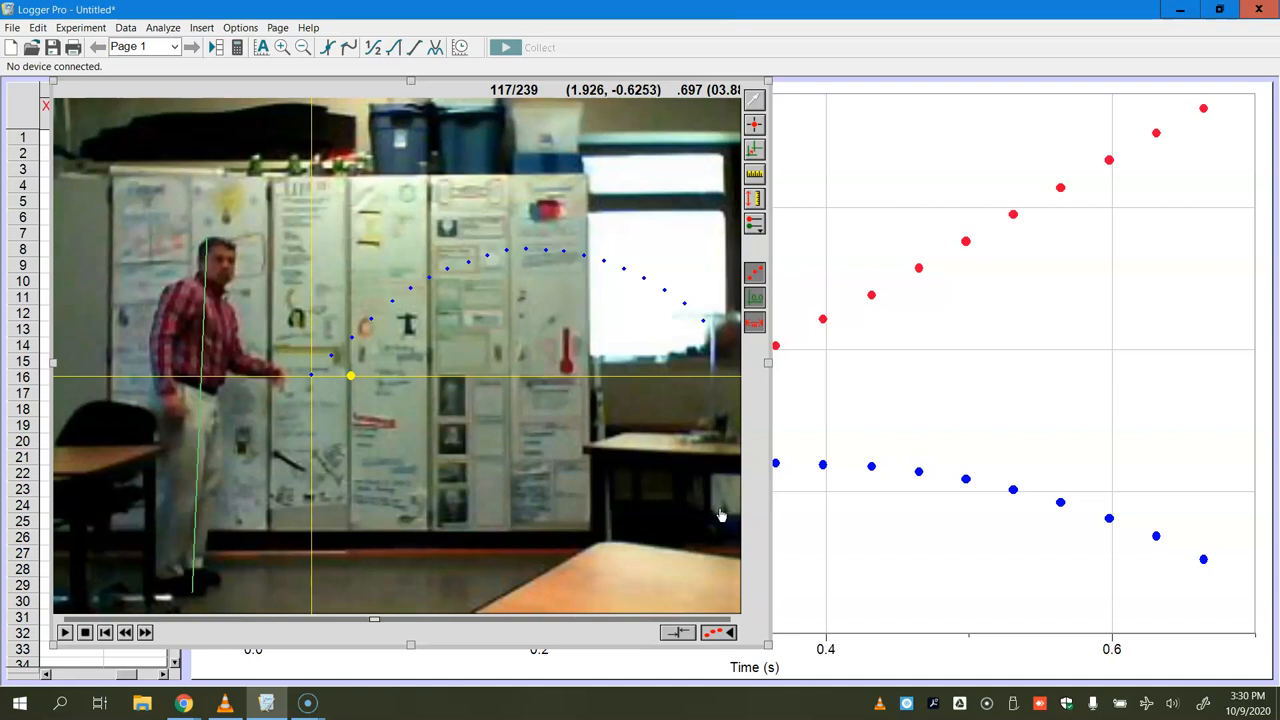
Auto Arrange the page and set the graph's vertical axis to X position only.
left_click(276, 28)
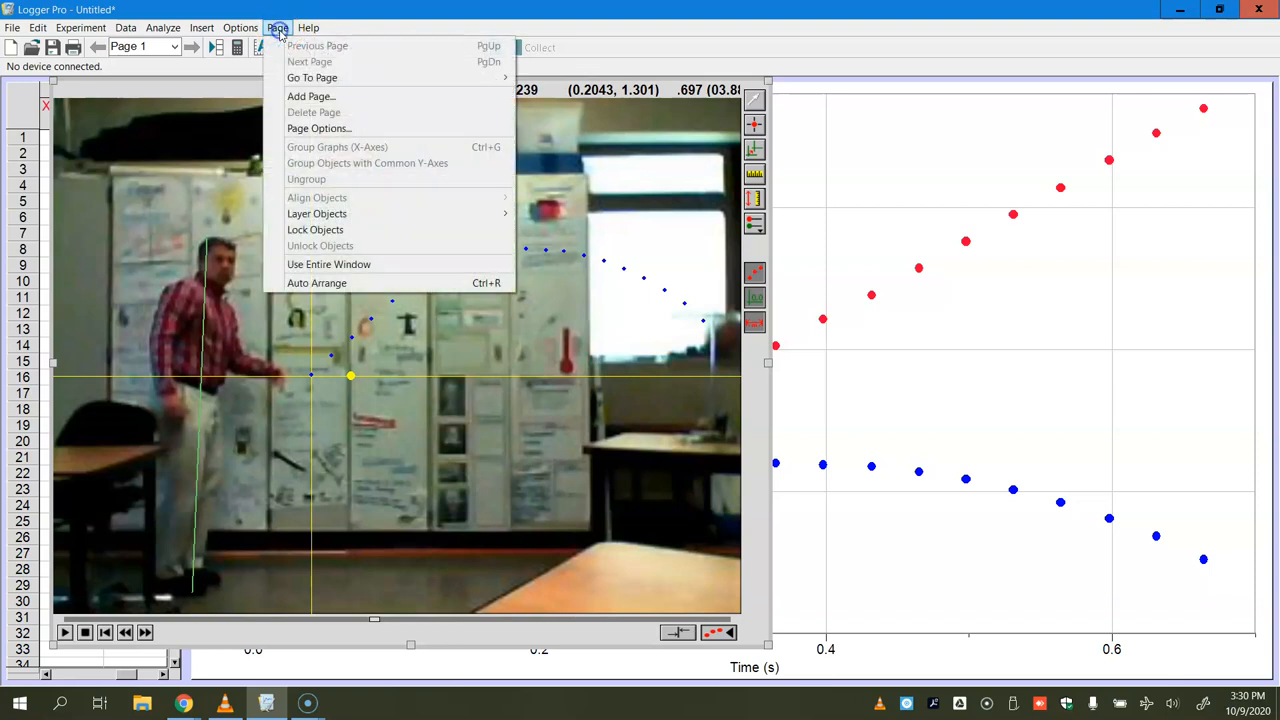
left_click(316, 284)
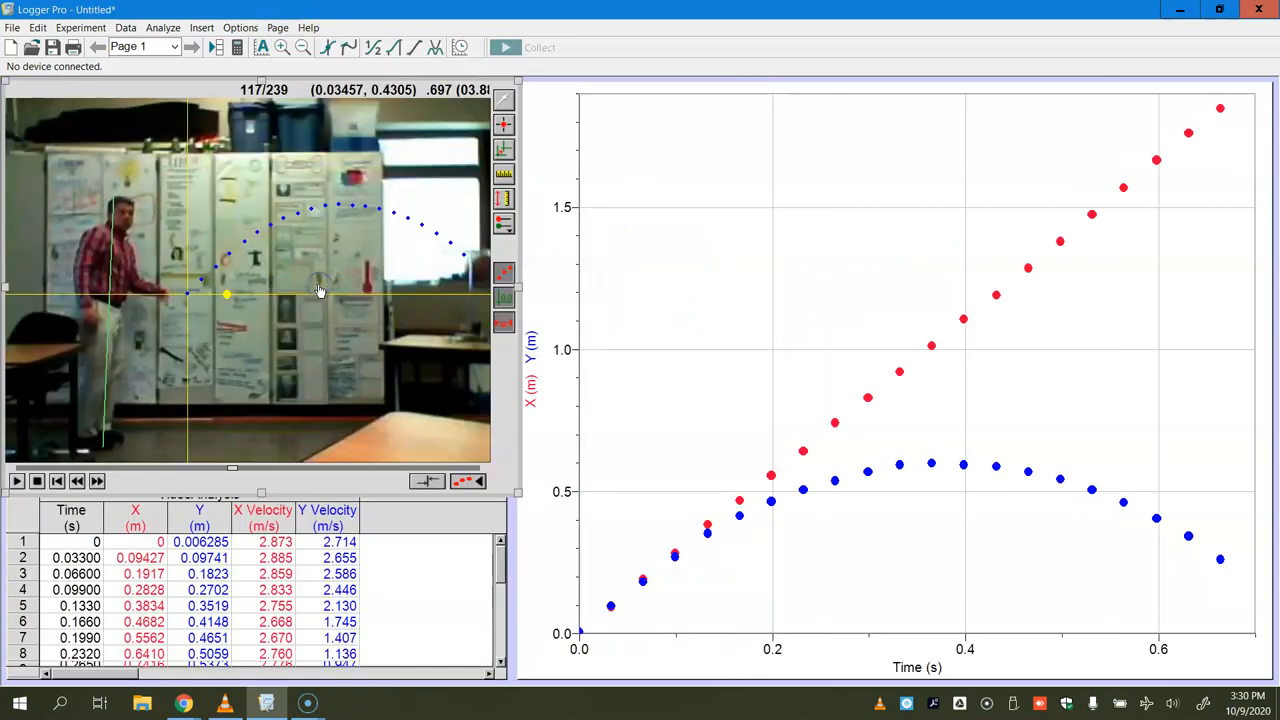
mouse_move(692, 268)
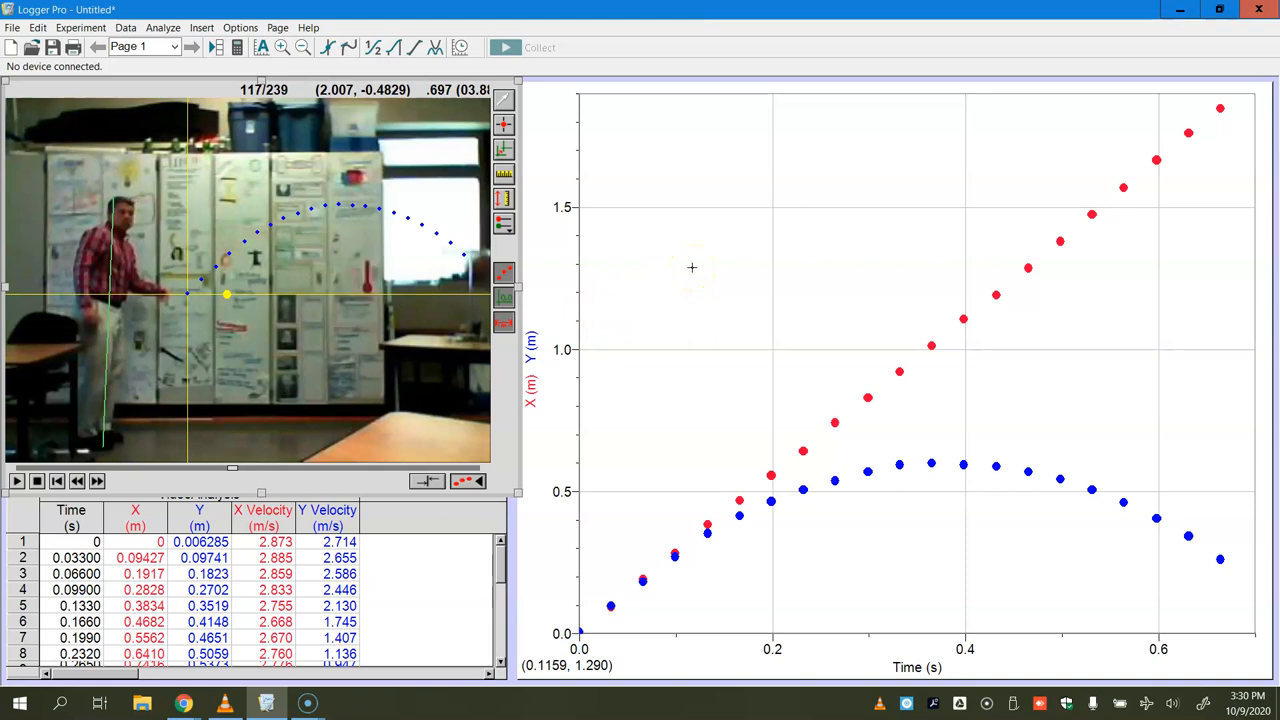
left_click(532, 370)
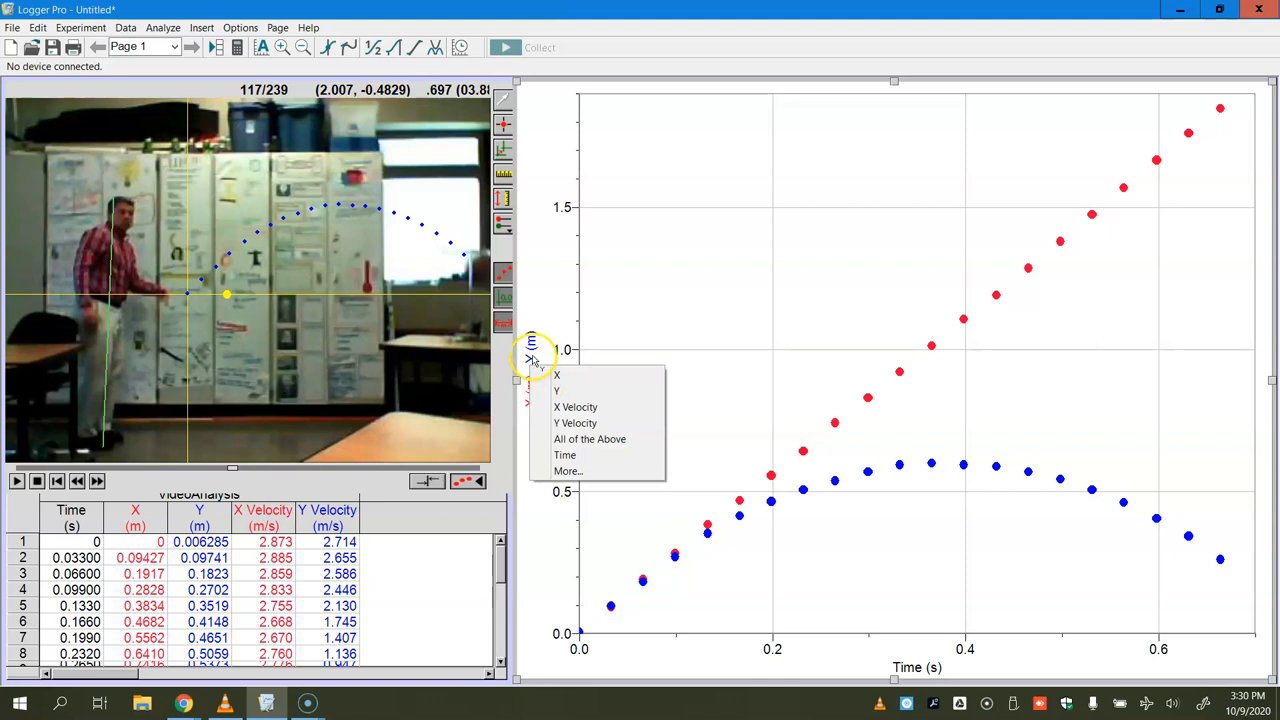
left_click(556, 374)
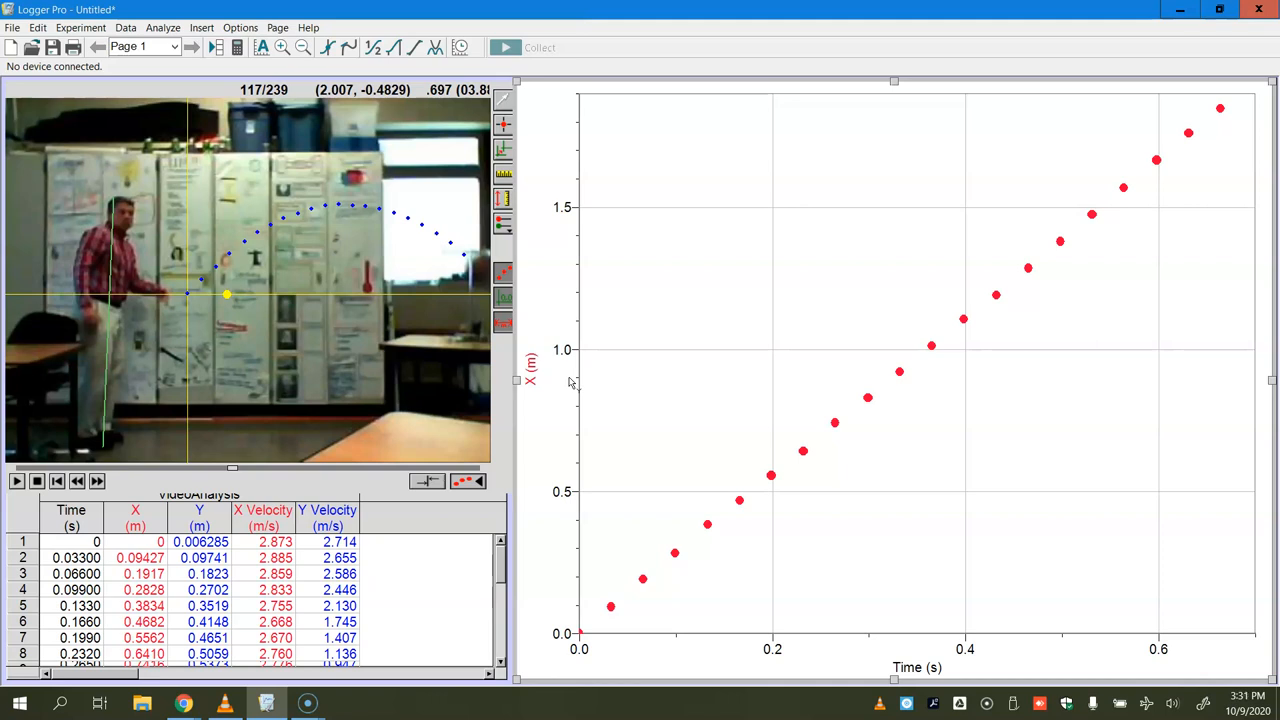
mouse_move(504, 148)
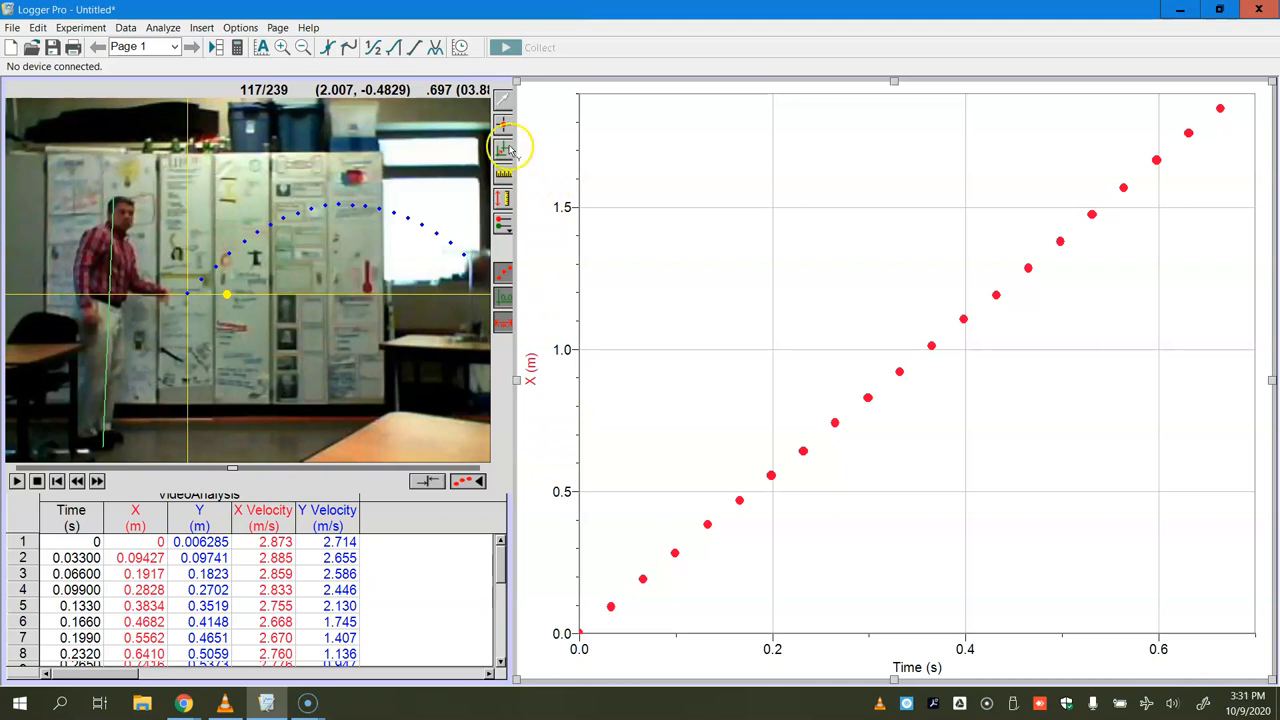
mouse_move(412, 48)
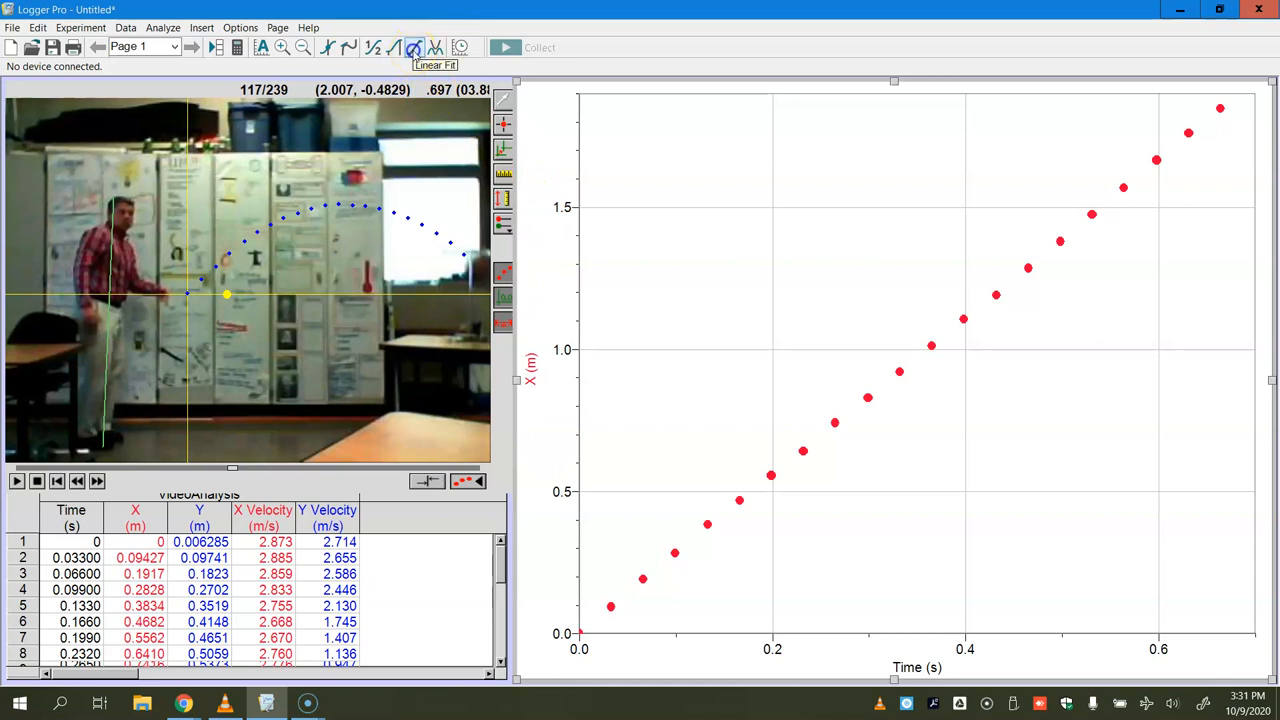
Add a linear fit to the X position graph, giving a slope of about 2.789 m/s.
left_click(410, 48)
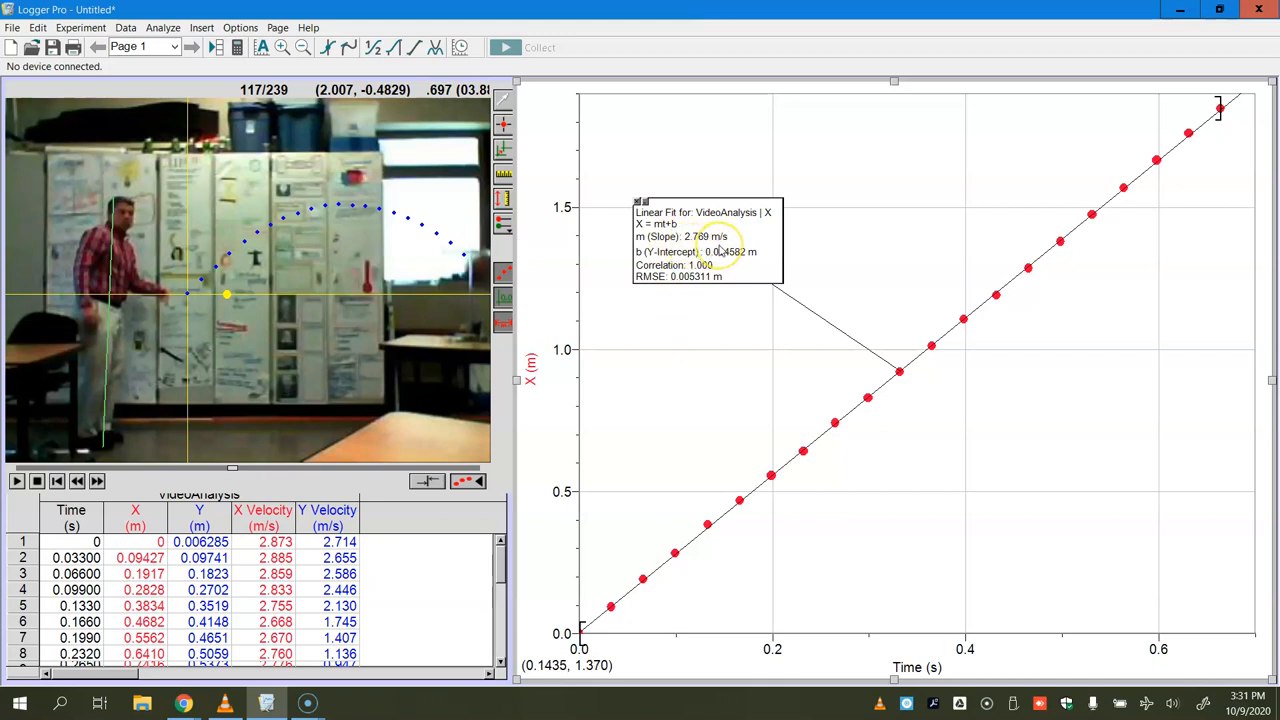
mouse_move(670, 302)
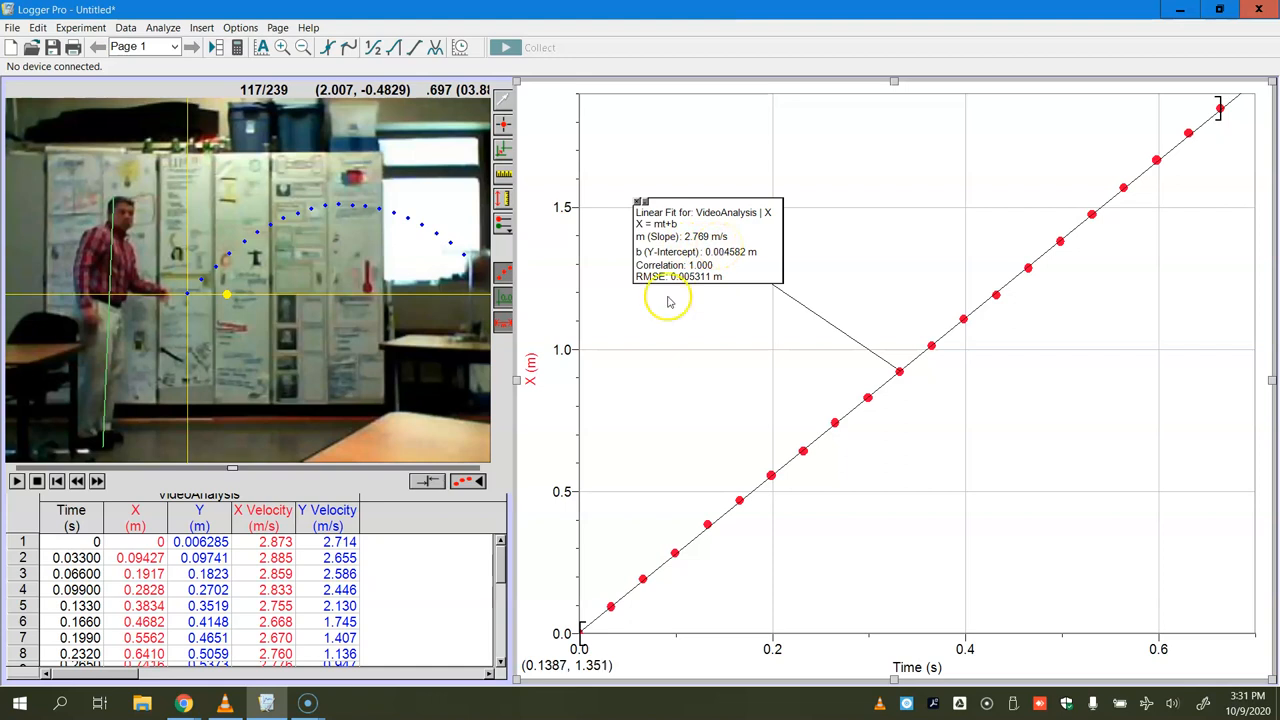
mouse_move(236, 296)
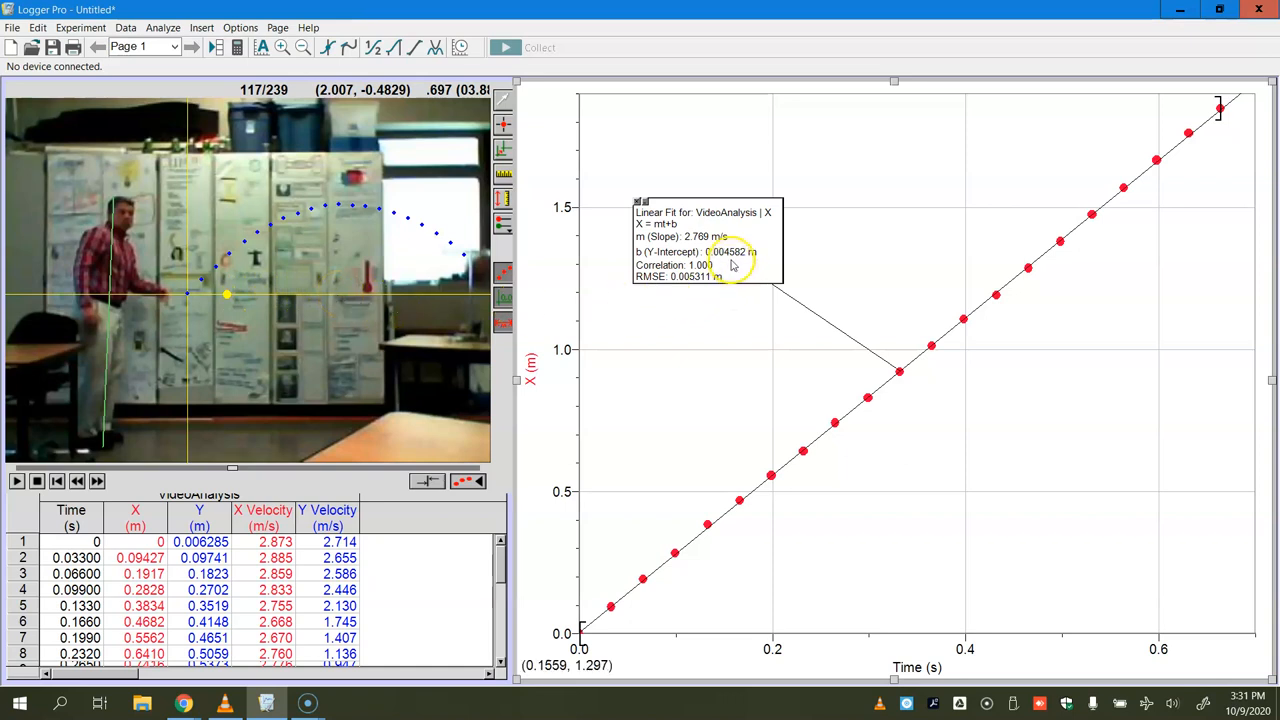
mouse_move(552, 308)
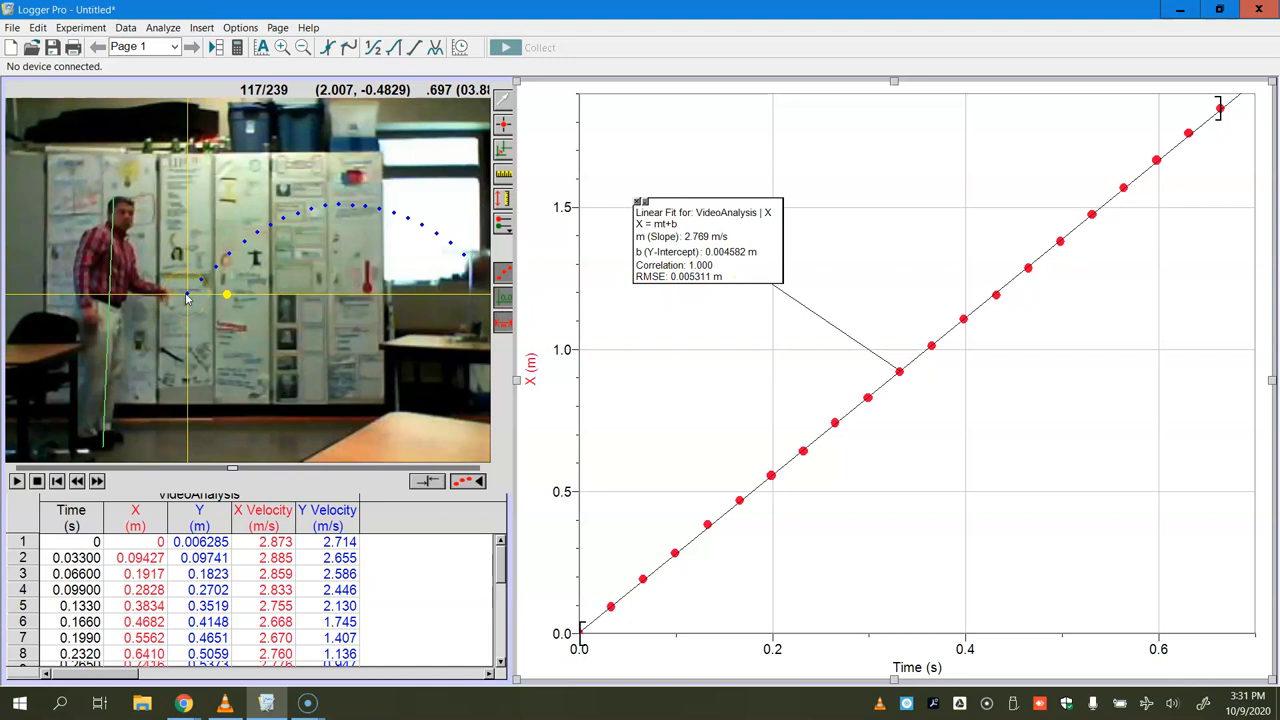
mouse_move(658, 452)
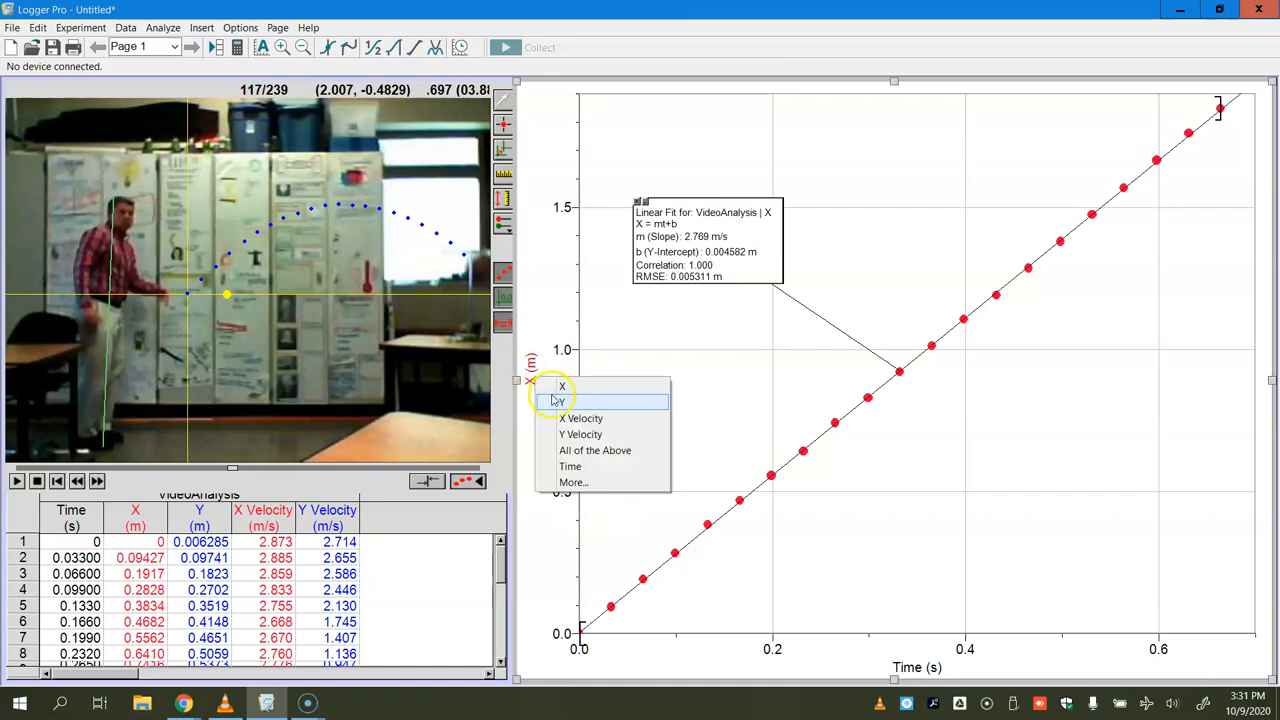
Plot X Velocity against time and add a linear fit with intercept near 2.792 m/s.
left_click(584, 418)
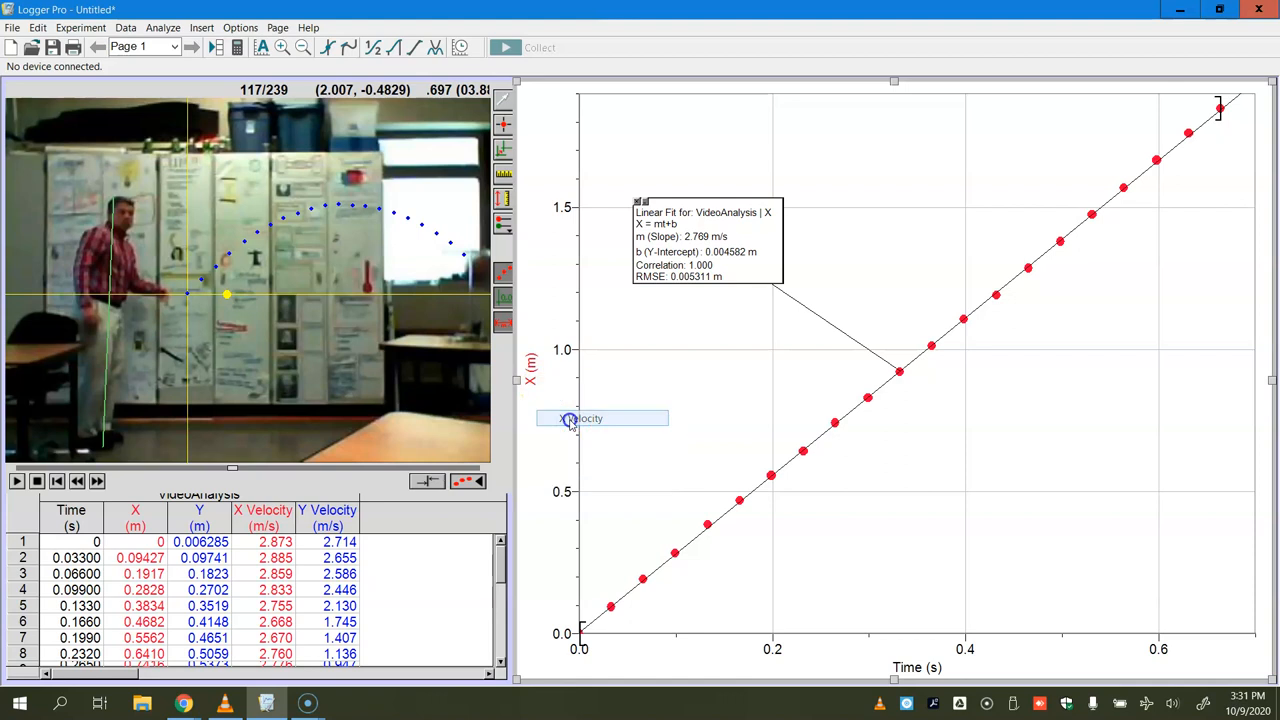
left_click(600, 418)
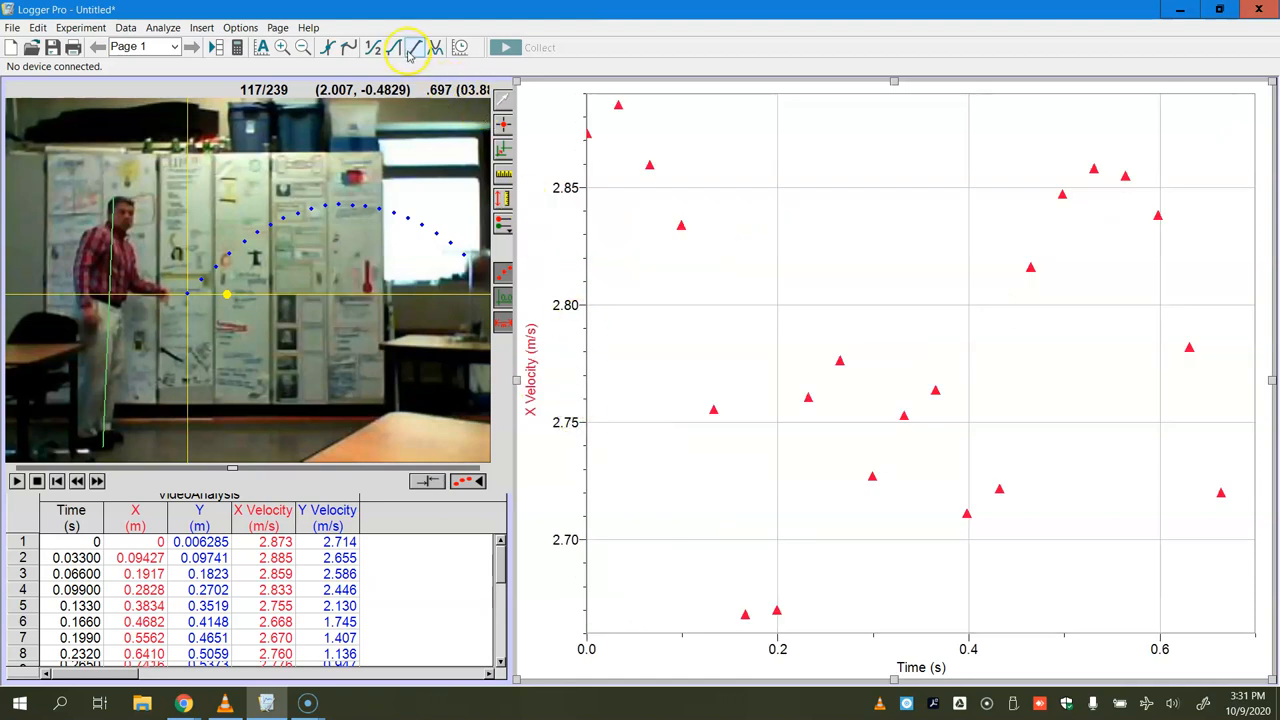
left_click(404, 48)
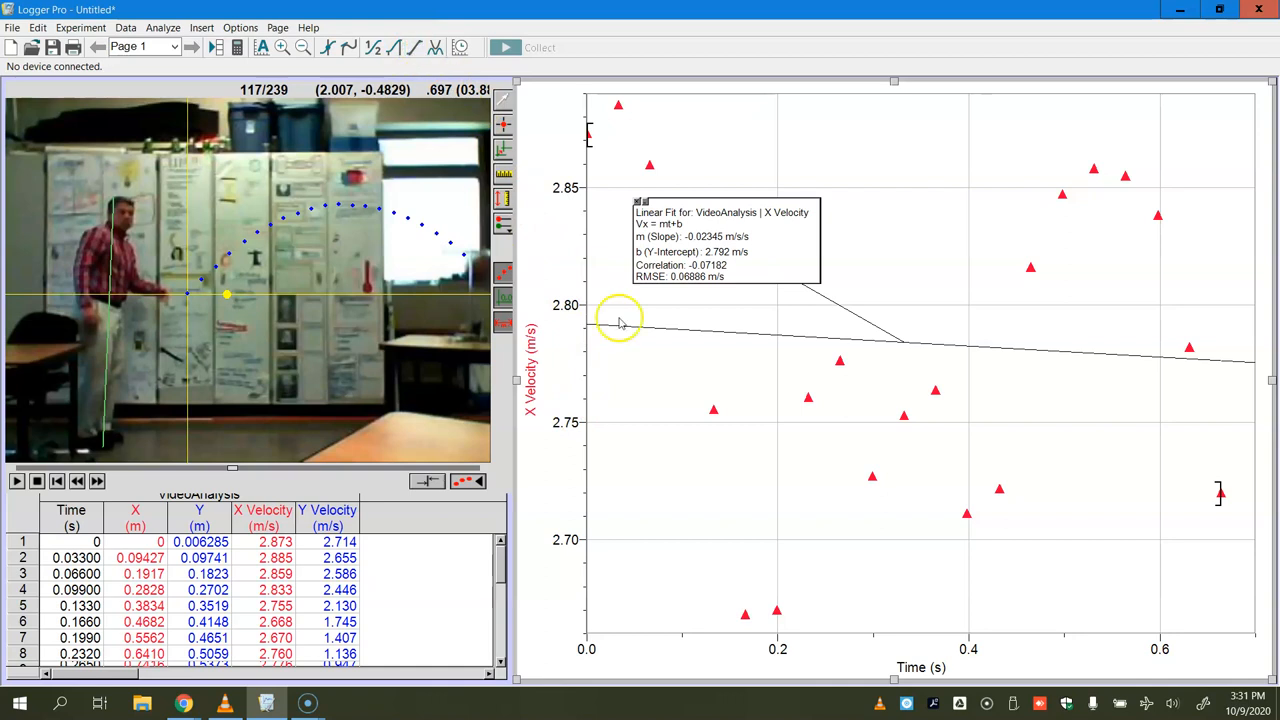
mouse_move(584, 204)
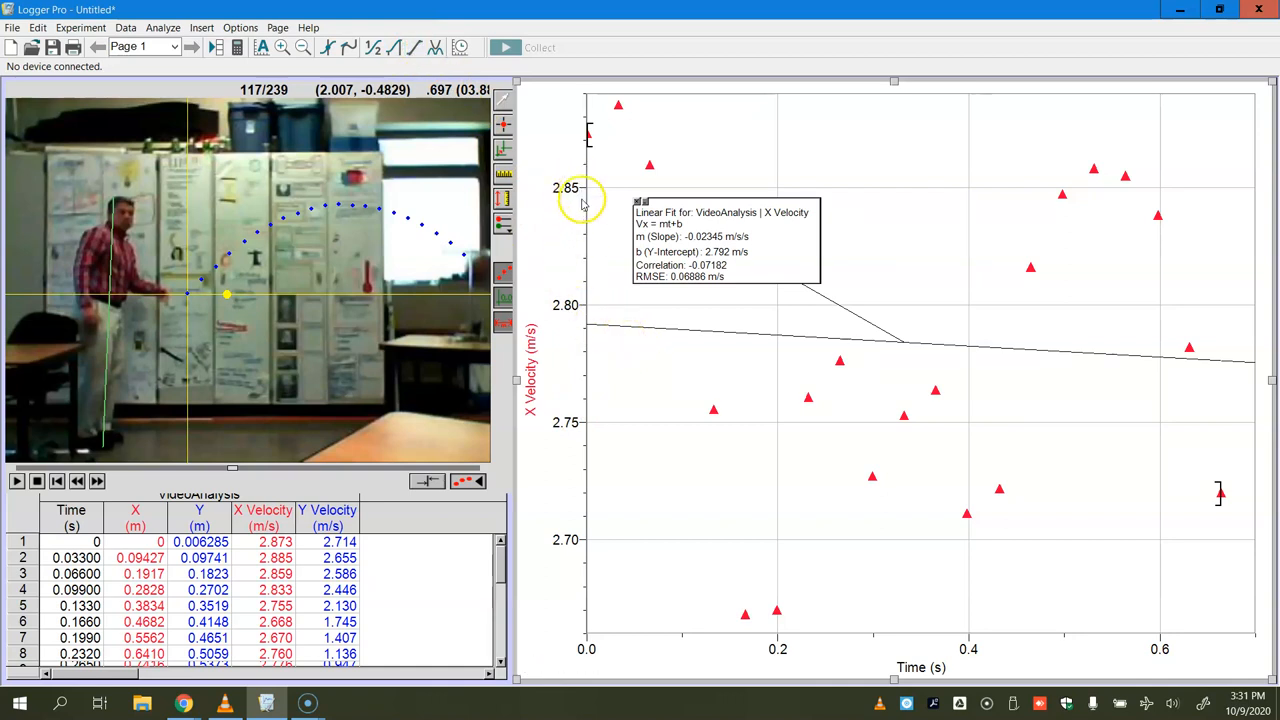
mouse_move(590, 410)
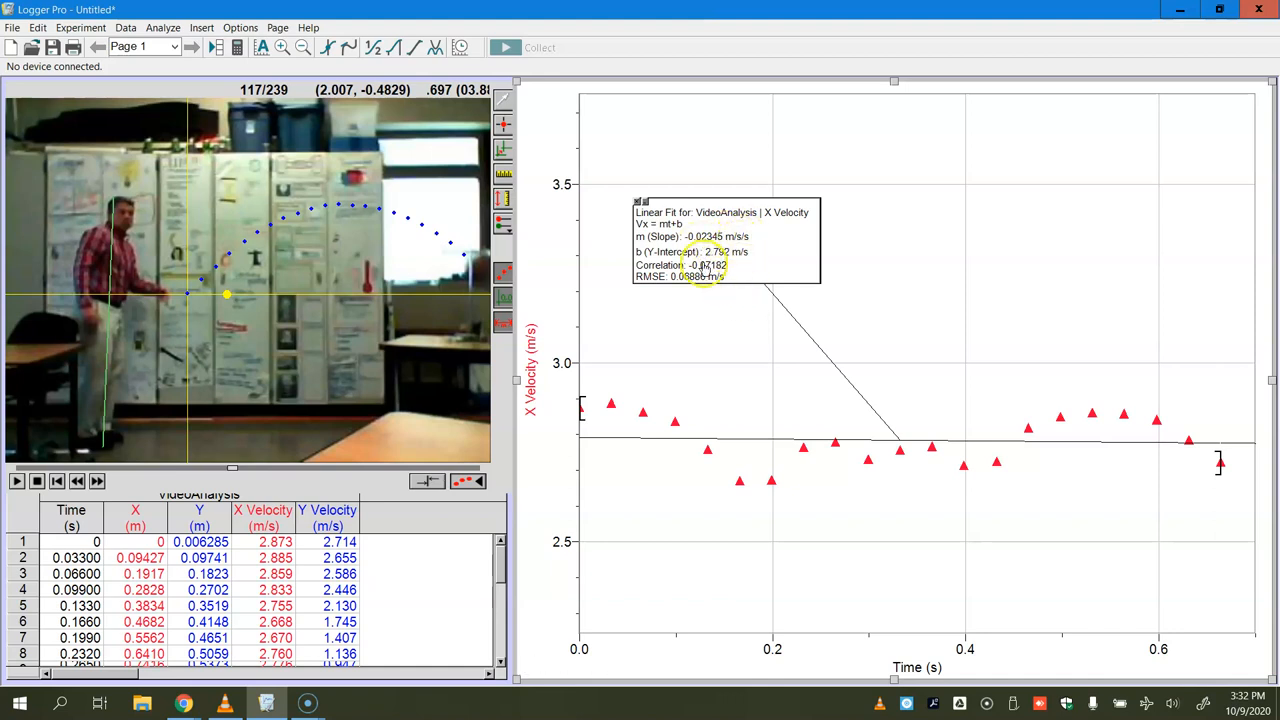
mouse_move(588, 418)
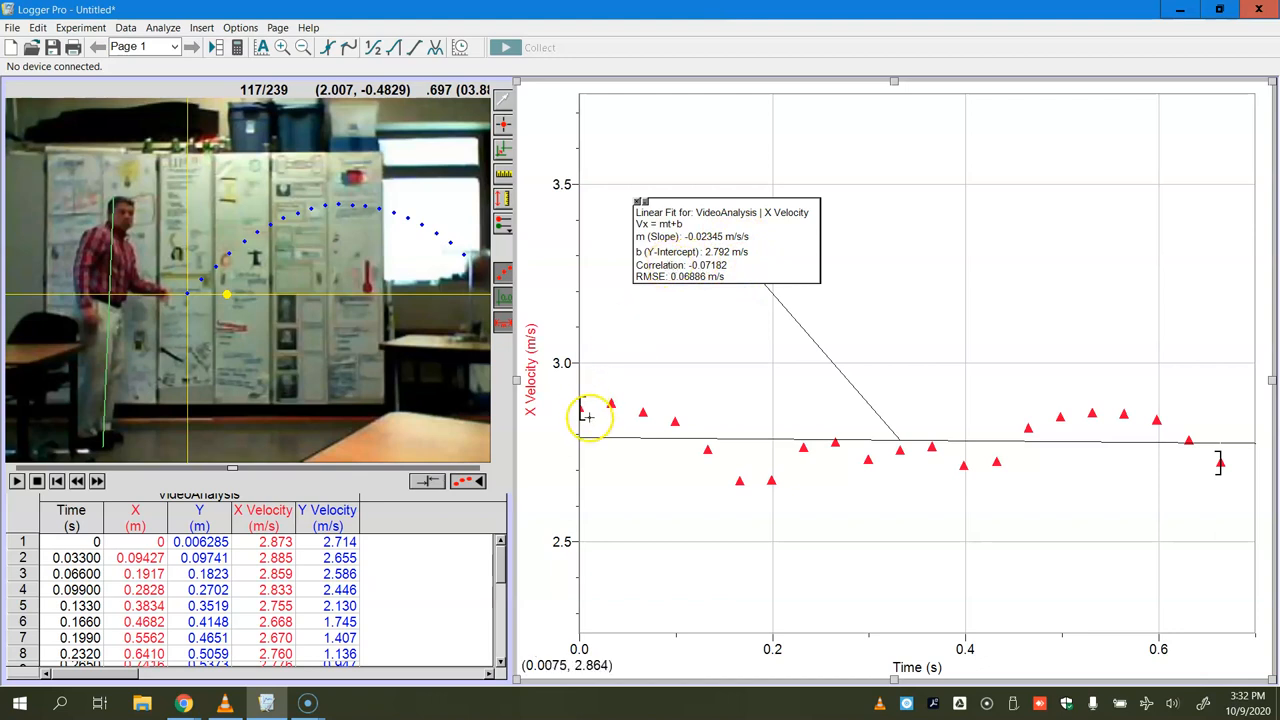
mouse_move(580, 440)
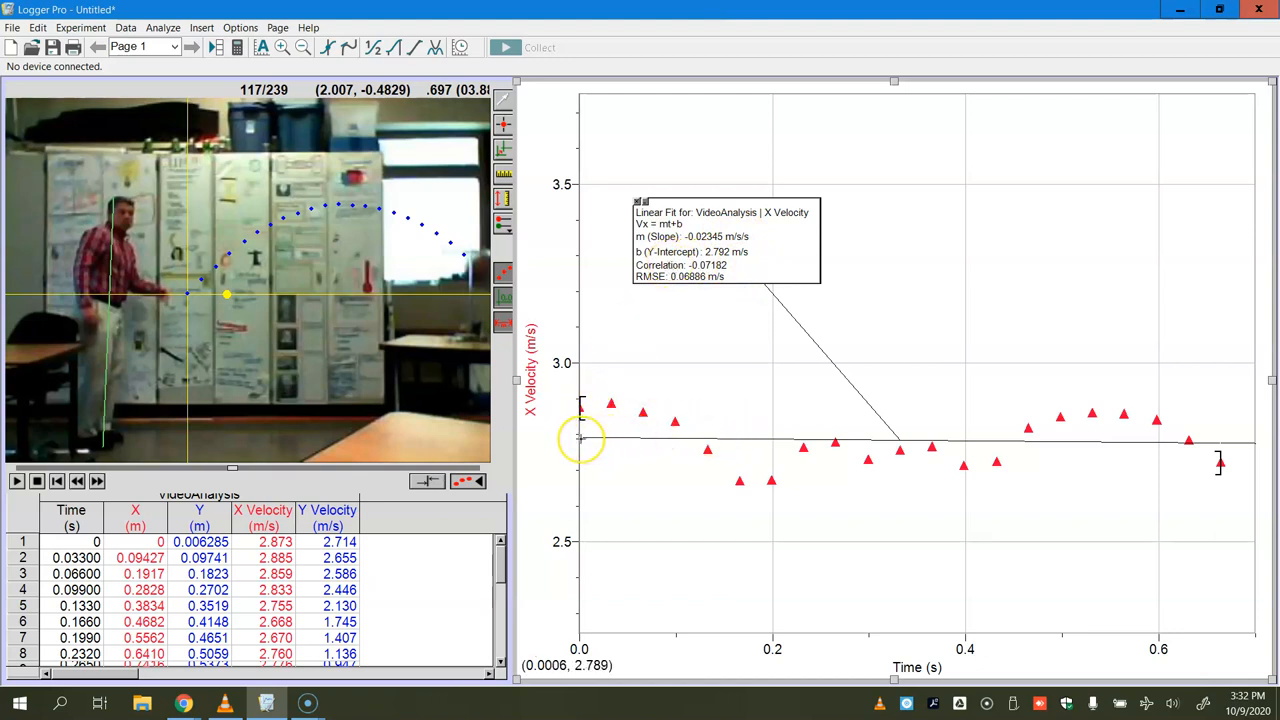
mouse_move(720, 280)
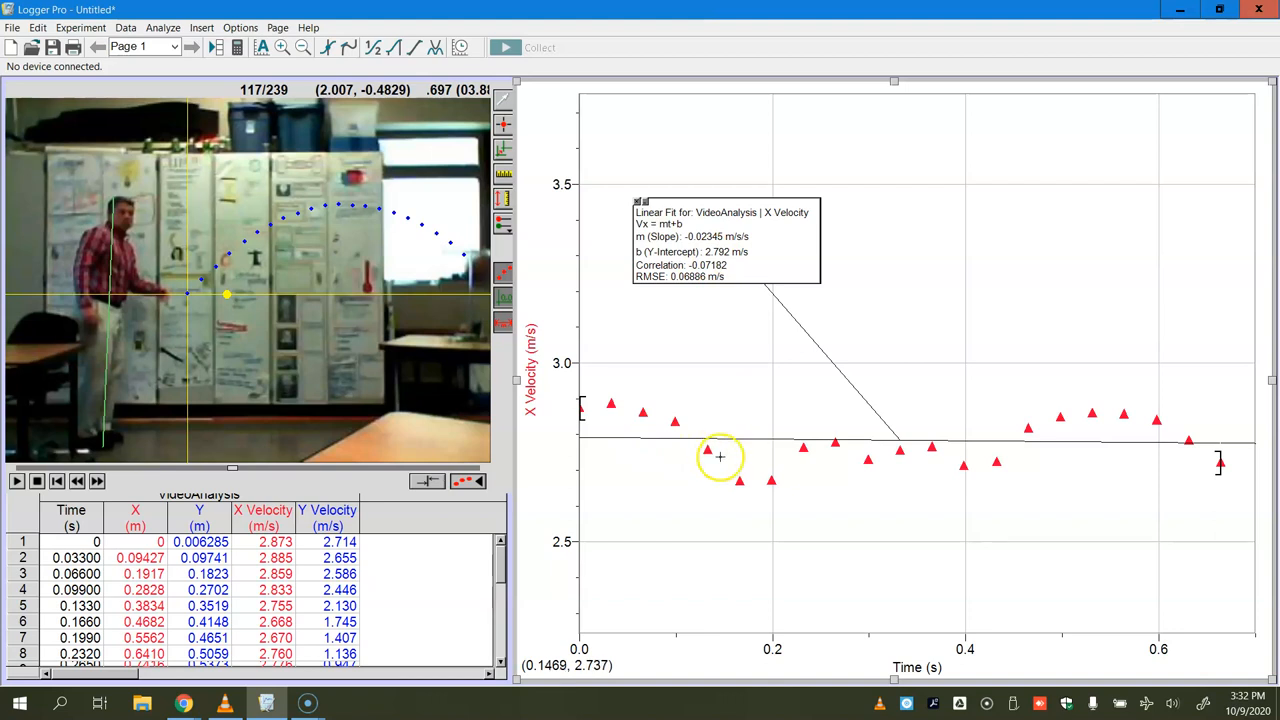
mouse_move(824, 448)
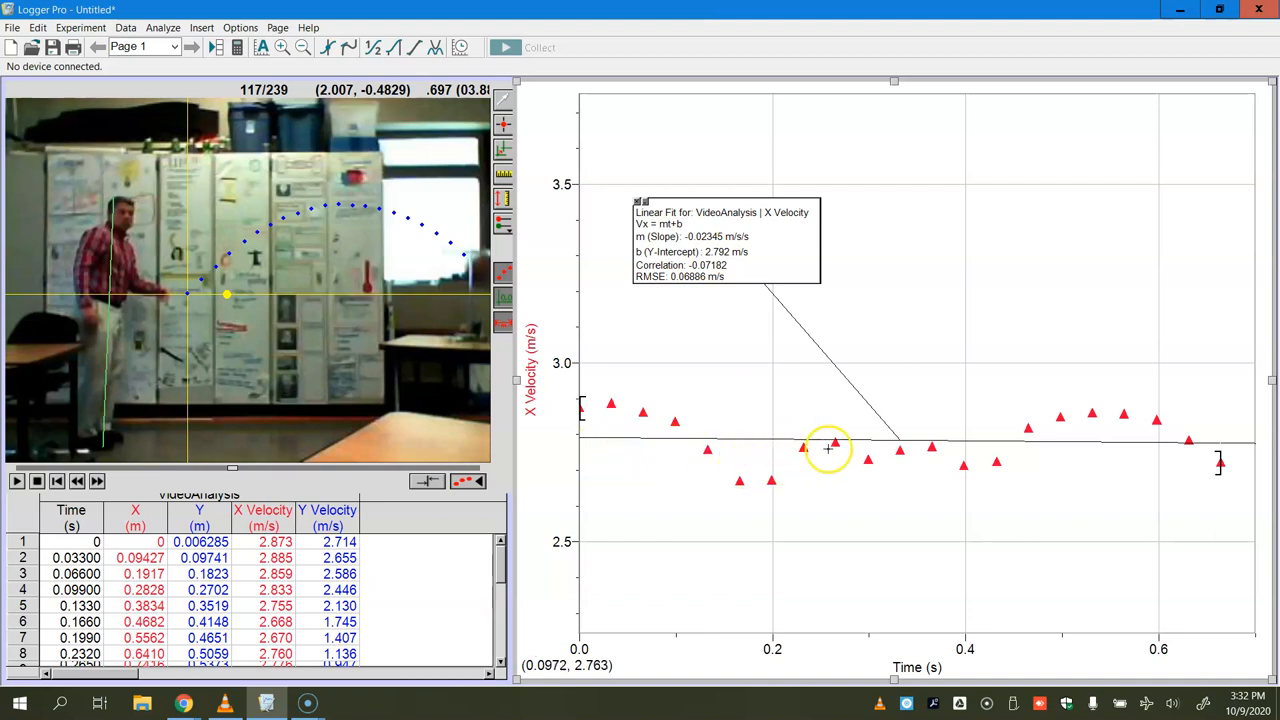
mouse_move(832, 450)
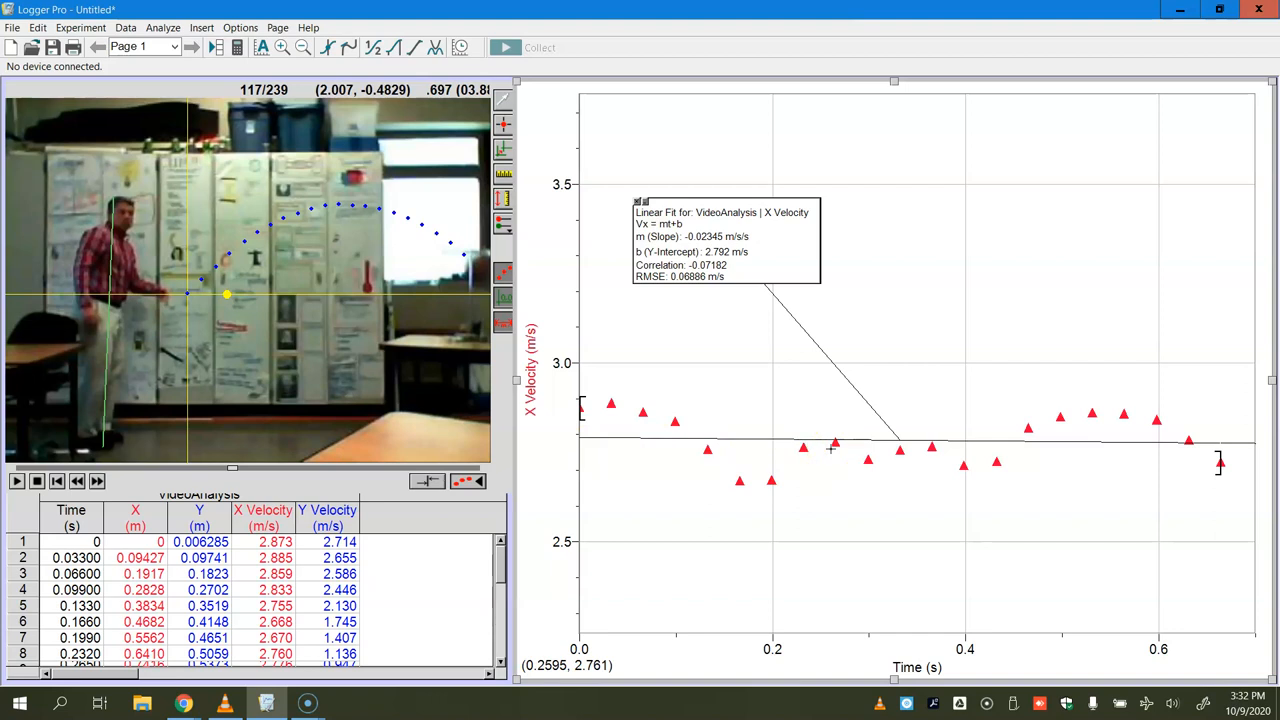
mouse_move(656, 458)
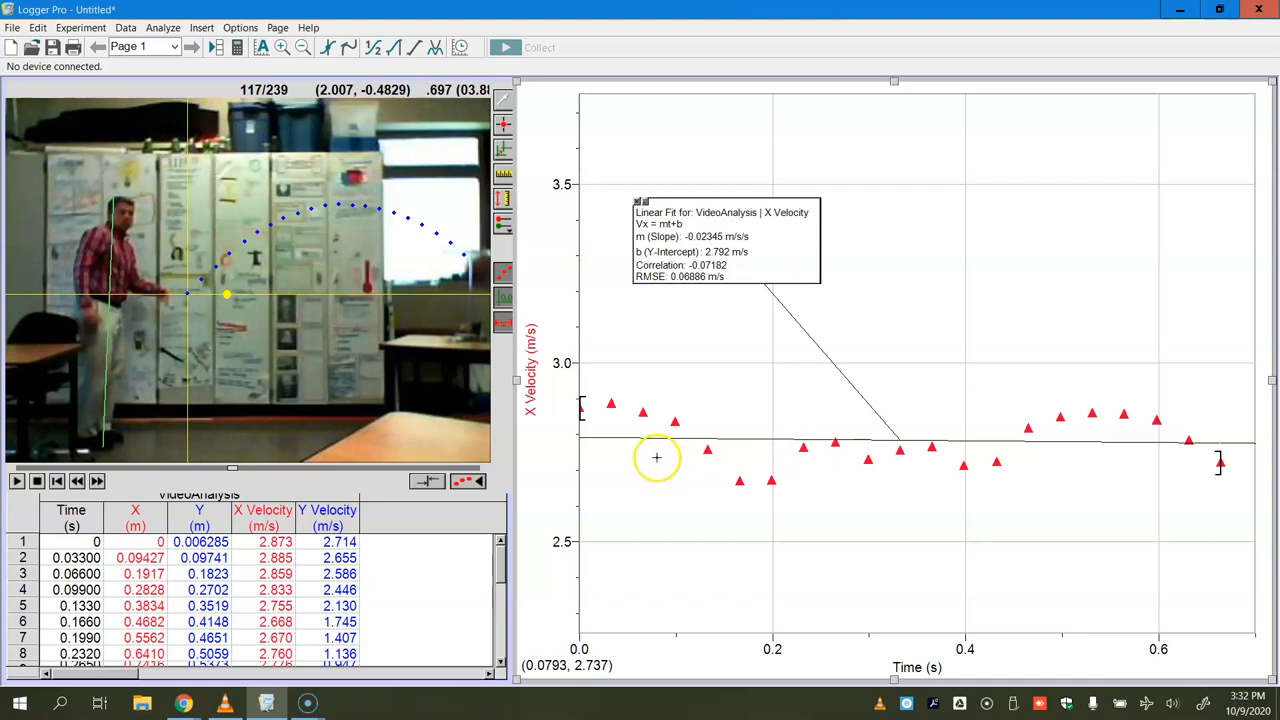
mouse_move(536, 428)
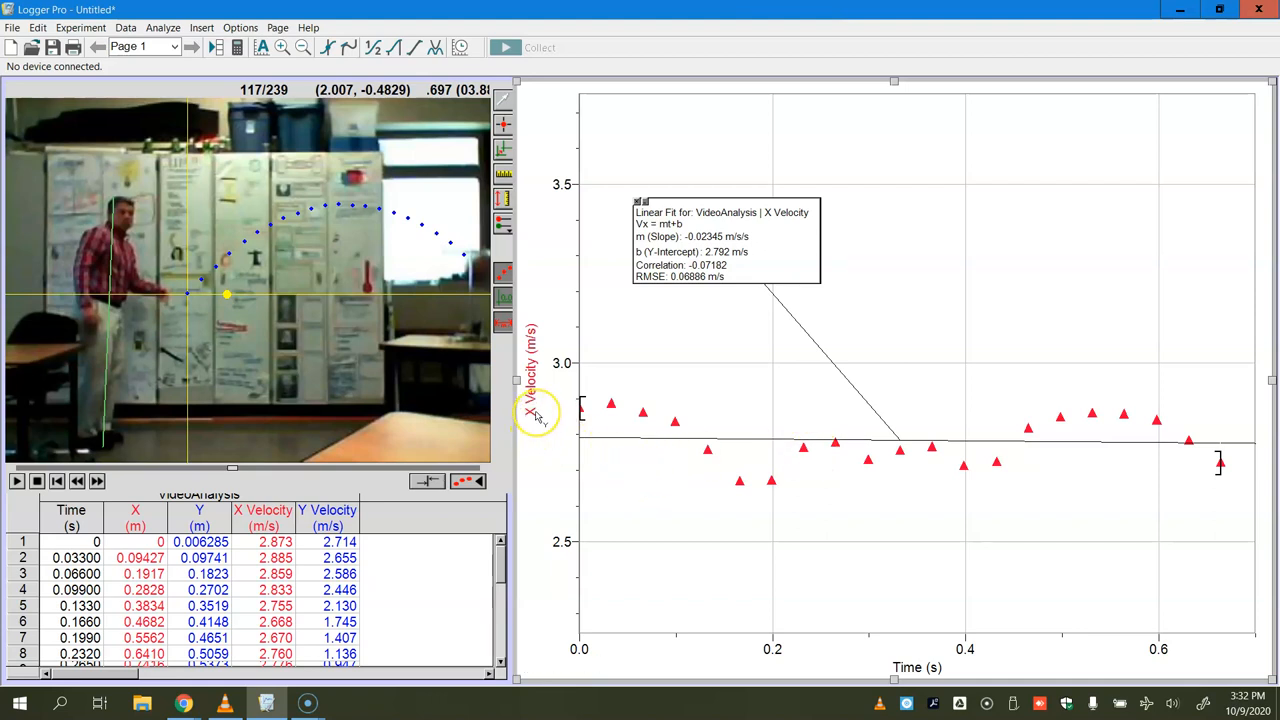
Switch the graph's vertical axis from X Velocity to Y position.
left_click(530, 408)
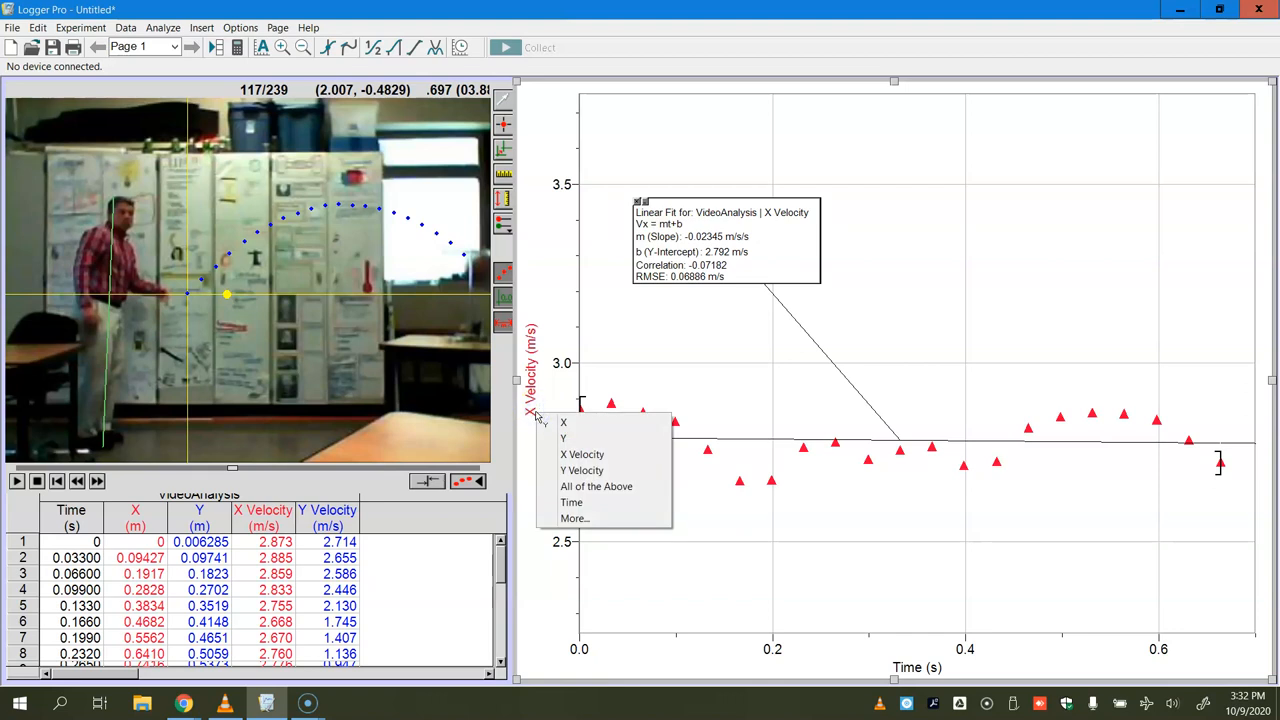
left_click(564, 438)
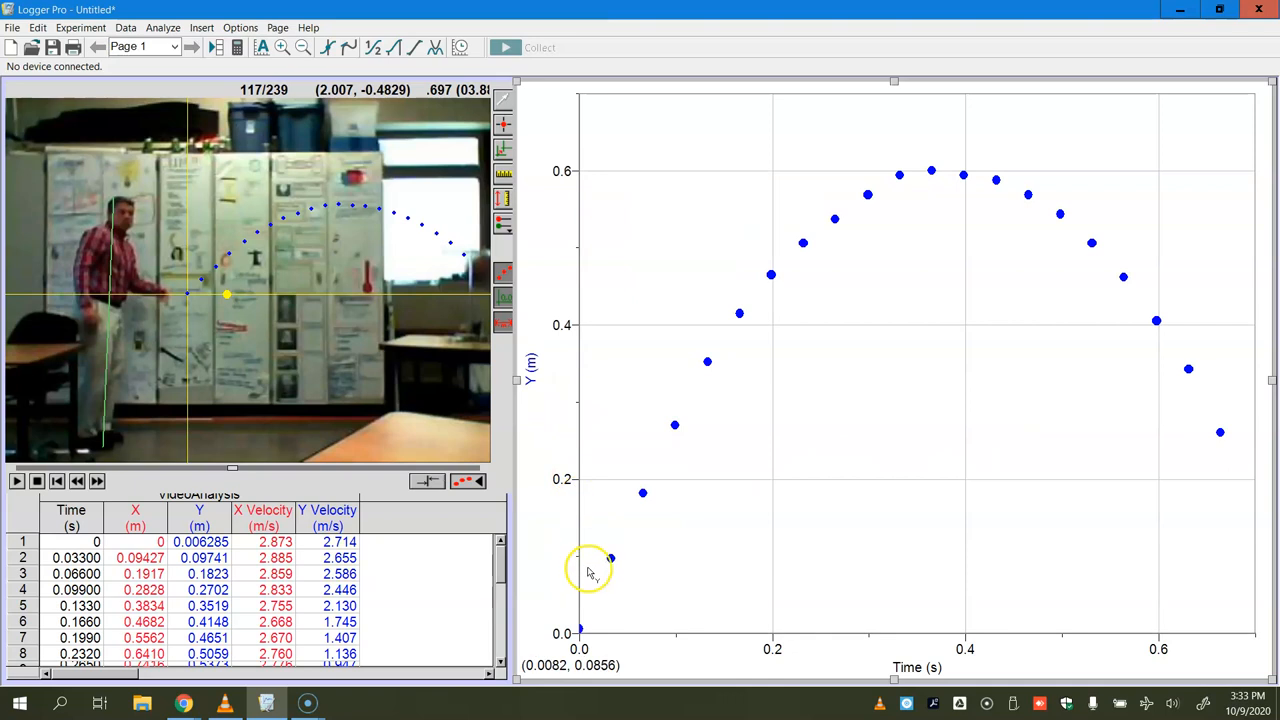
mouse_move(1020, 204)
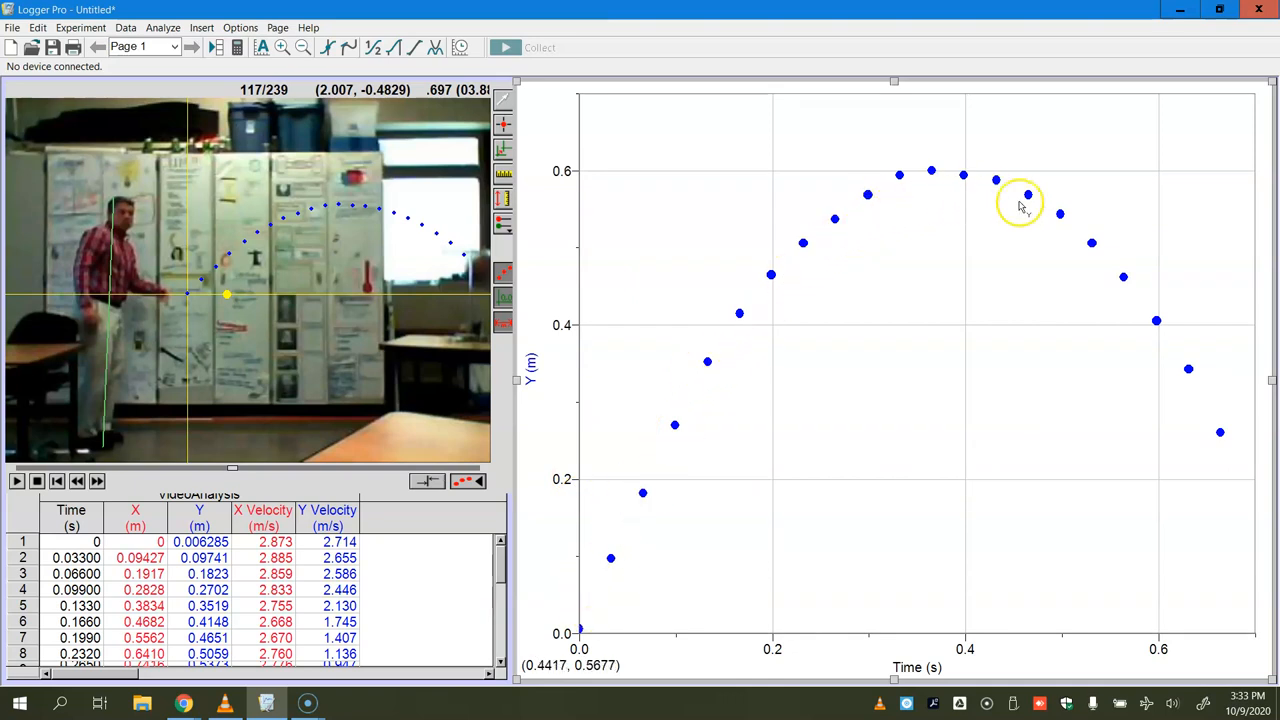
mouse_move(1000, 208)
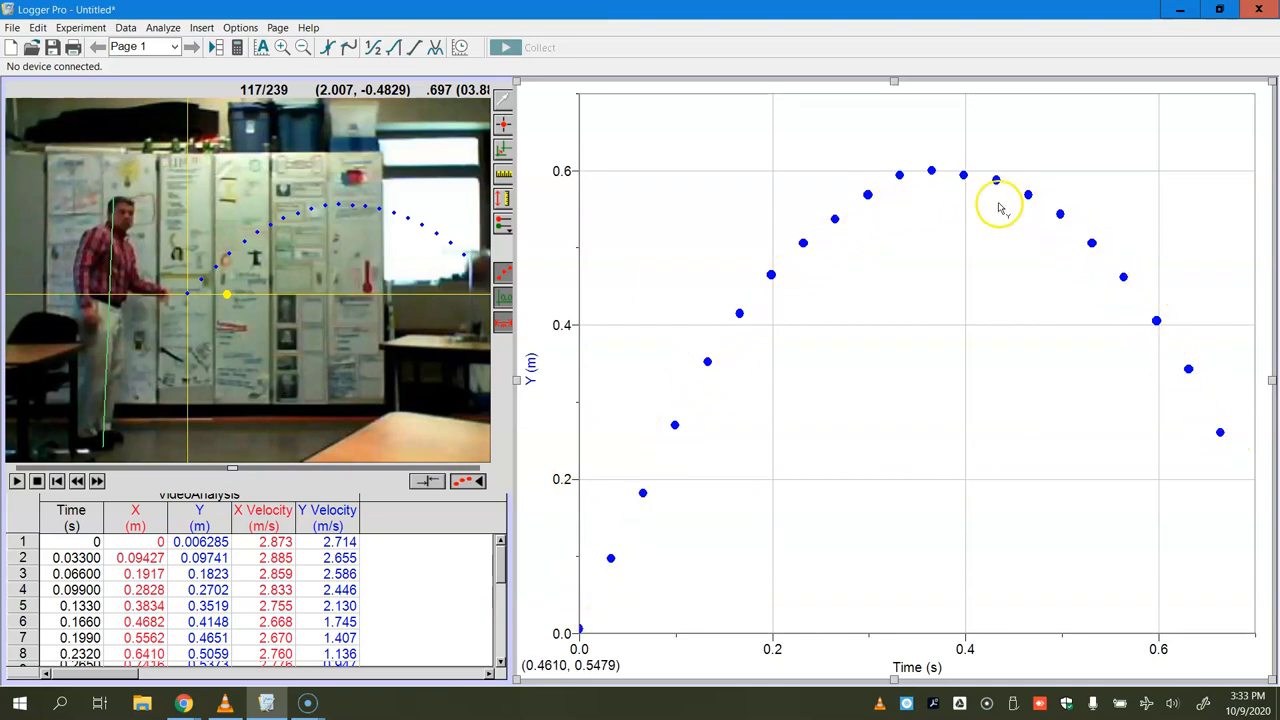
mouse_move(624, 530)
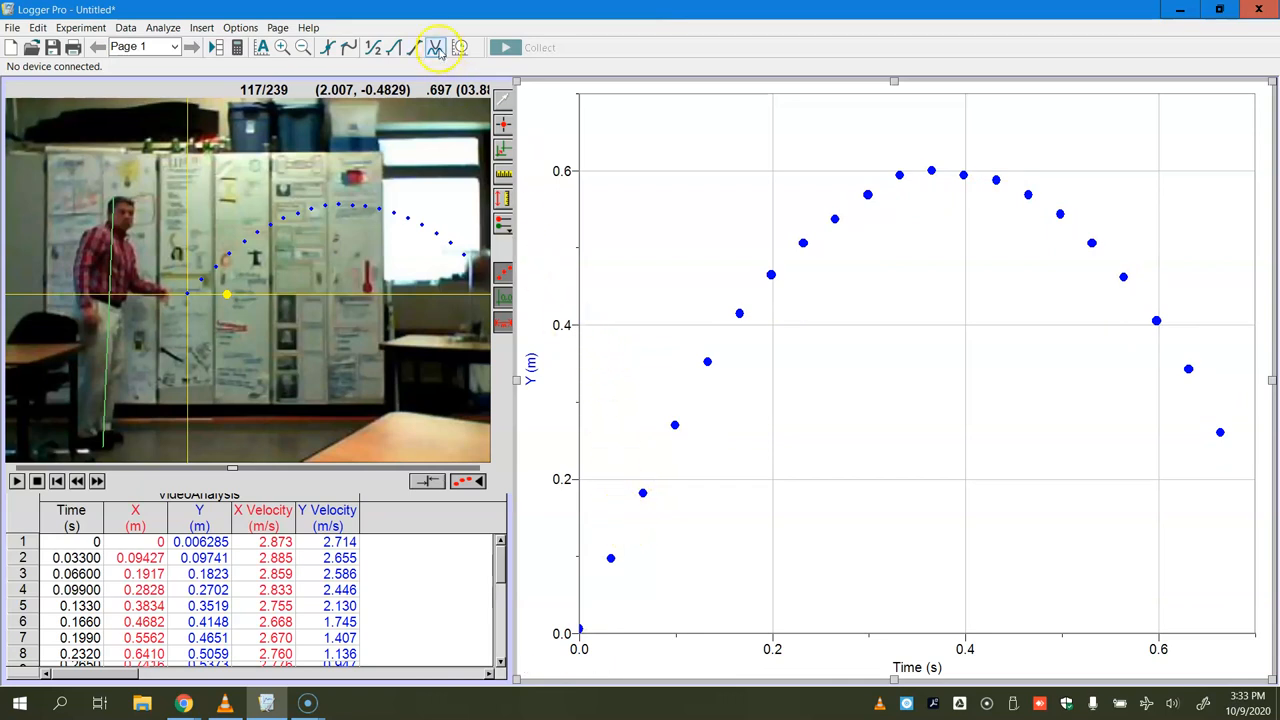
mouse_move(434, 48)
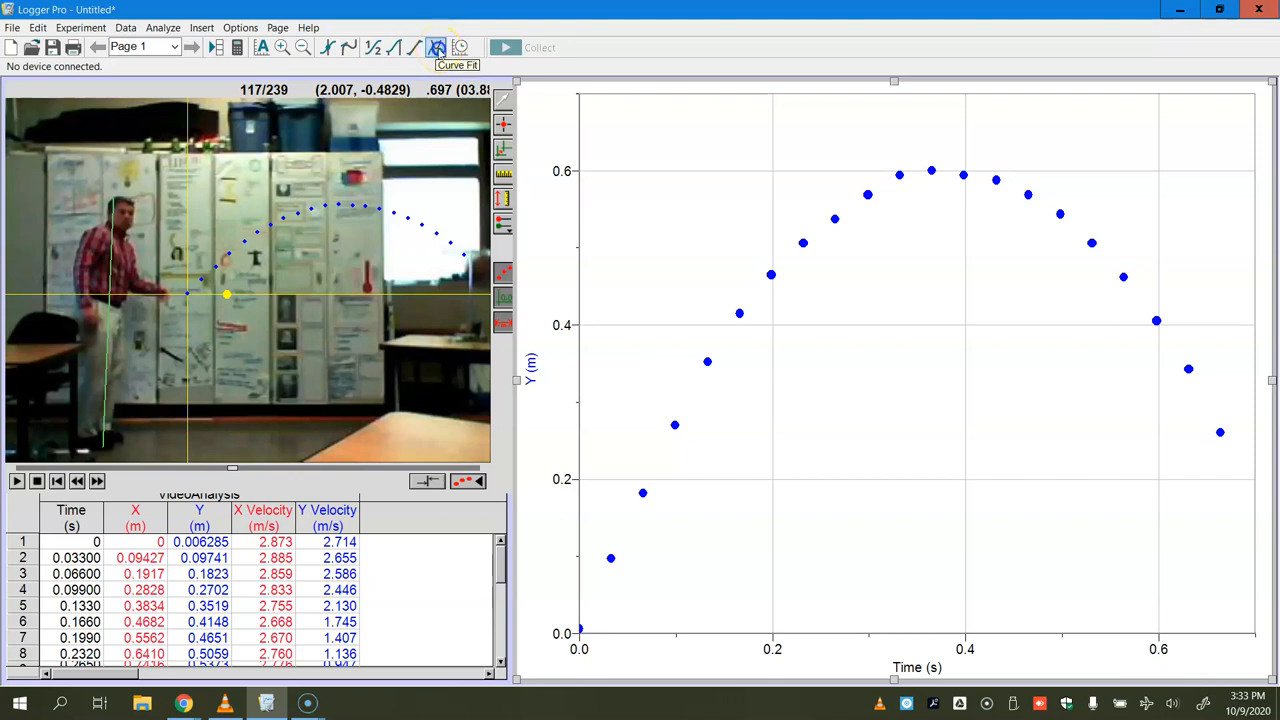
Apply a quadratic A*t^2+B*t+C fit to Y position, yielding A ≈ -4.134, B ≈ 3.145, correlation 0.9997.
left_click(436, 48)
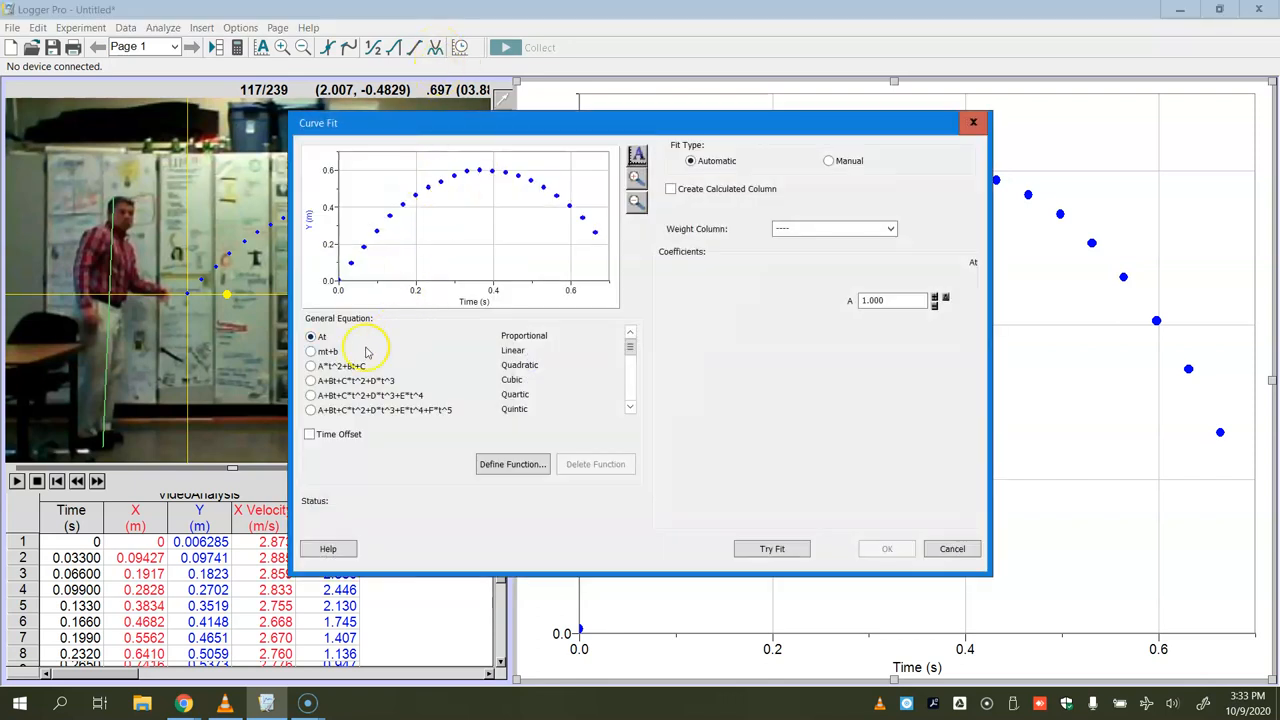
left_click(312, 366)
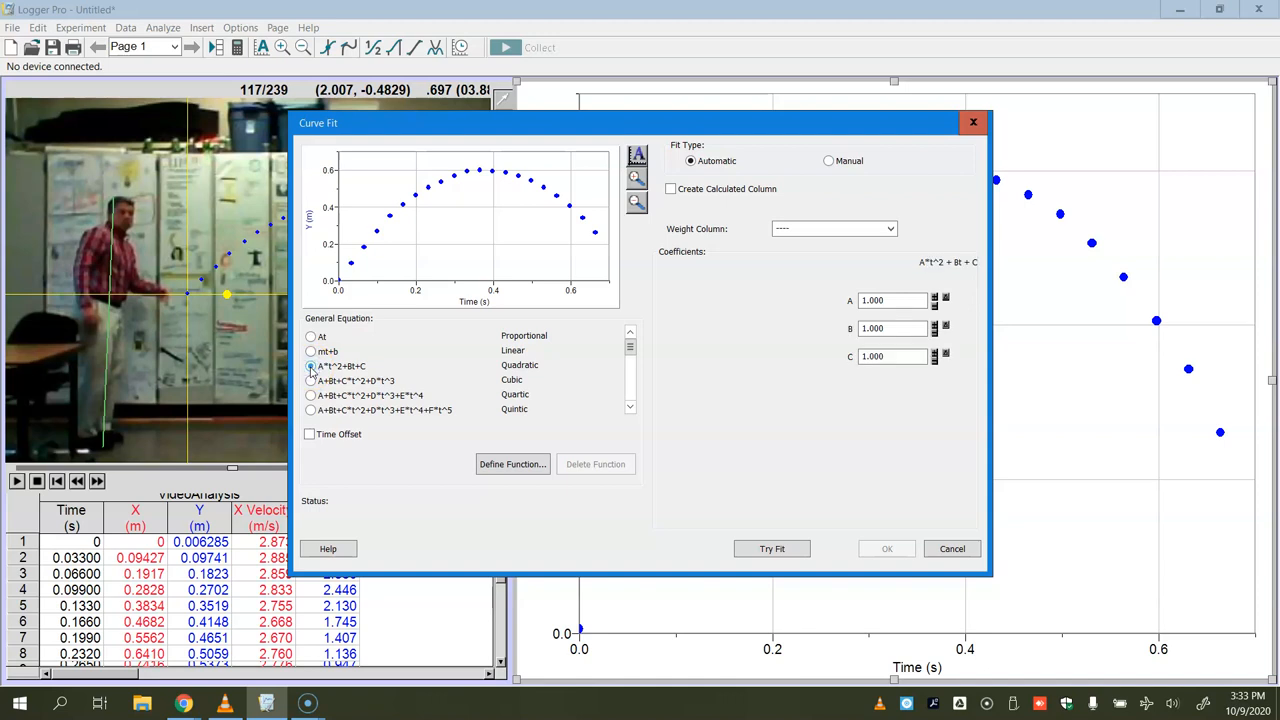
left_click(312, 366)
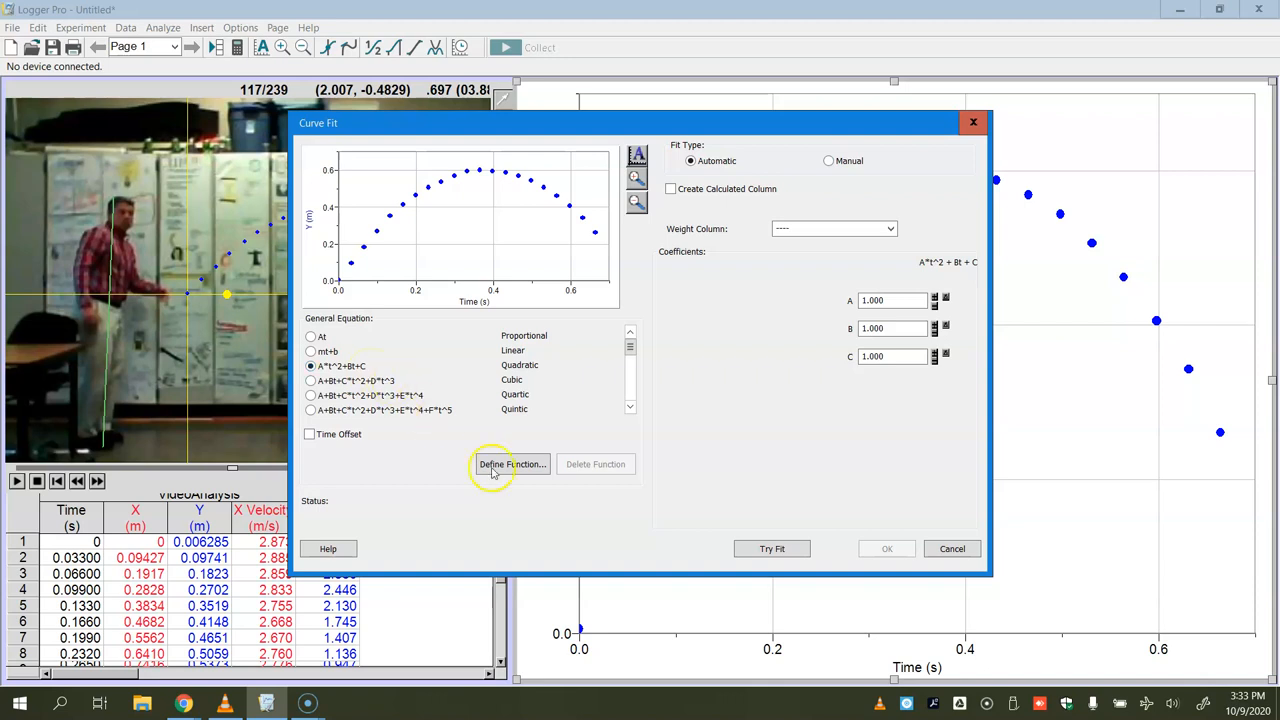
left_click(772, 548)
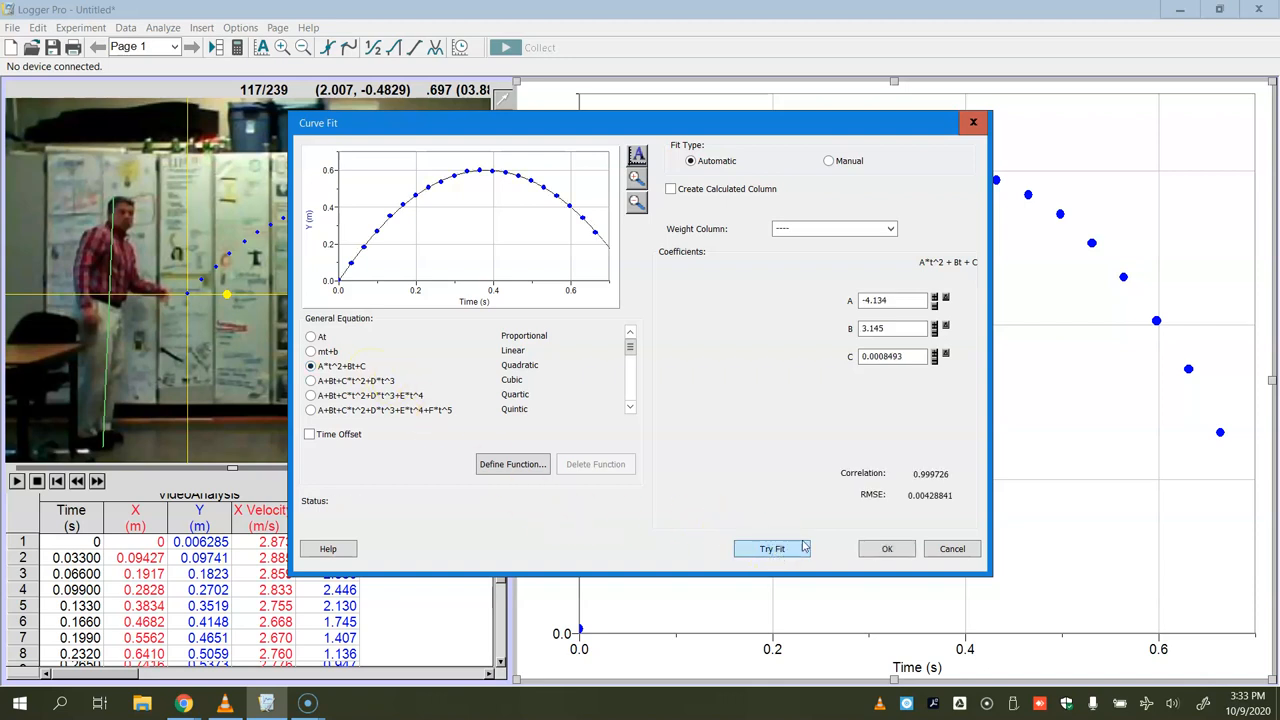
left_click(888, 548)
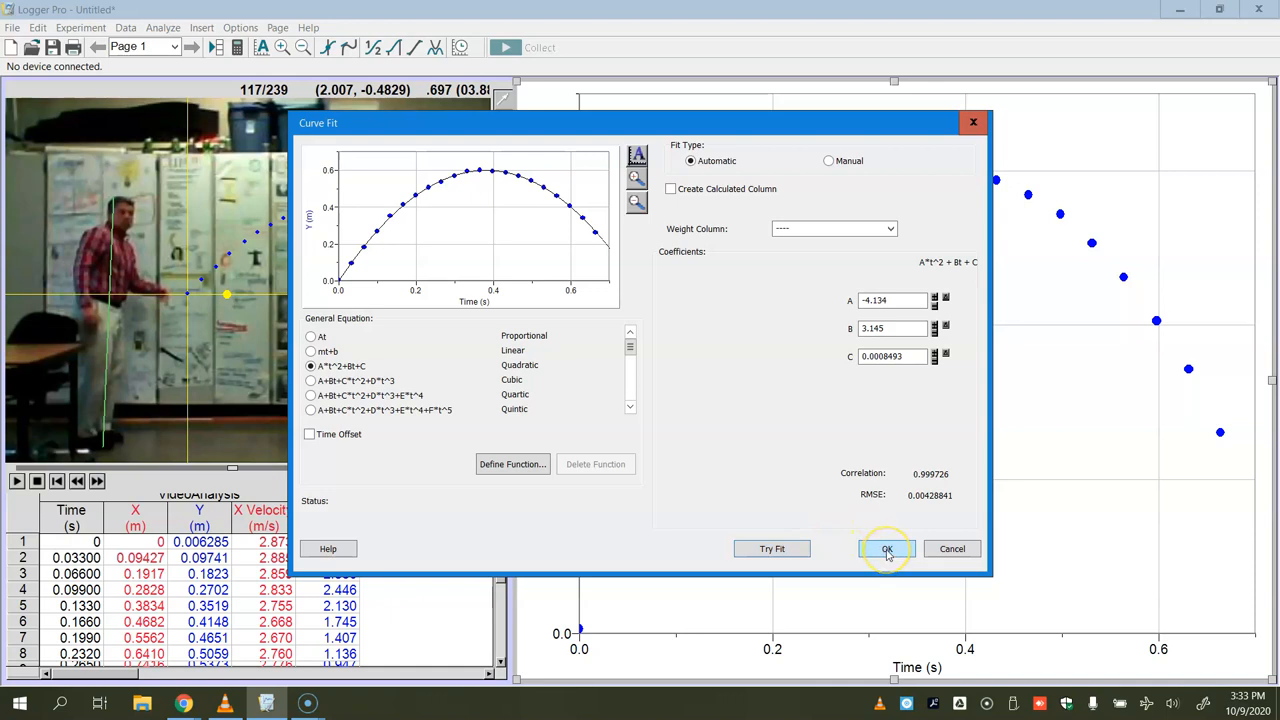
left_click(886, 548)
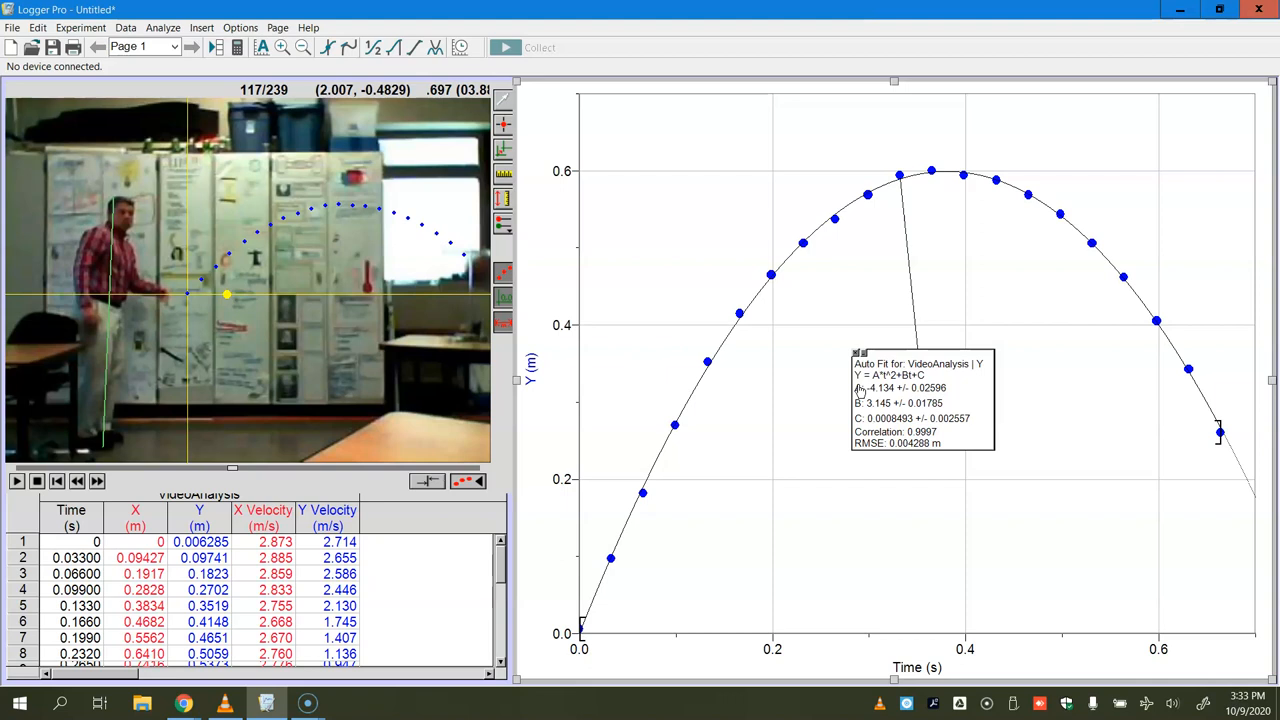
mouse_move(804, 444)
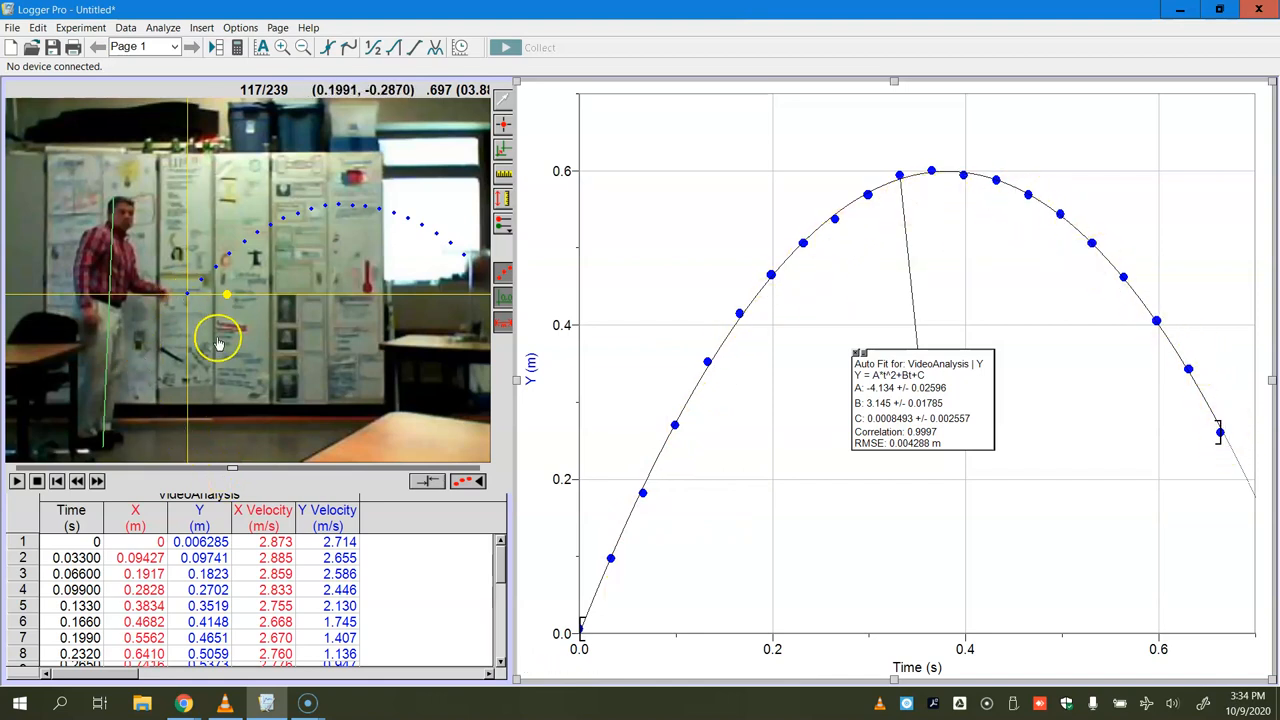
mouse_move(196, 304)
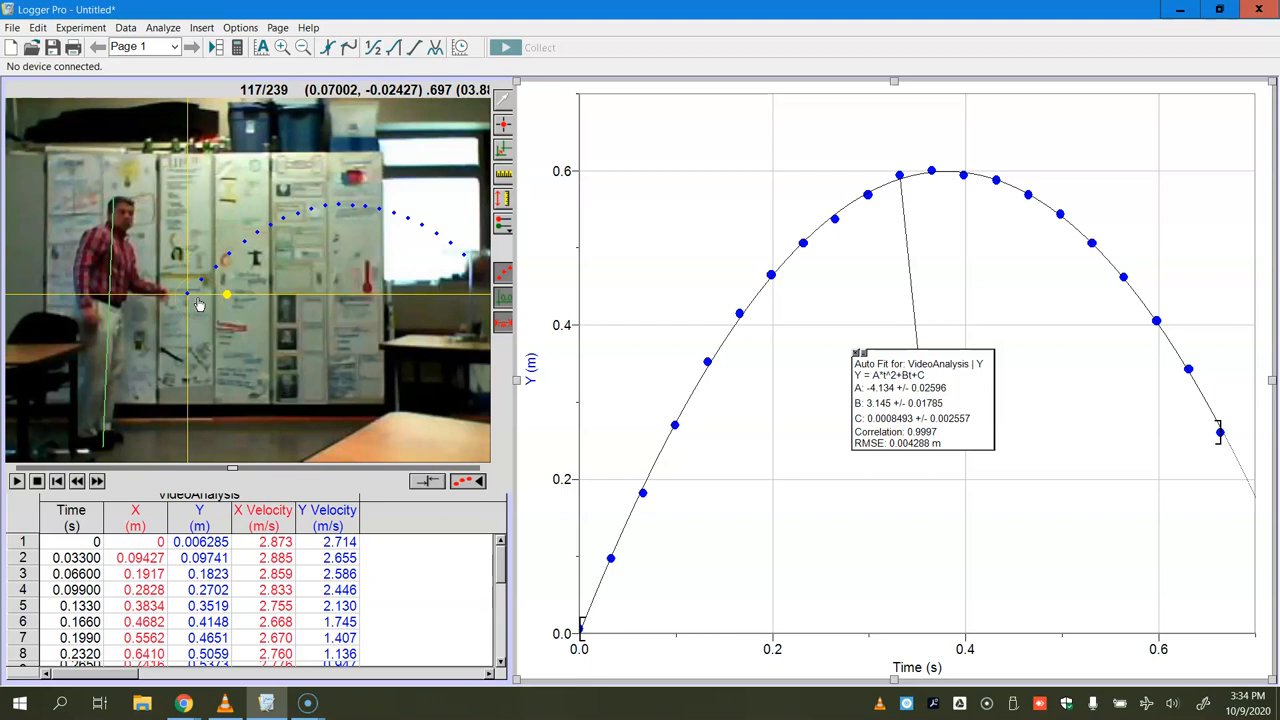
mouse_move(508, 442)
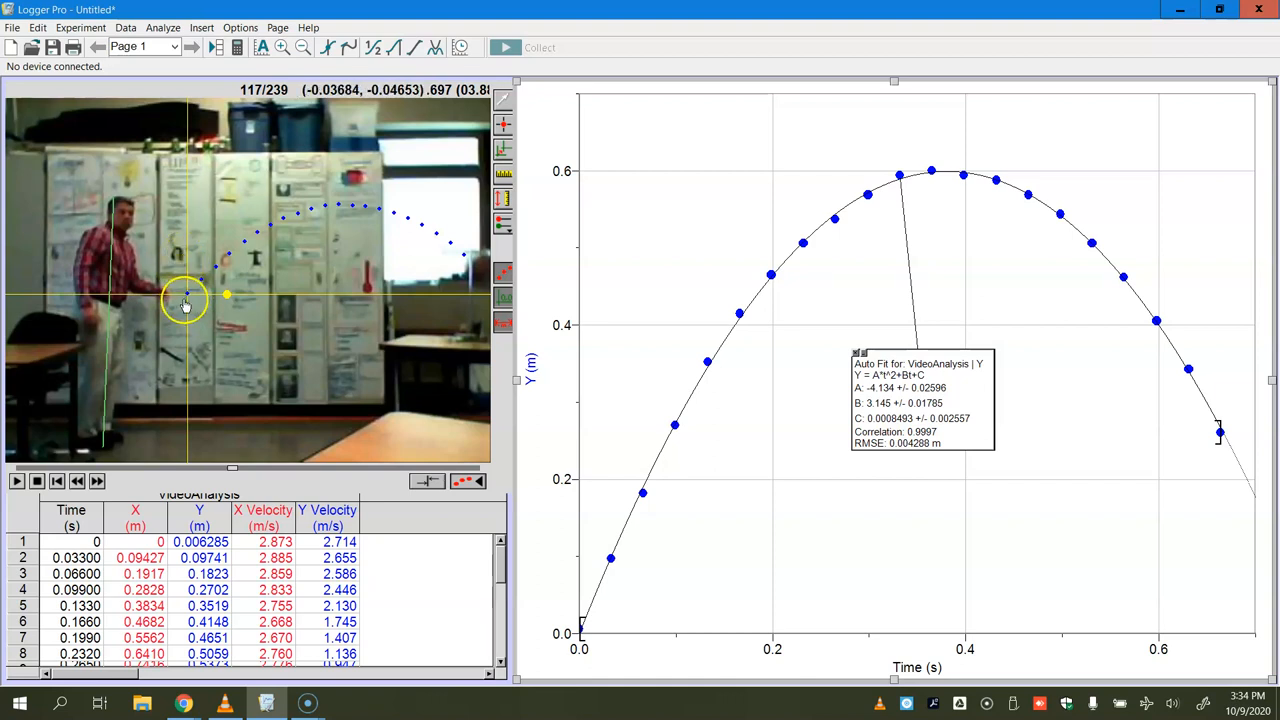
mouse_move(188, 298)
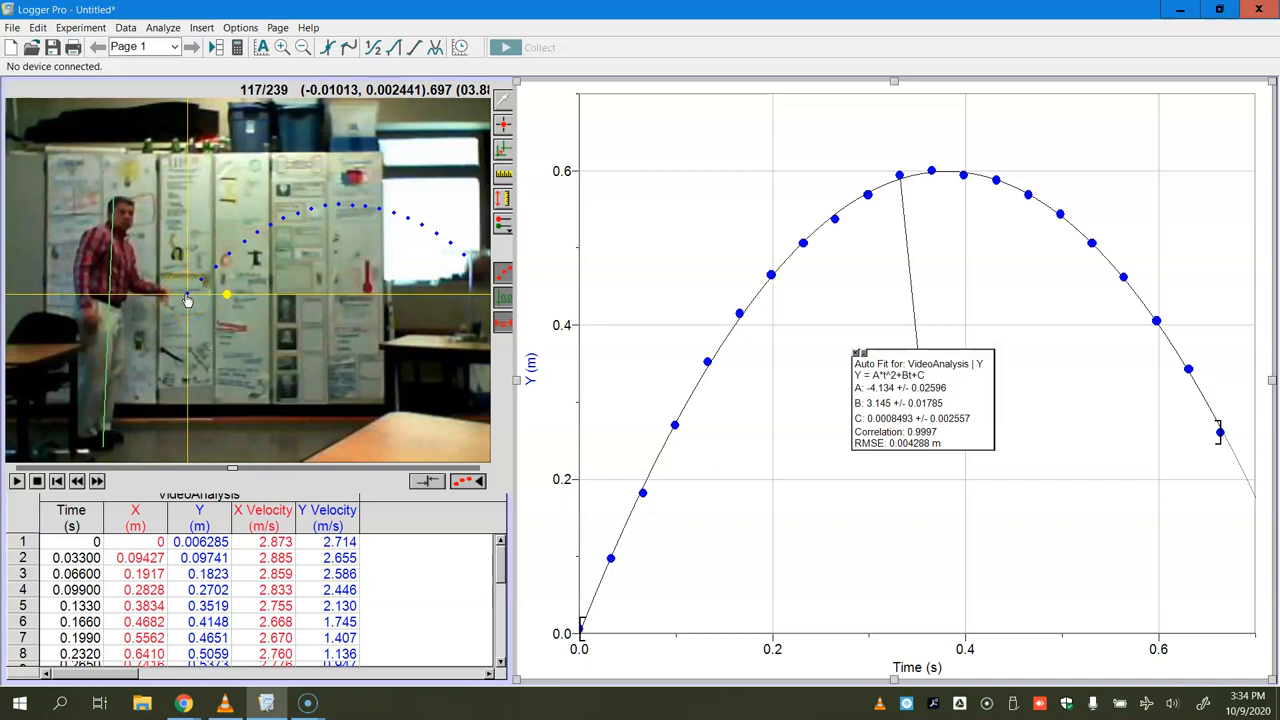
mouse_move(570, 384)
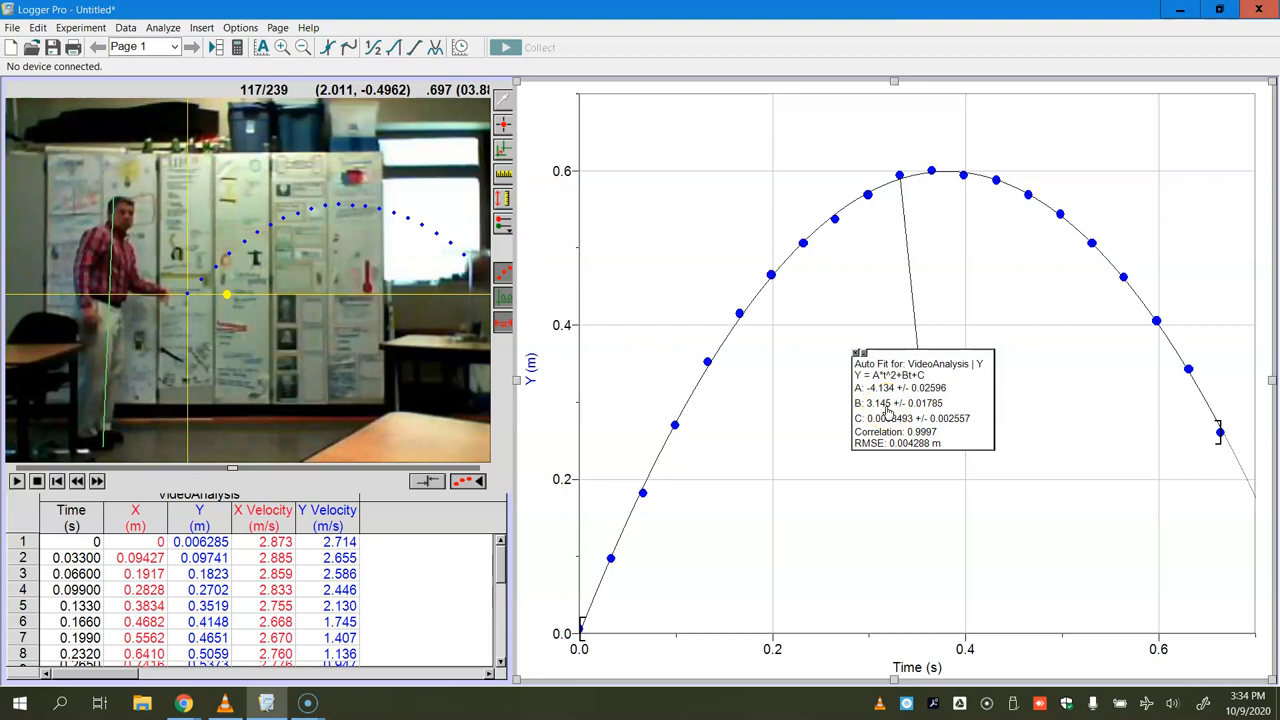
mouse_move(356, 236)
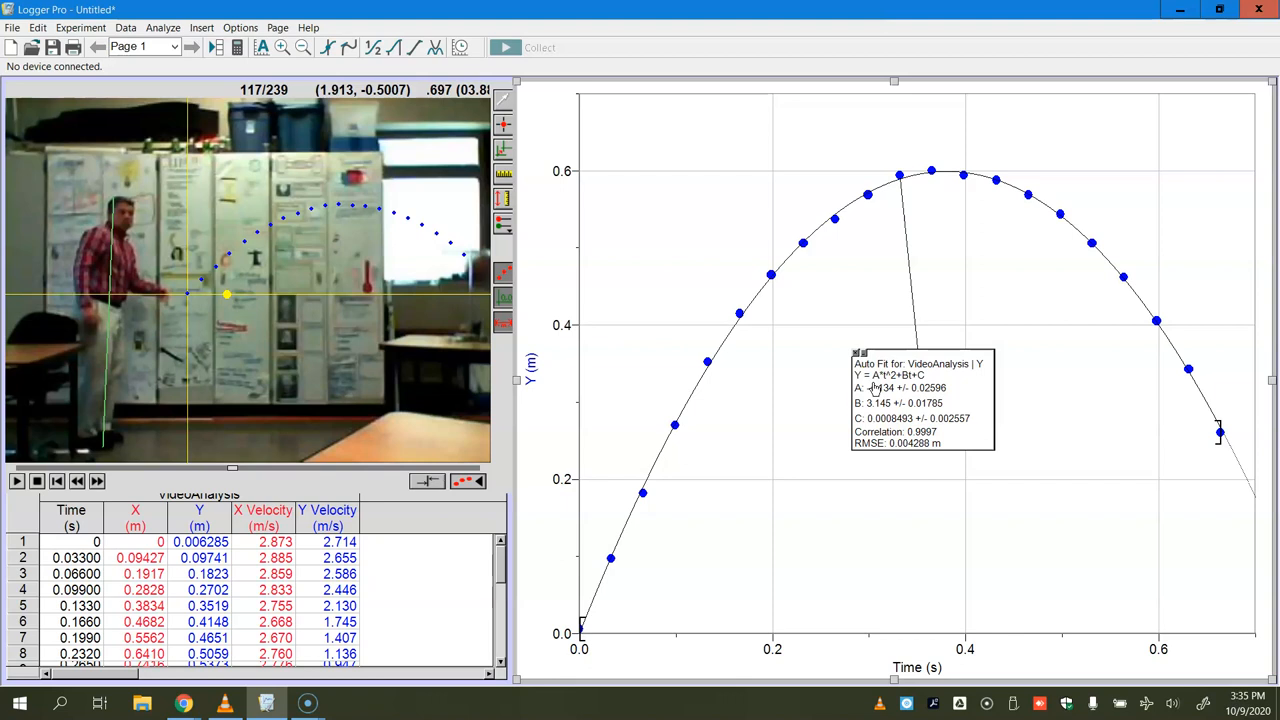
mouse_move(872, 402)
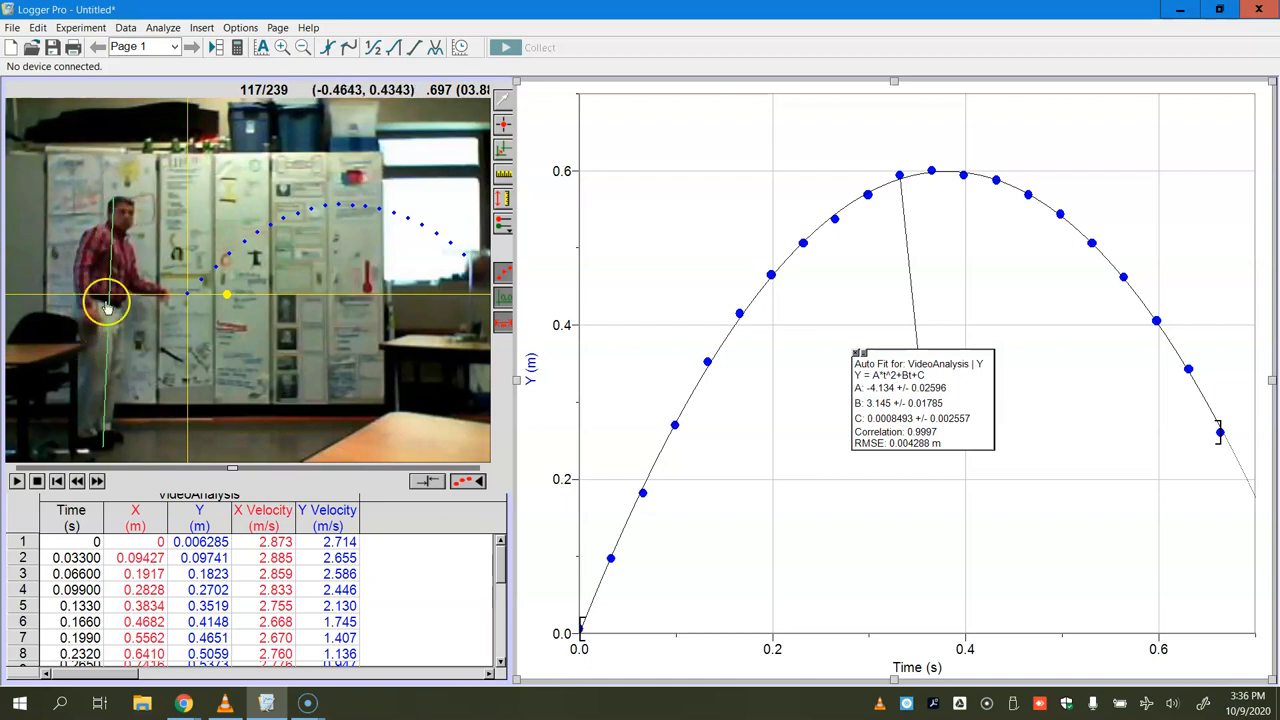
mouse_move(512, 380)
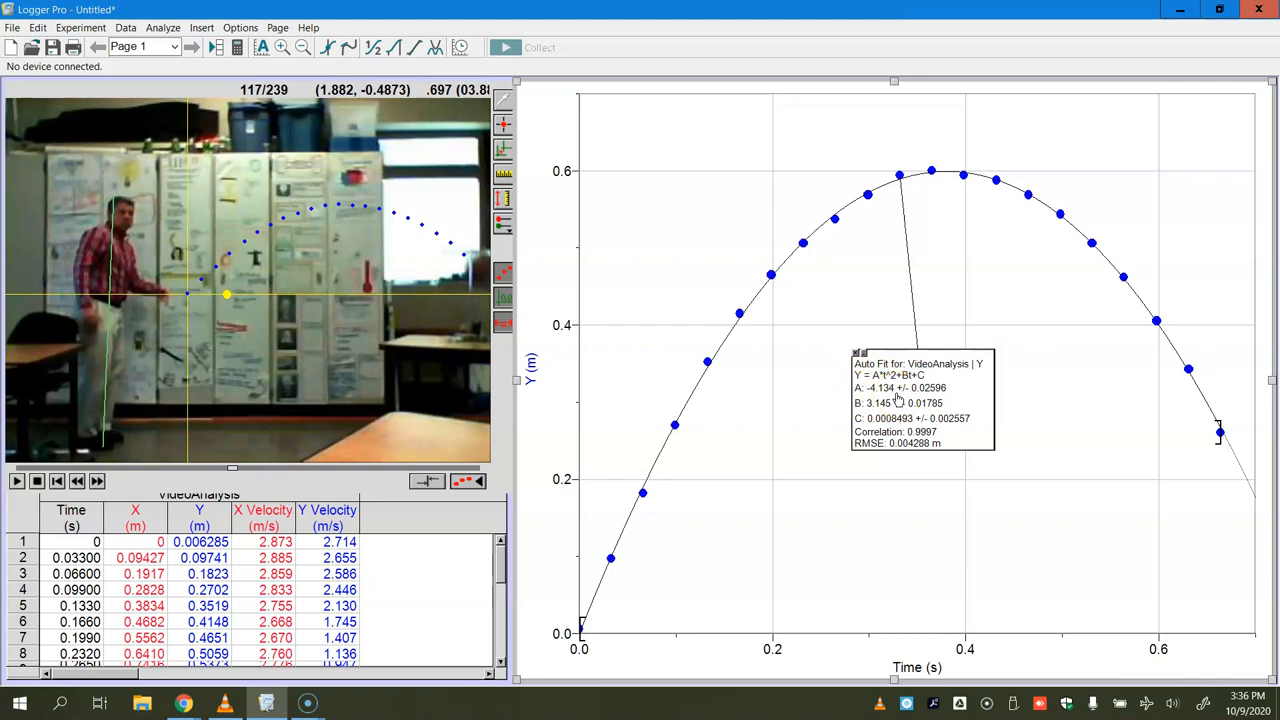
mouse_move(96, 304)
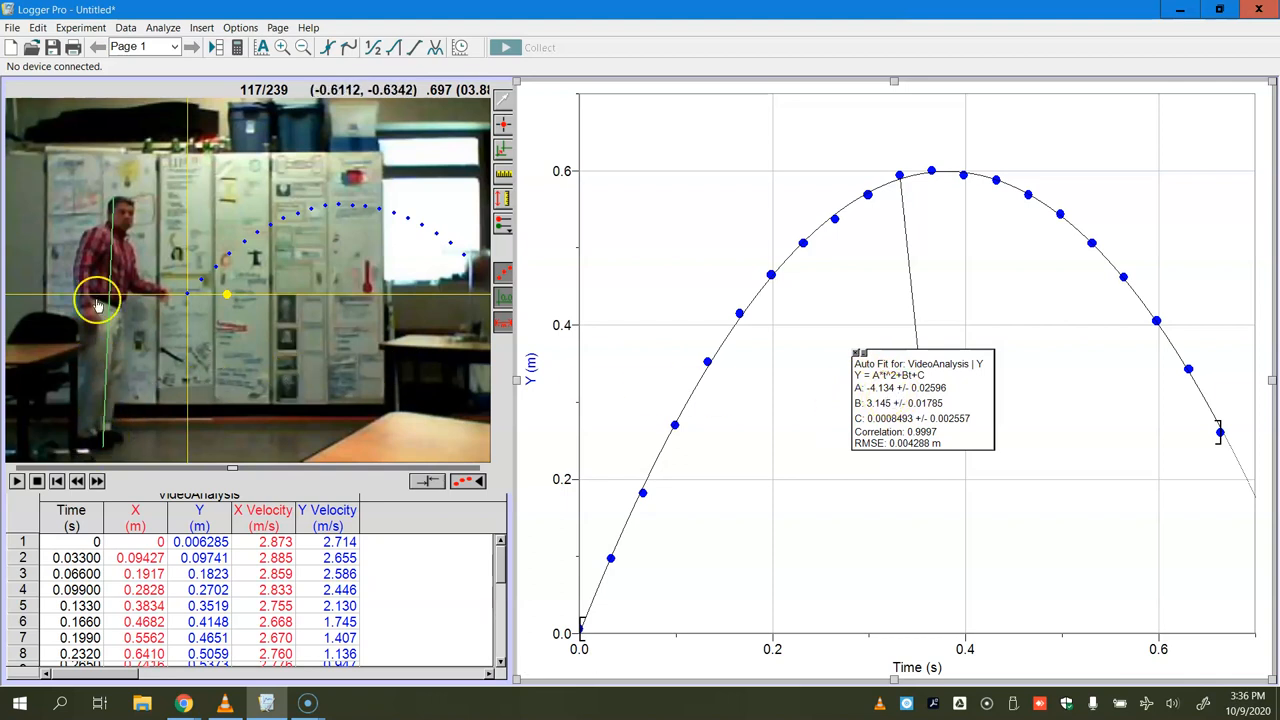
mouse_move(288, 224)
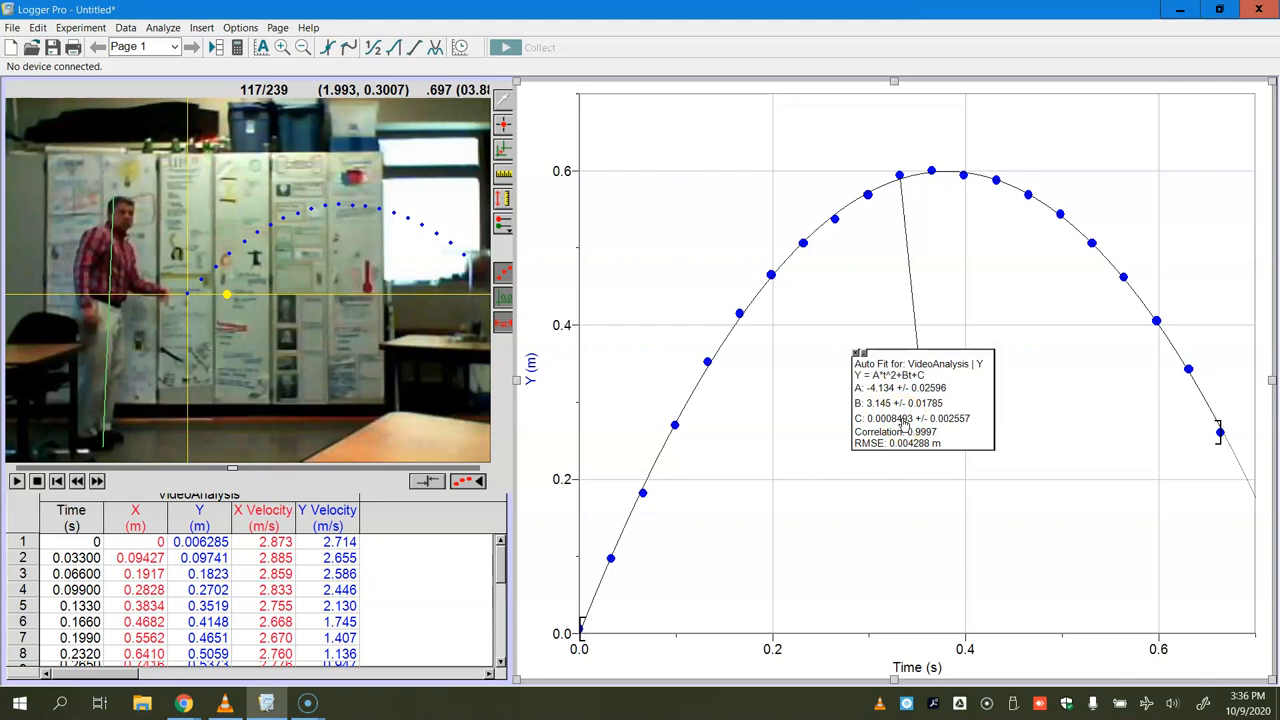
mouse_move(540, 556)
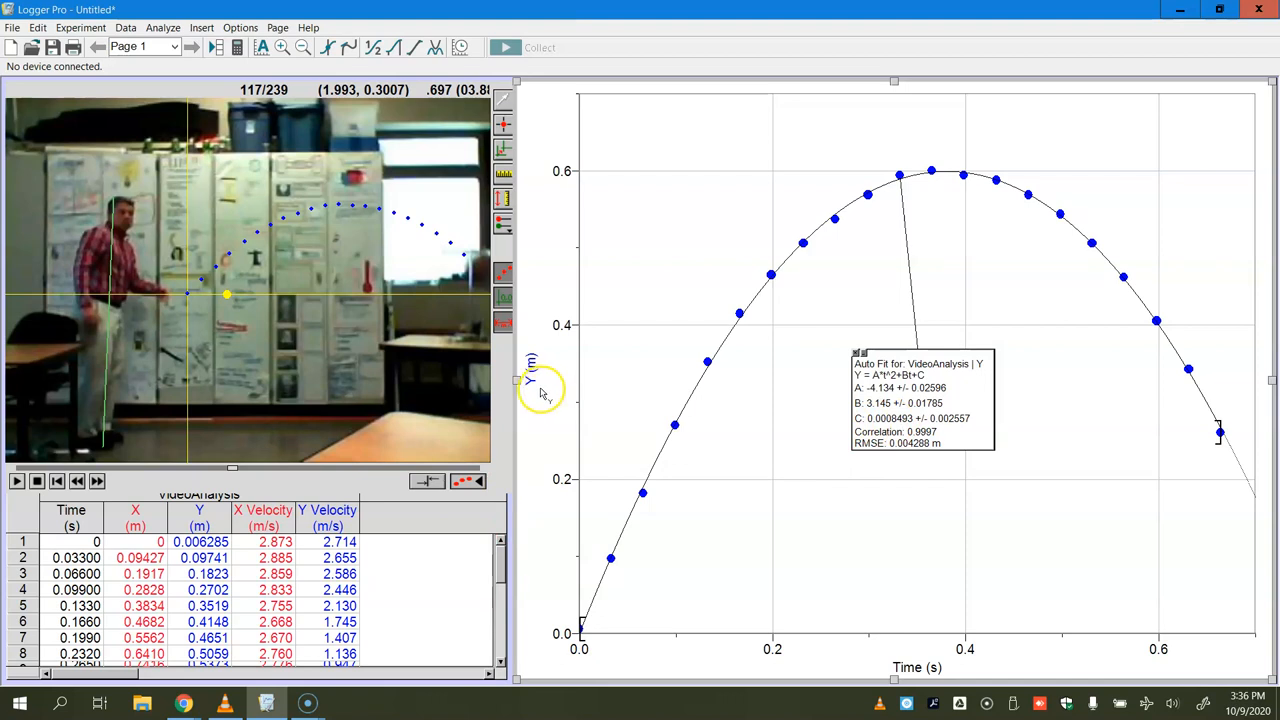
Switch the graph's vertical axis from Y position to Y Velocity.
left_click(530, 380)
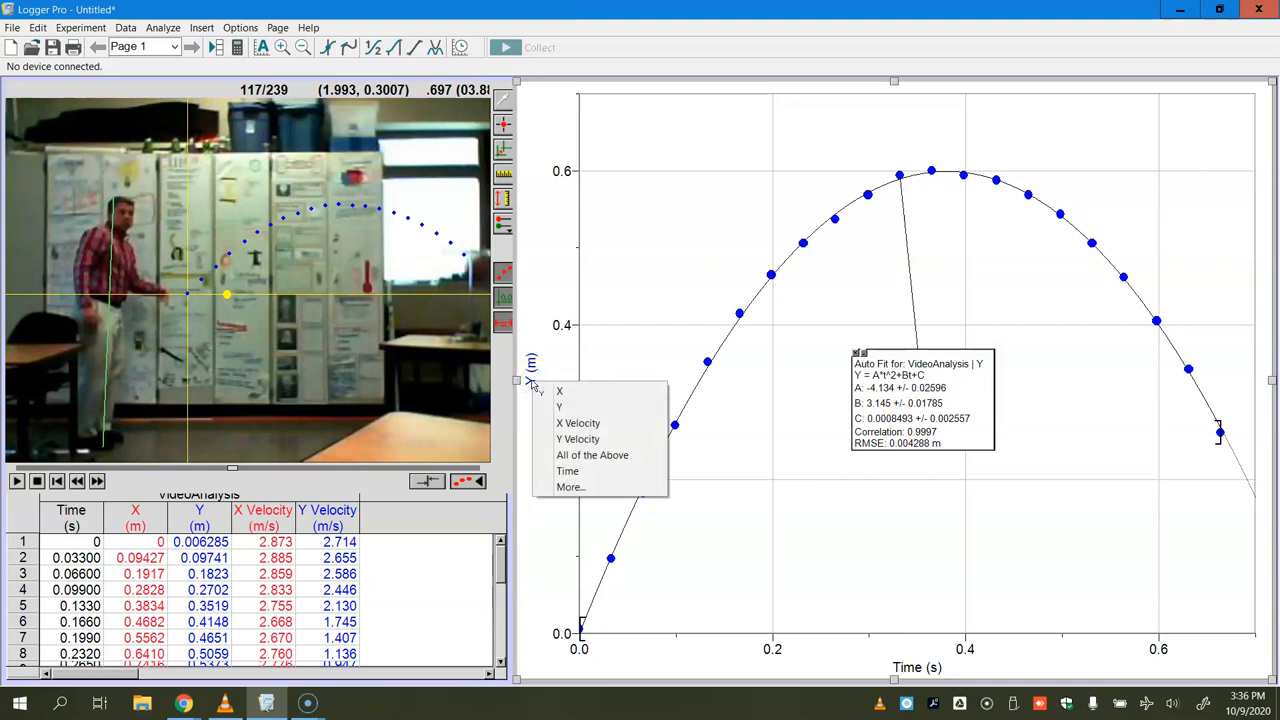
mouse_move(576, 440)
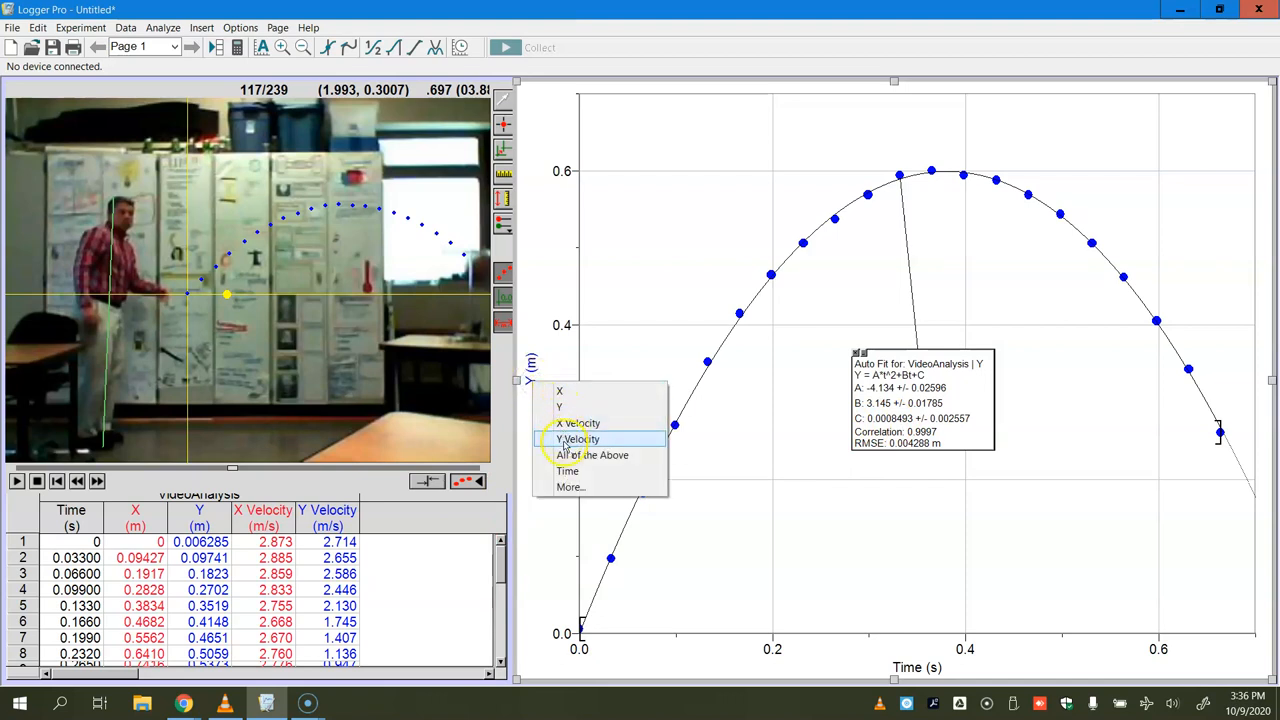
left_click(576, 440)
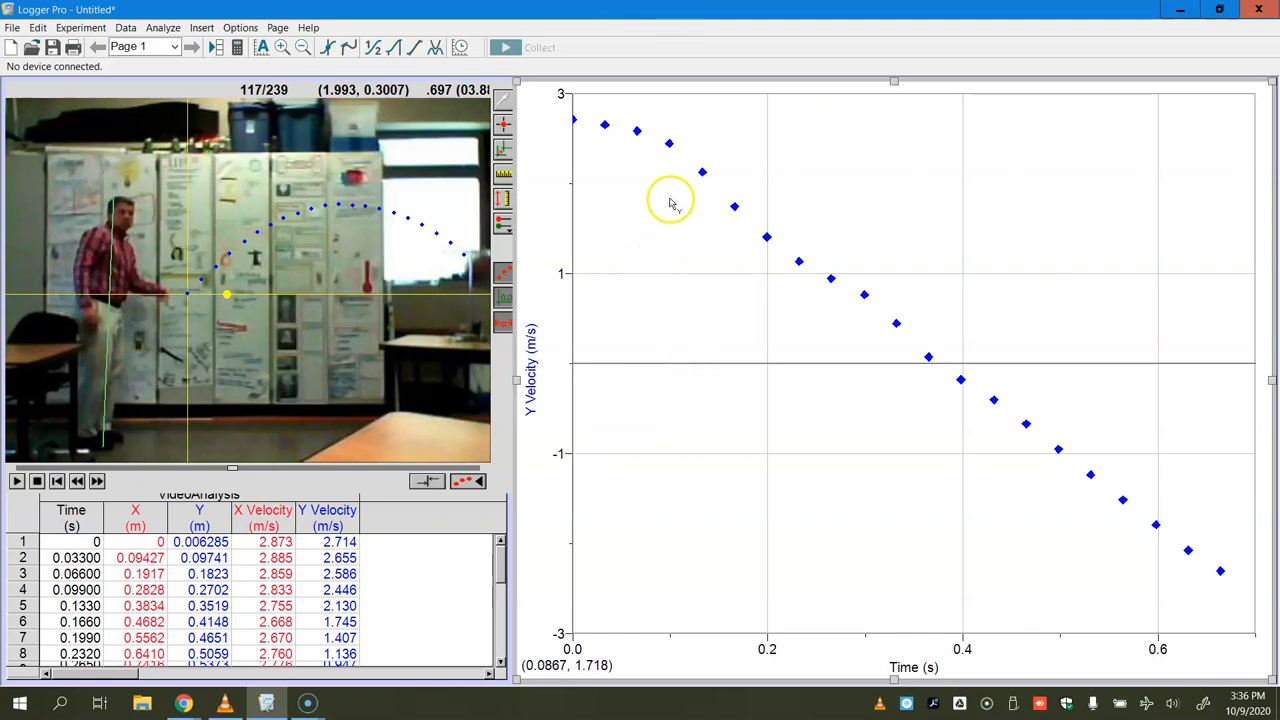
mouse_move(830, 278)
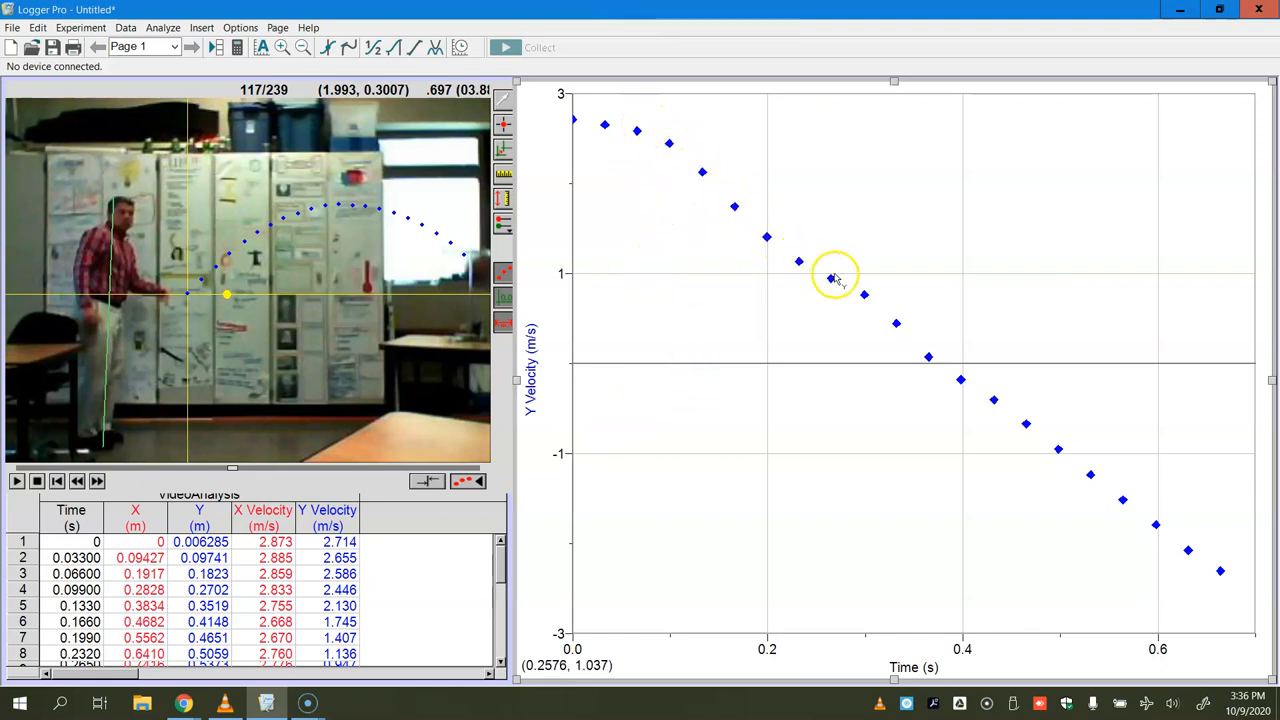
mouse_move(1164, 512)
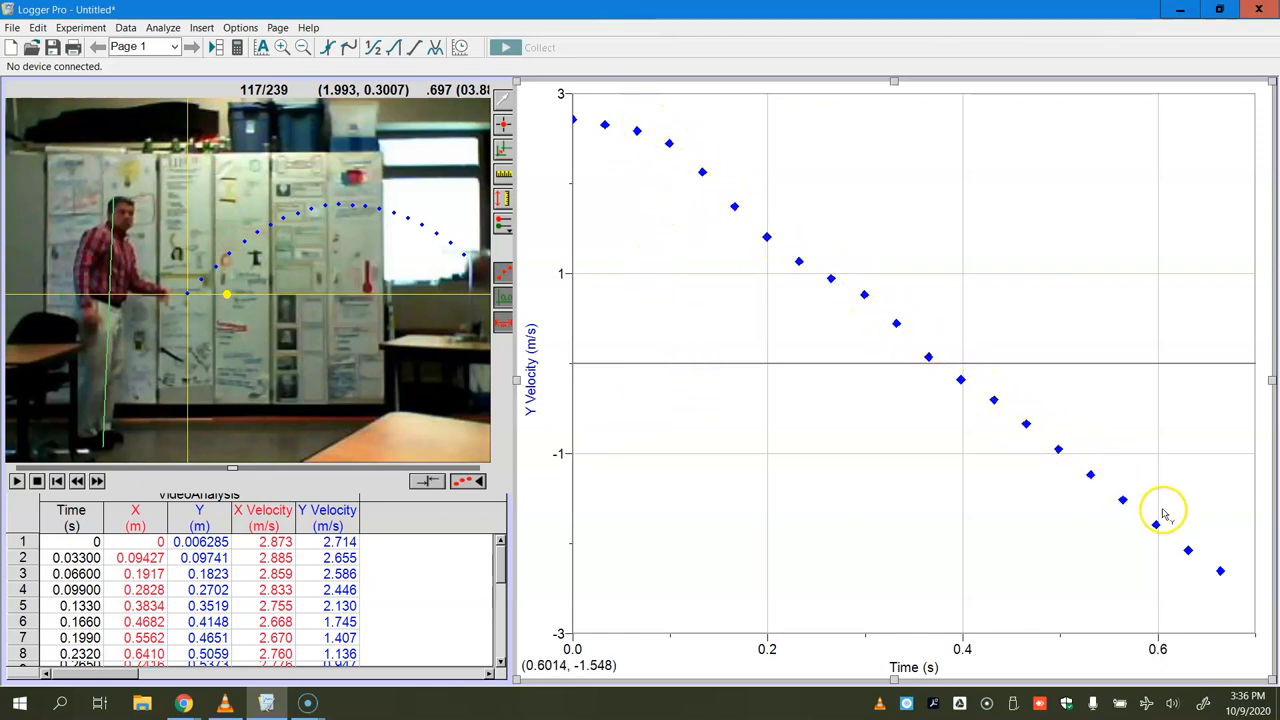
mouse_move(596, 124)
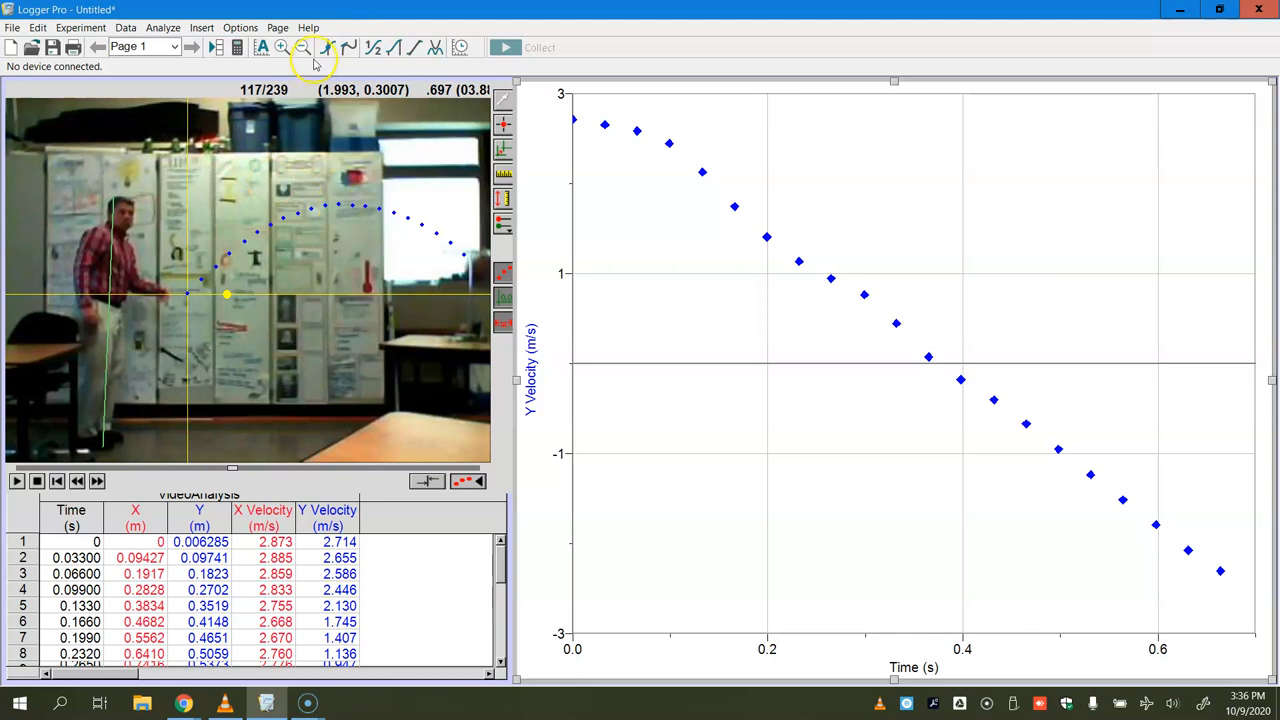
left_click(326, 48)
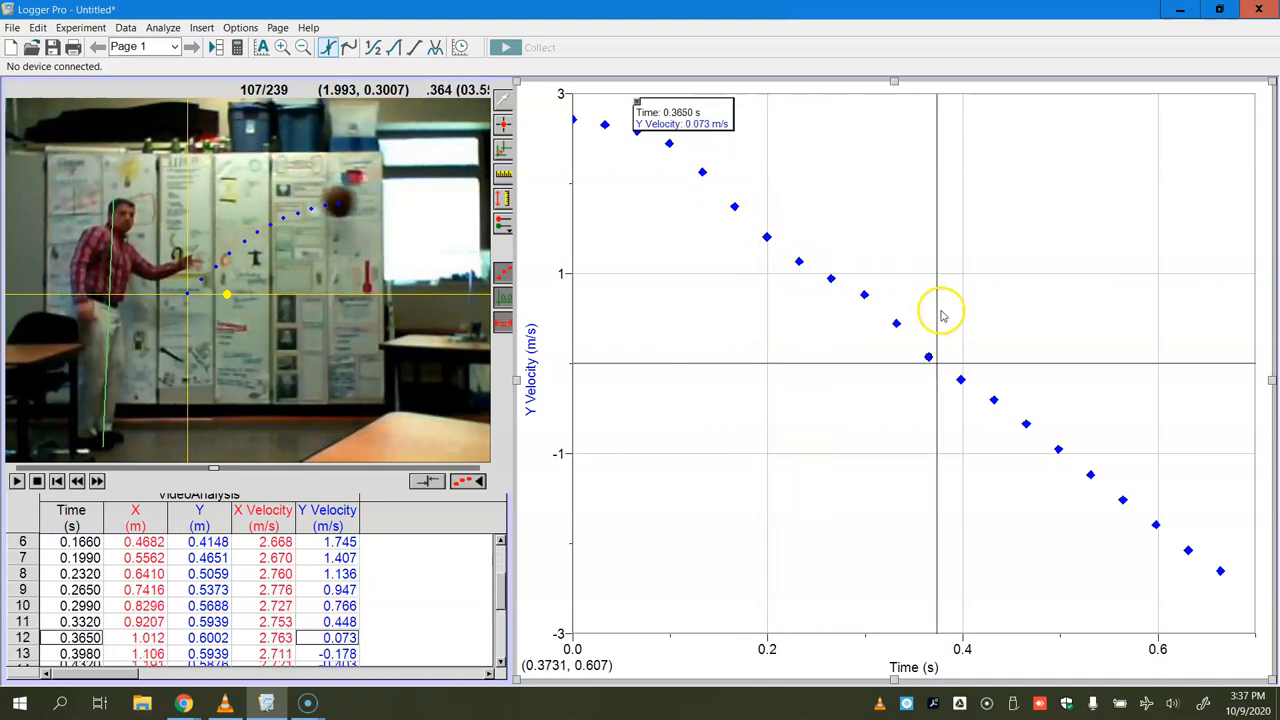
scroll("down", 3)
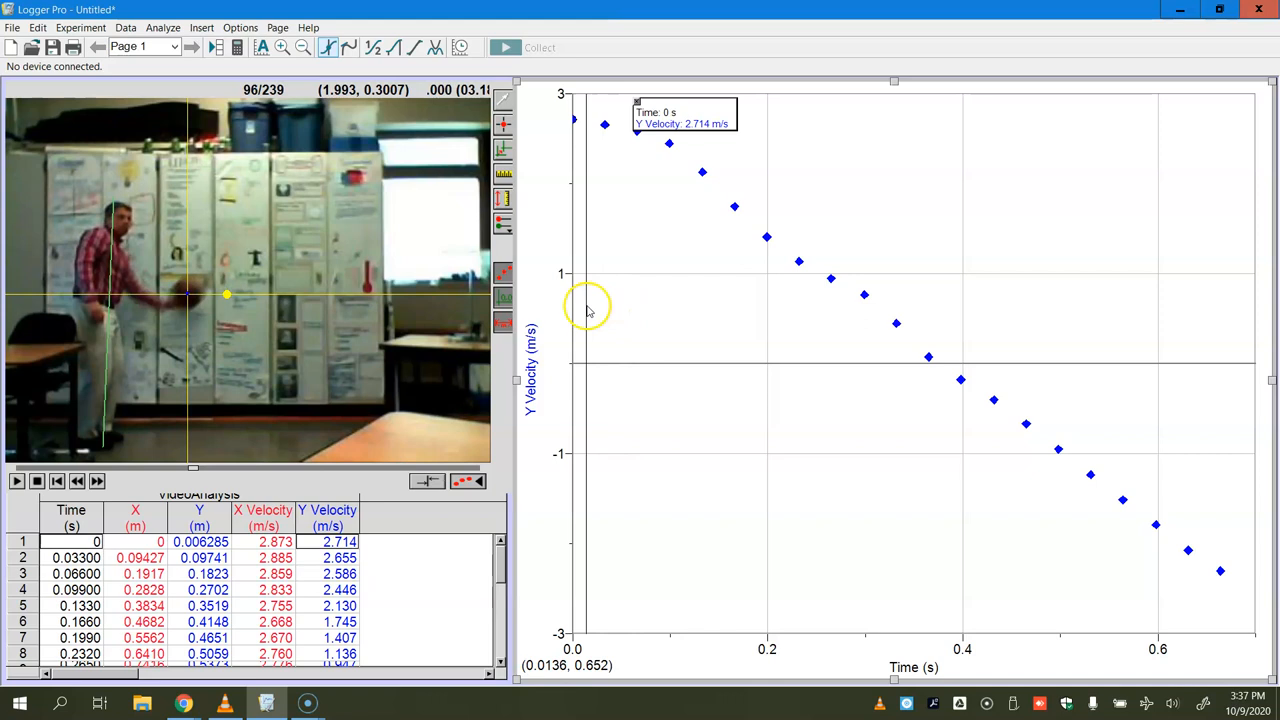
left_click(96, 480)
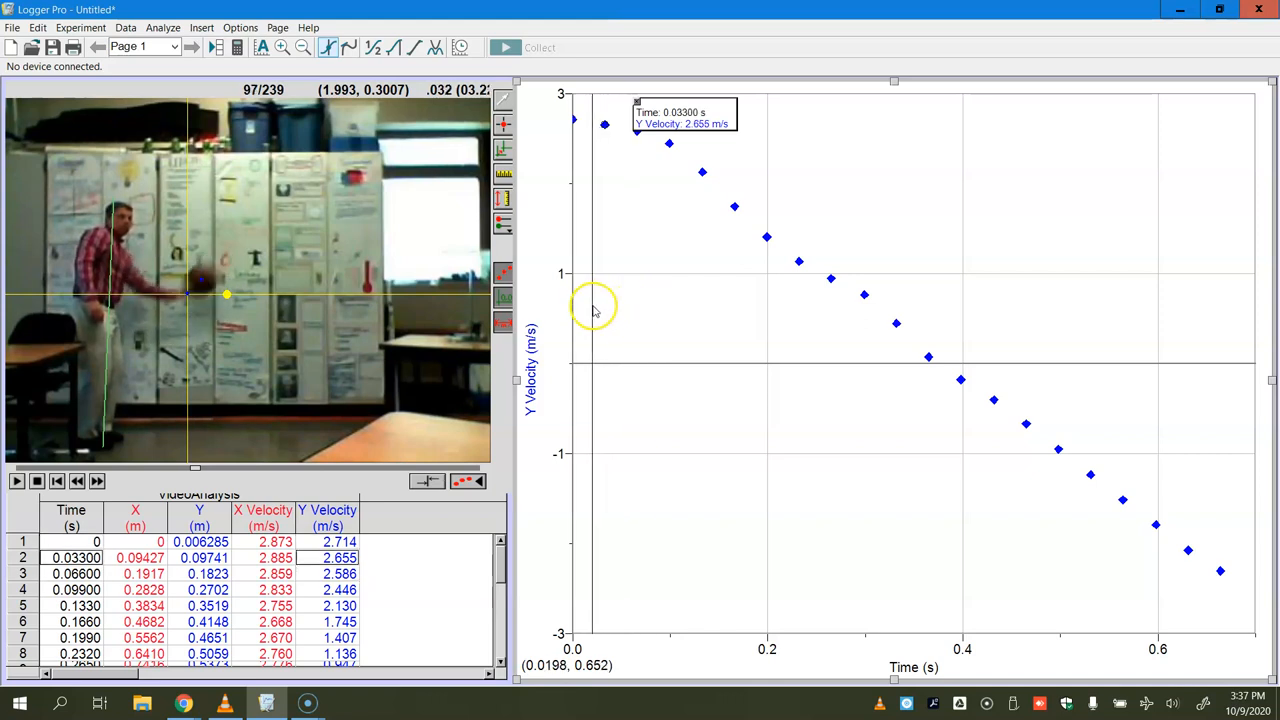
mouse_move(596, 300)
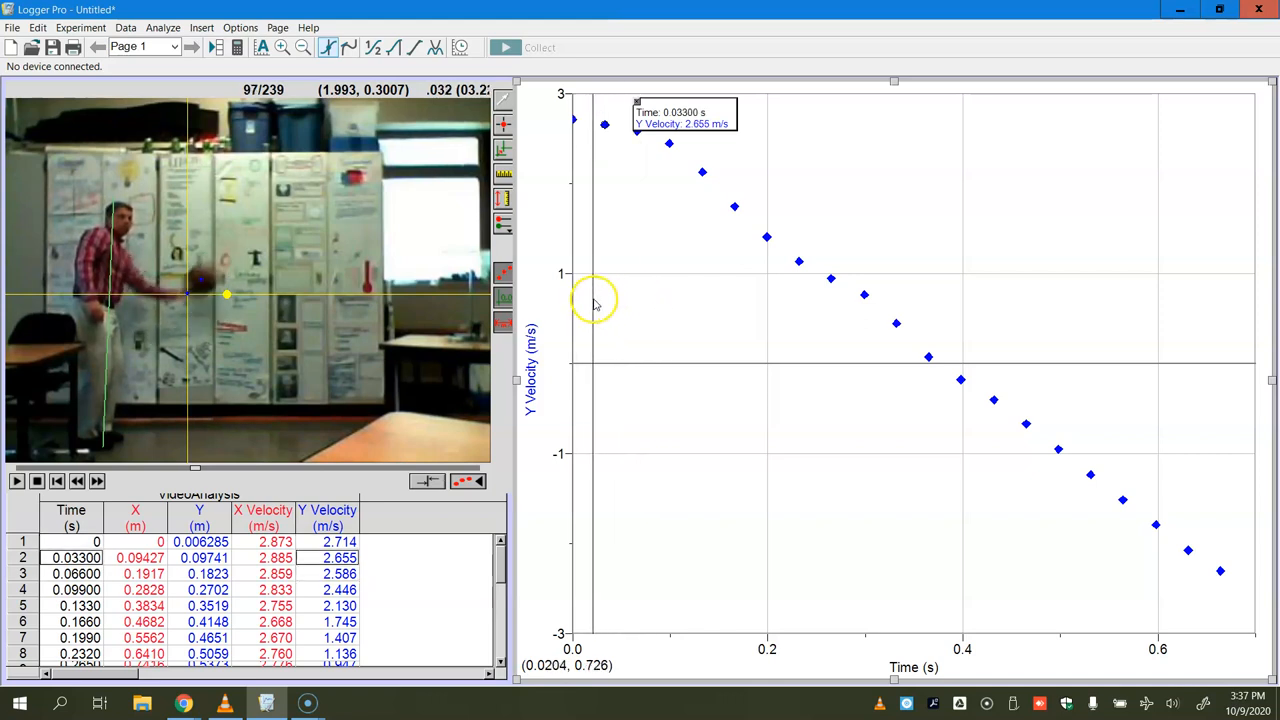
mouse_move(604, 306)
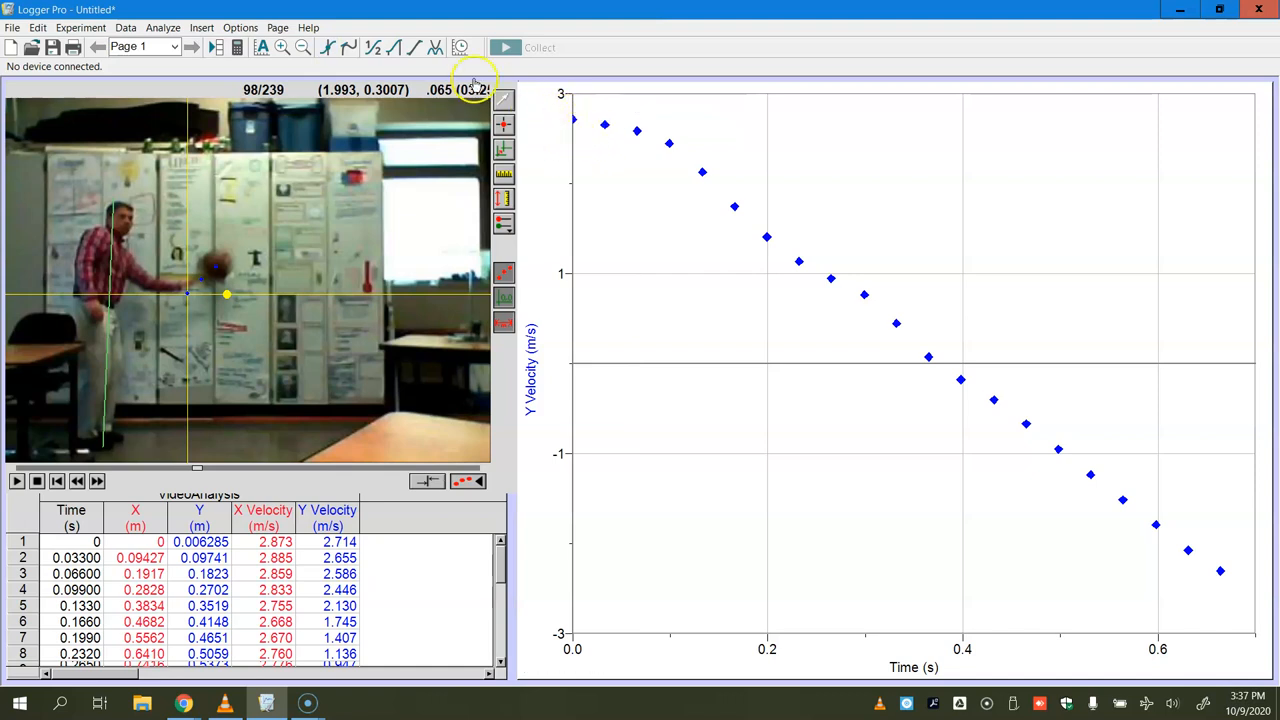
Add a linear fit to Y Velocity, slope ≈ -8.013 m/s² and intercept 3.038 m/s.
left_click(404, 48)
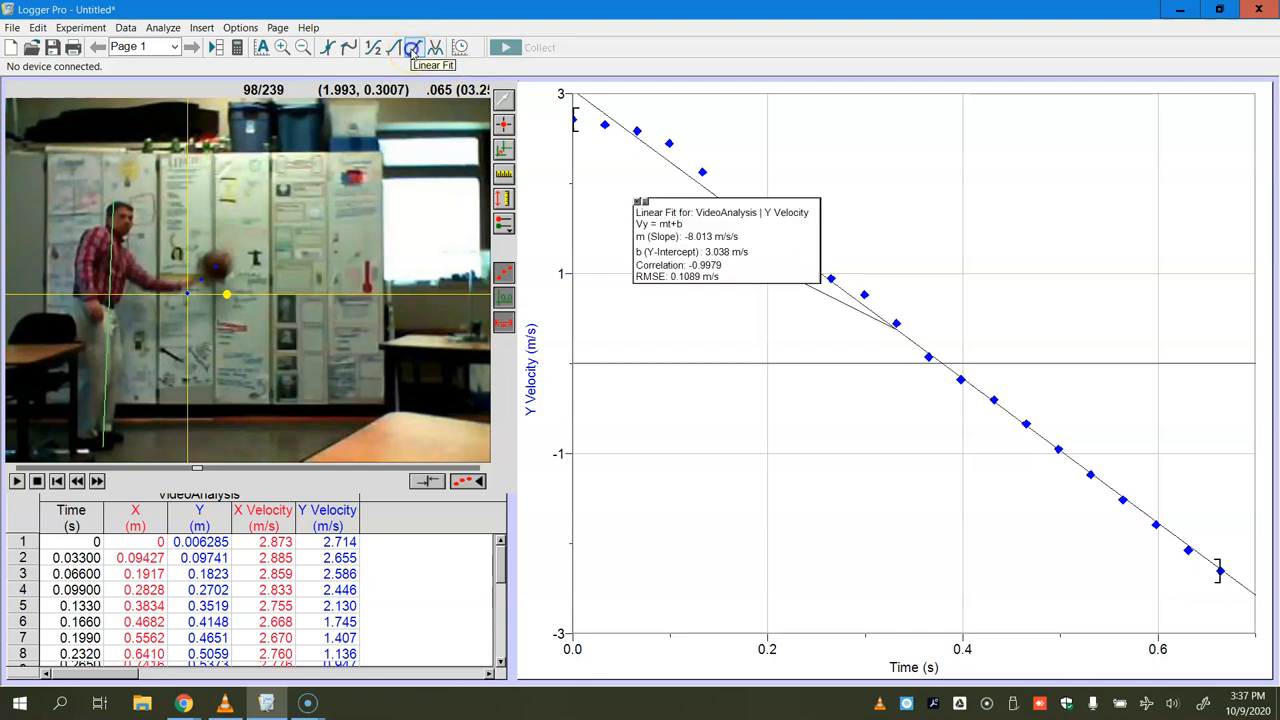
mouse_move(596, 130)
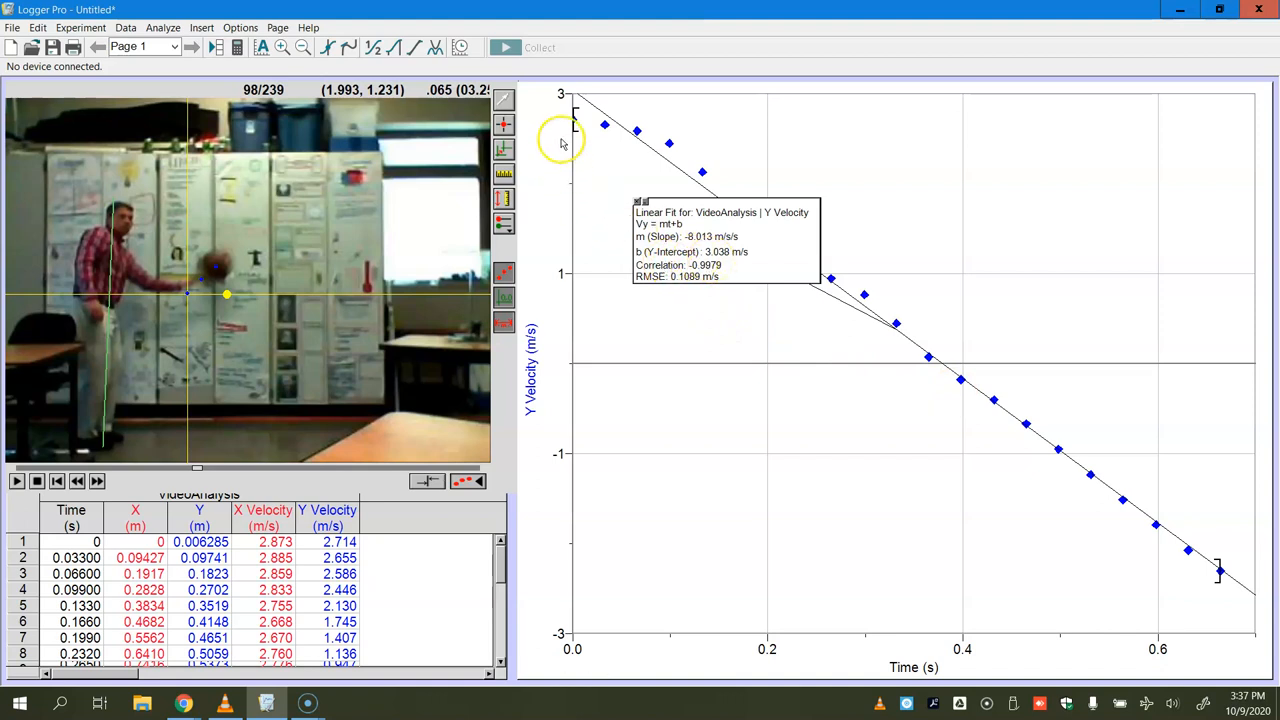
mouse_move(560, 90)
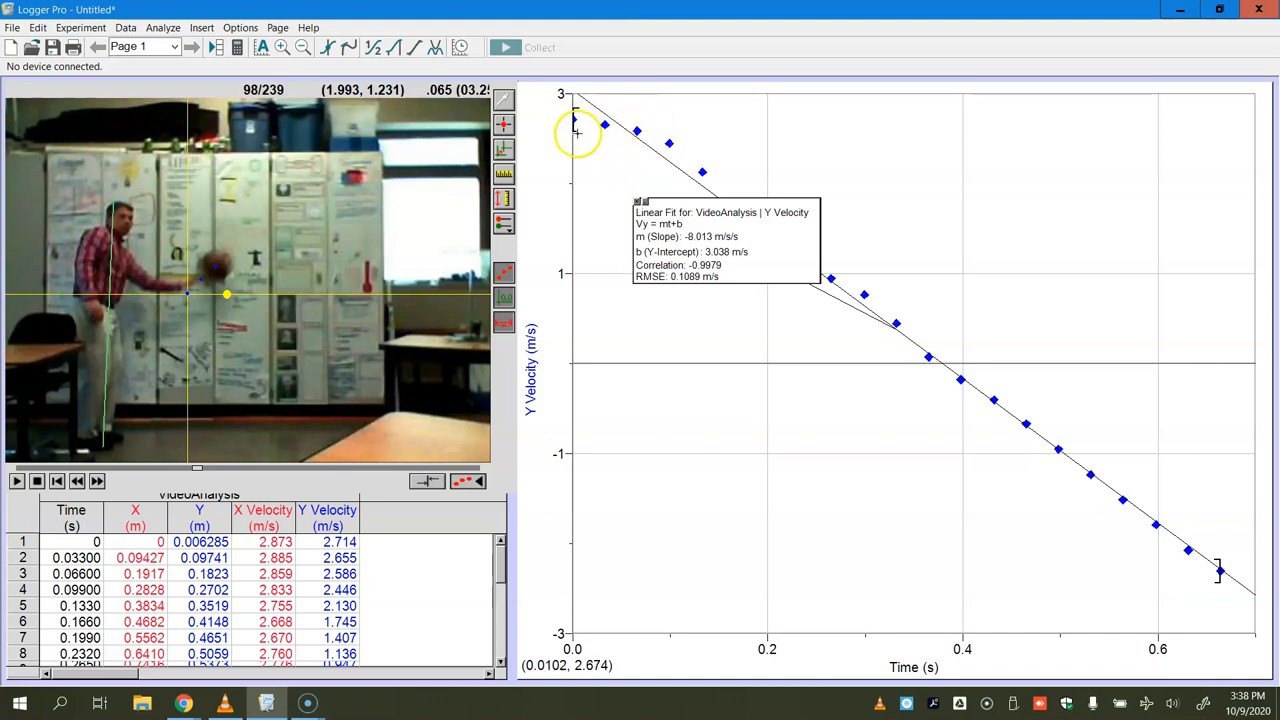
mouse_move(634, 128)
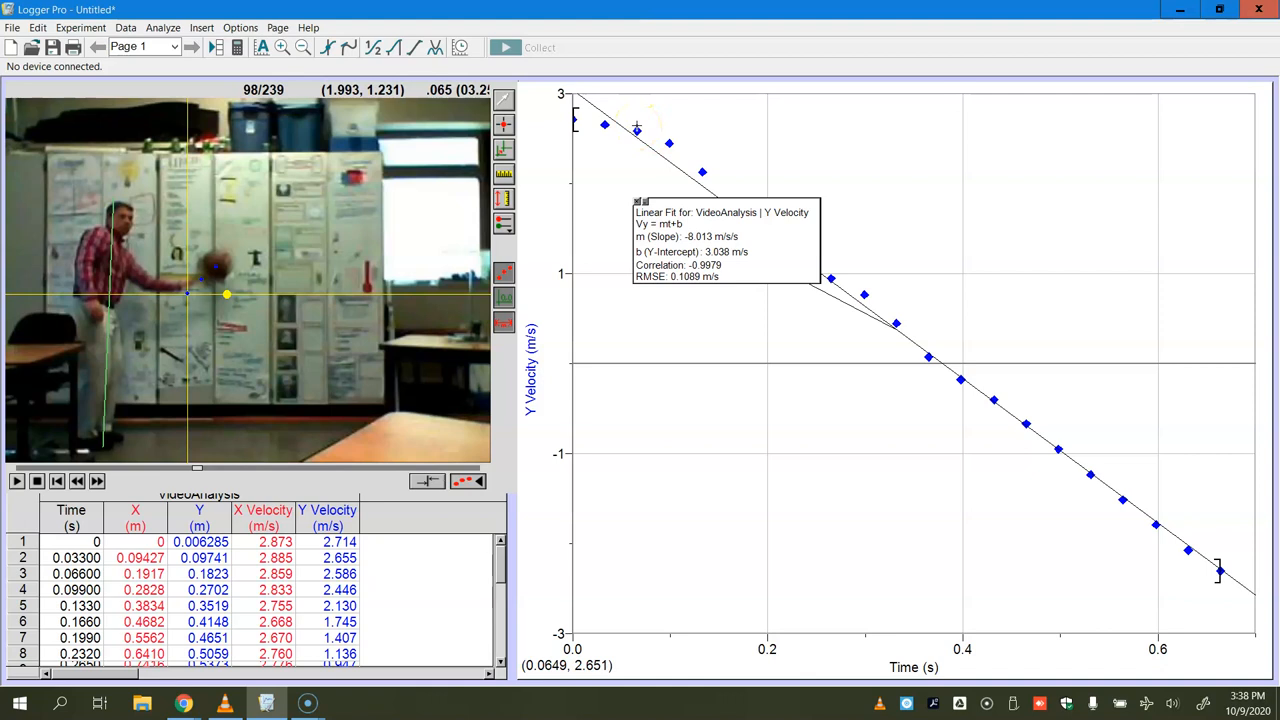
mouse_move(656, 370)
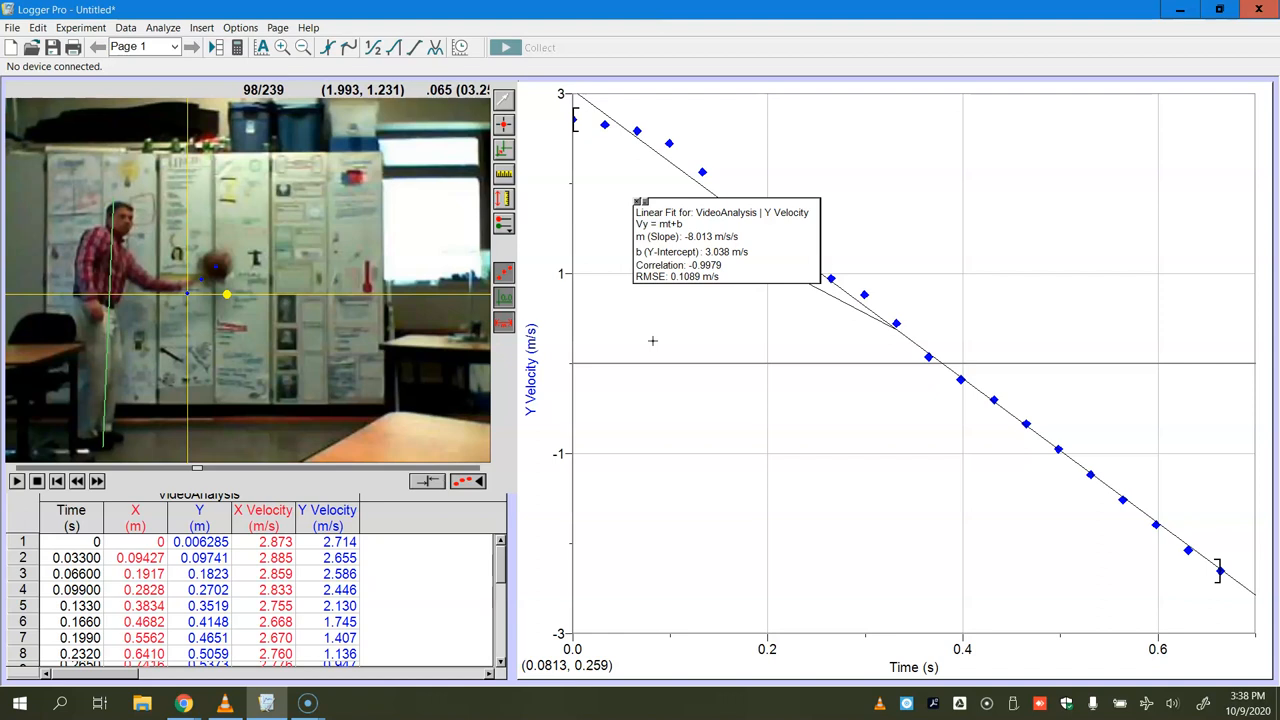
mouse_move(212, 292)
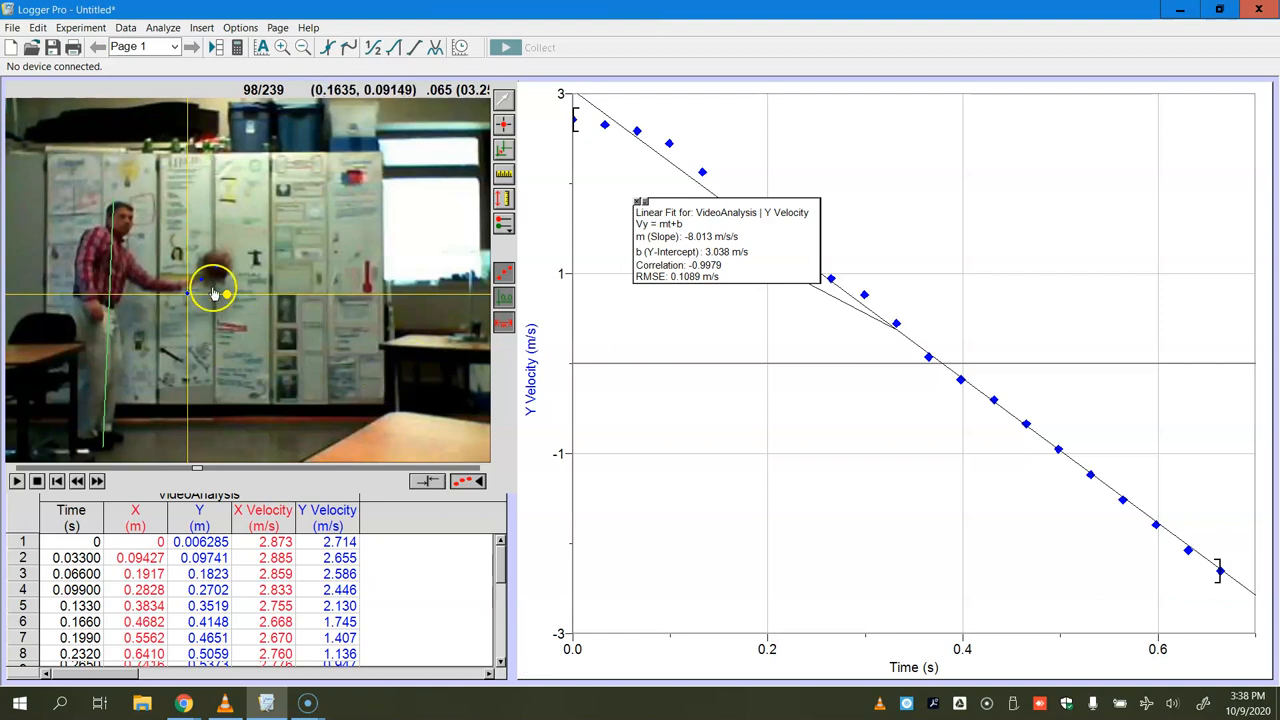